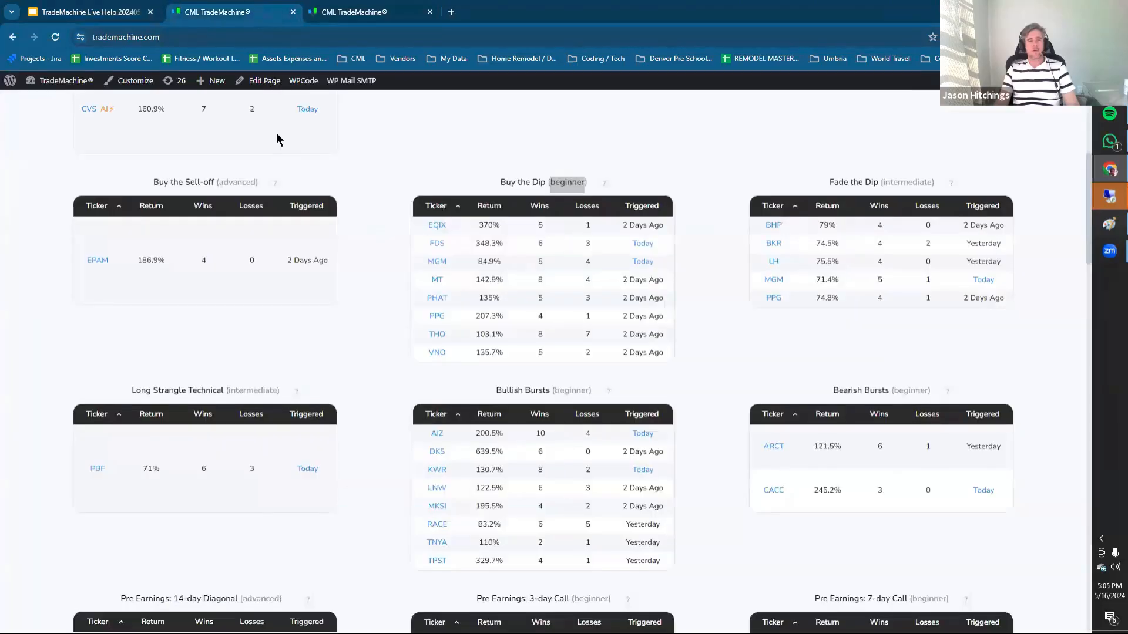
Step: Present the Pre-Earnings Calls slide with its 3-, 7- and 14-day call tables full screen
click(88, 12)
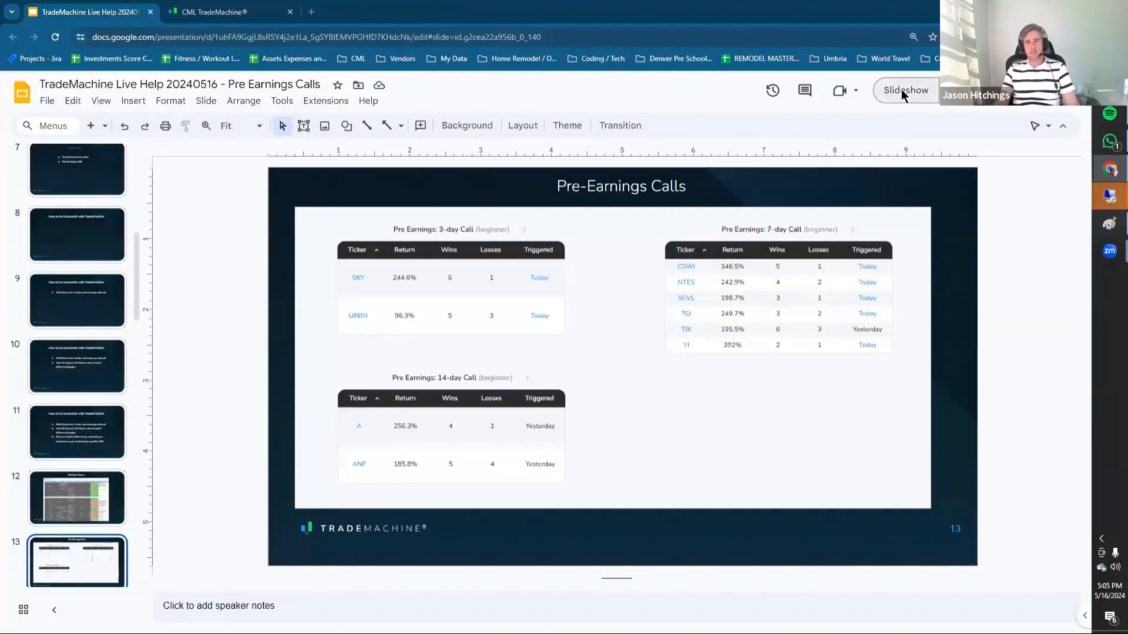
mouse_move(902, 96)
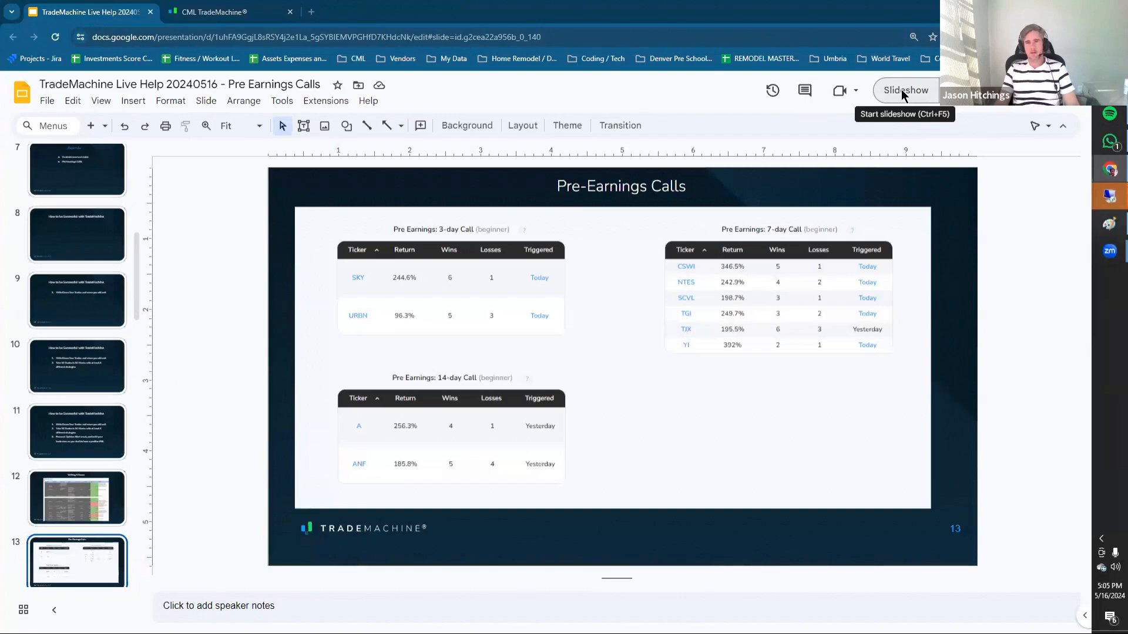
click(905, 91)
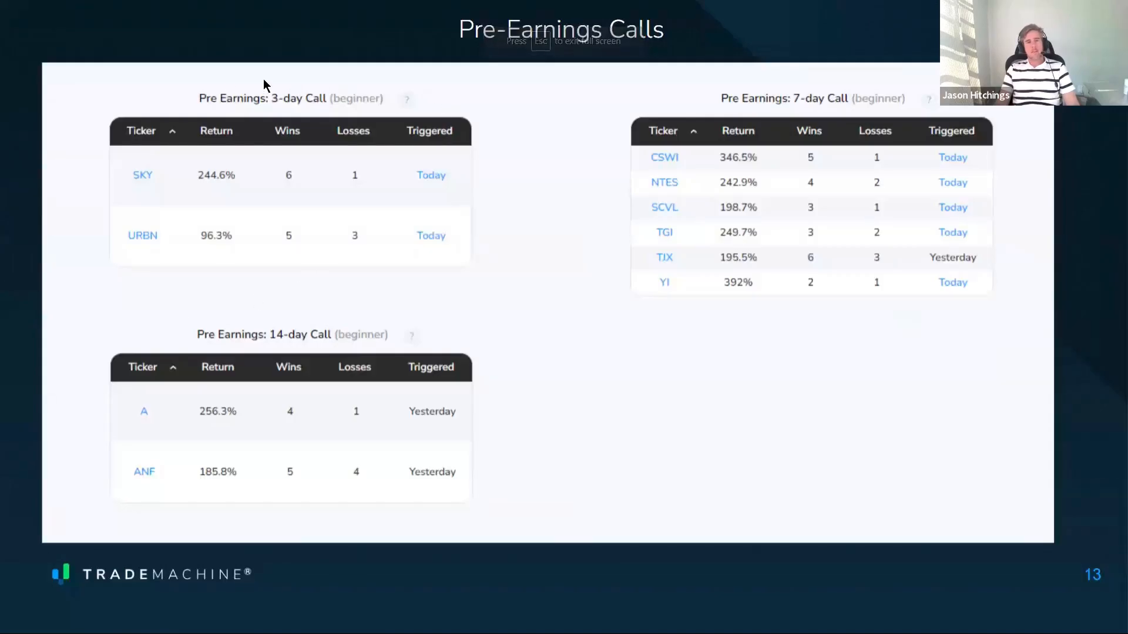
mouse_move(195, 177)
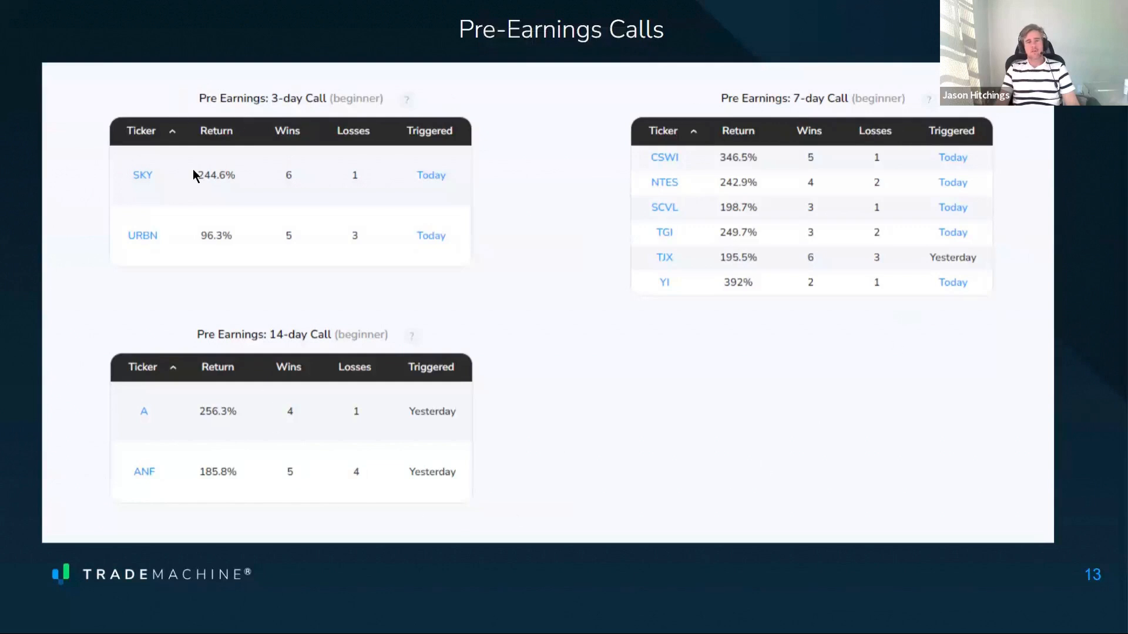
mouse_move(179, 121)
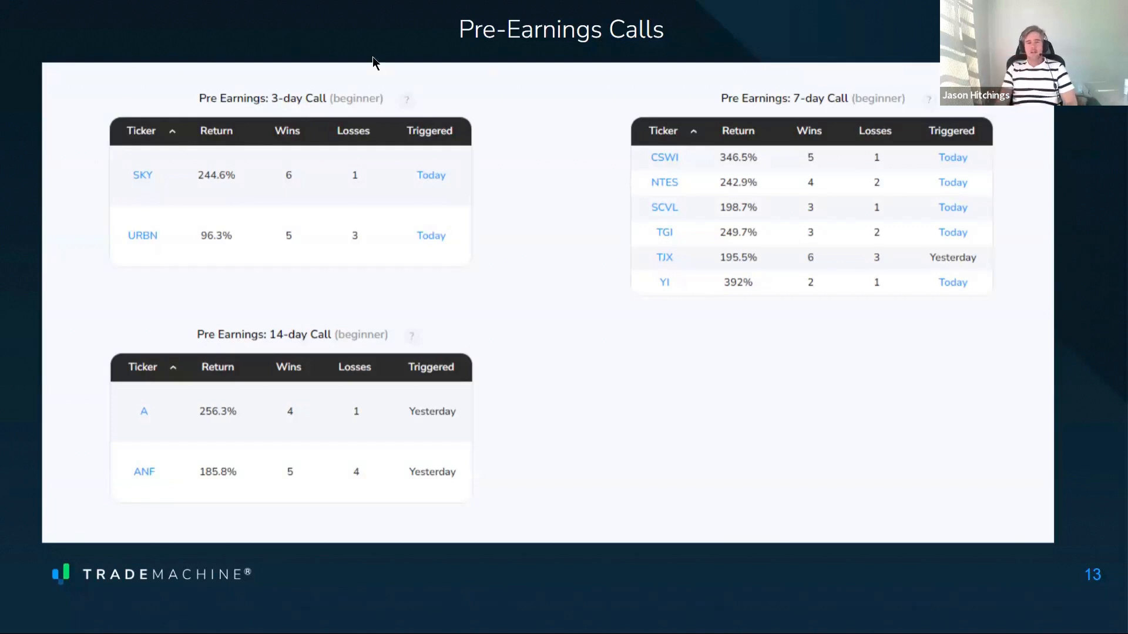
mouse_move(456, 107)
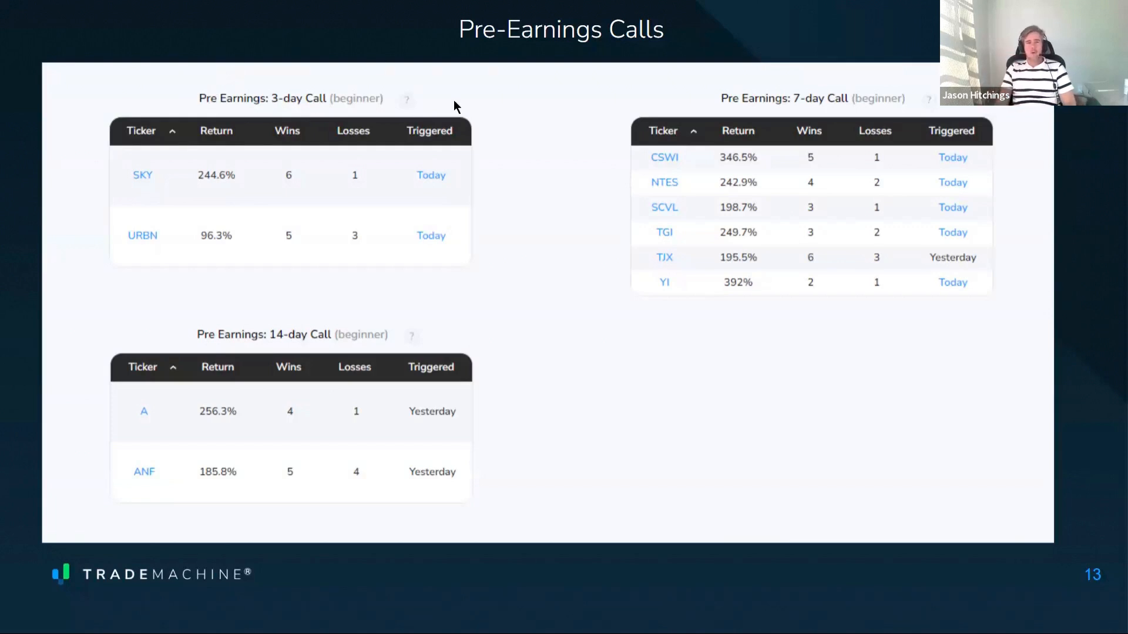
mouse_move(608, 209)
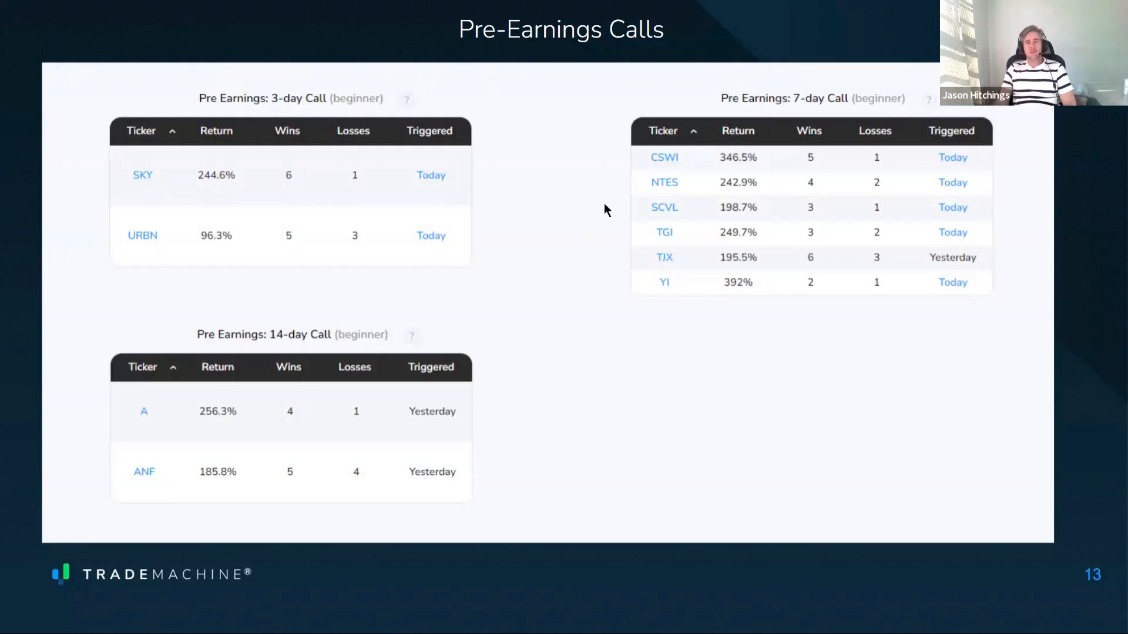
mouse_move(228, 123)
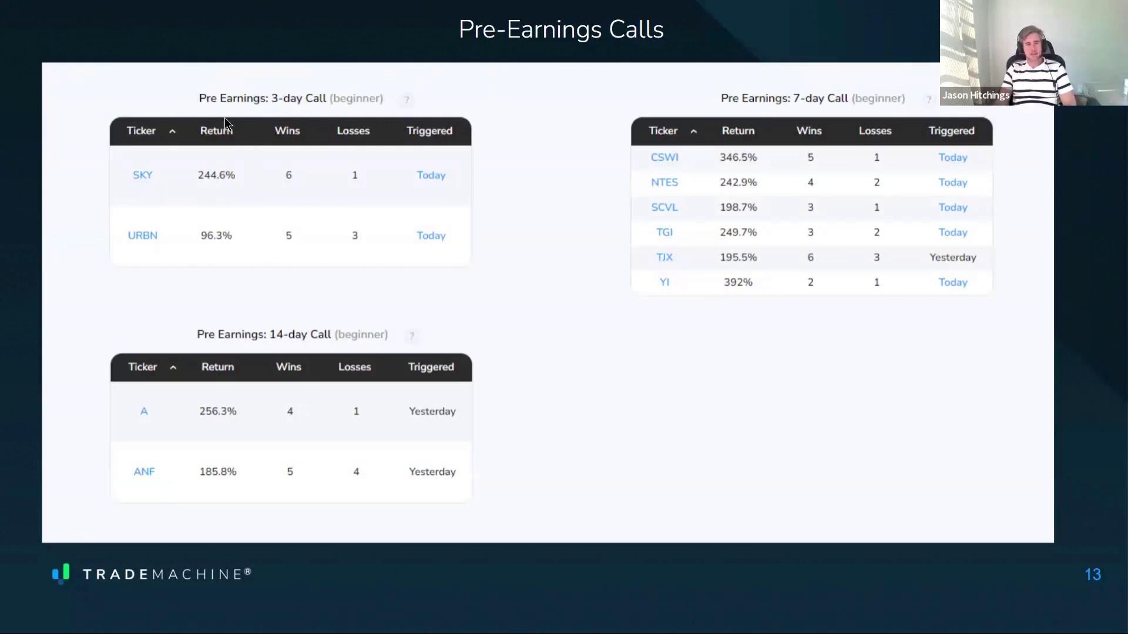
mouse_move(282, 328)
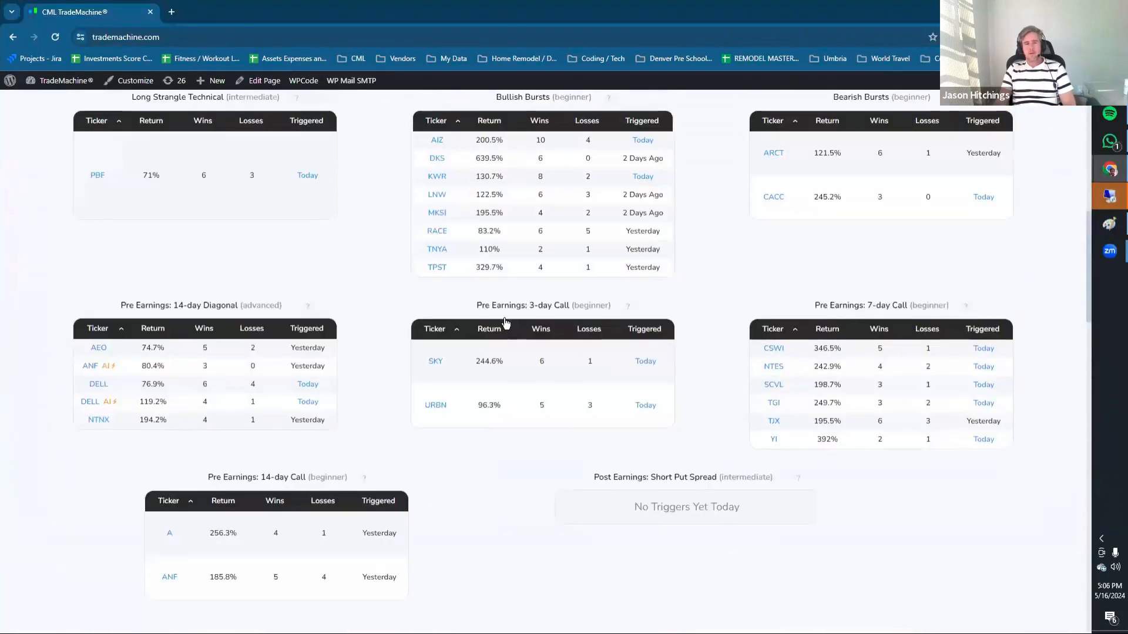
mouse_move(642, 326)
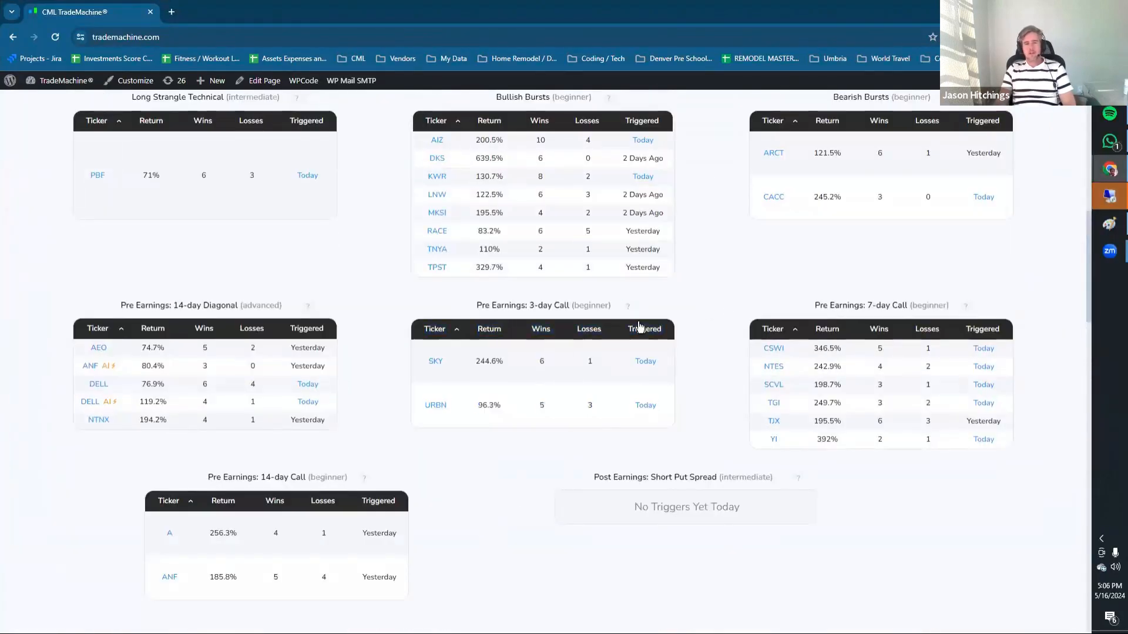
Step: Scroll the Today page of active triggers back to its top
scroll(down, 3)
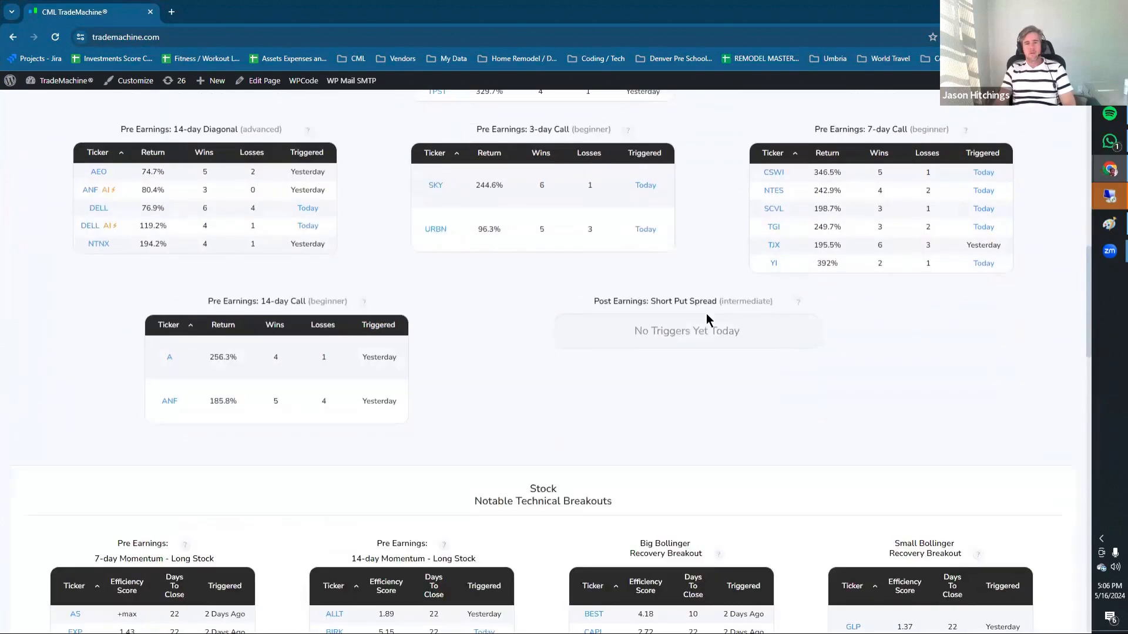
scroll(up, 3)
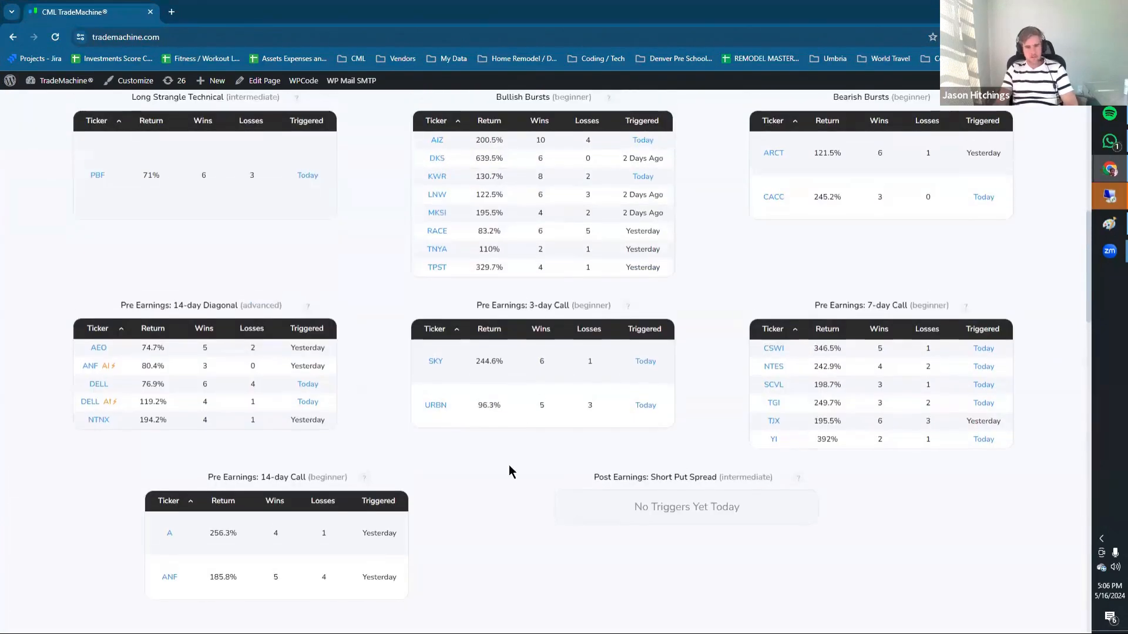
mouse_move(789, 463)
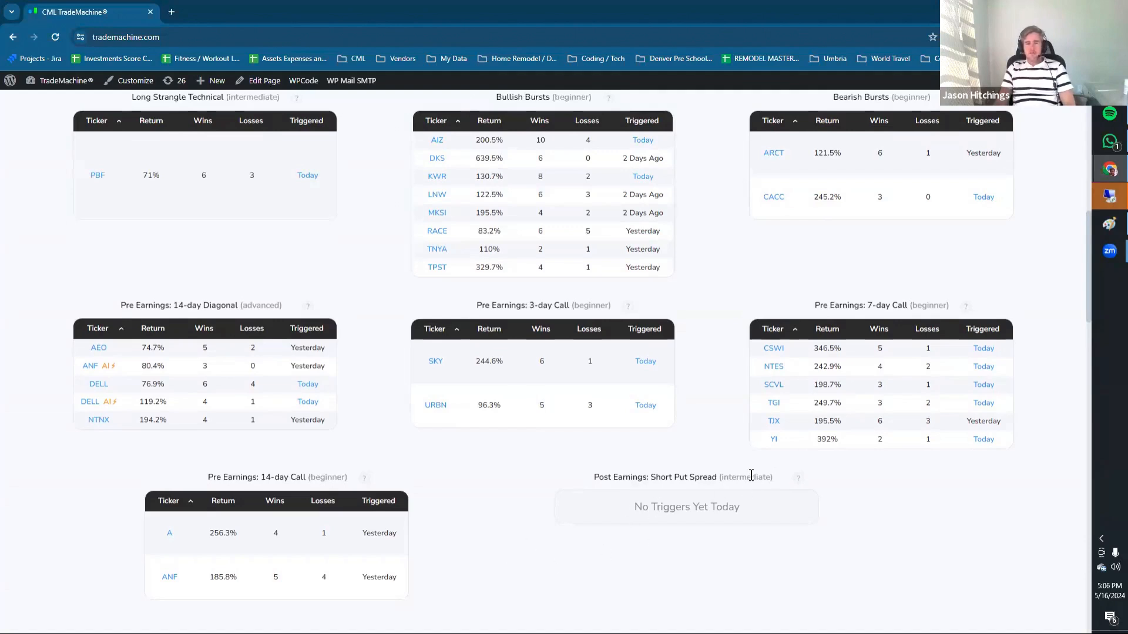
mouse_move(773, 441)
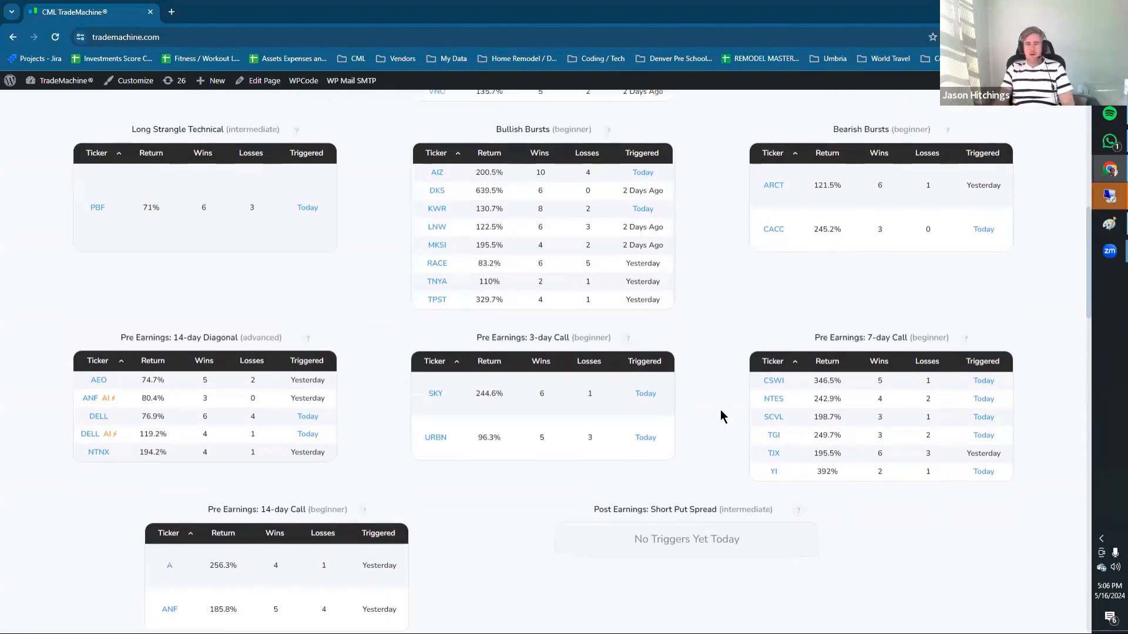
scroll(up, 3)
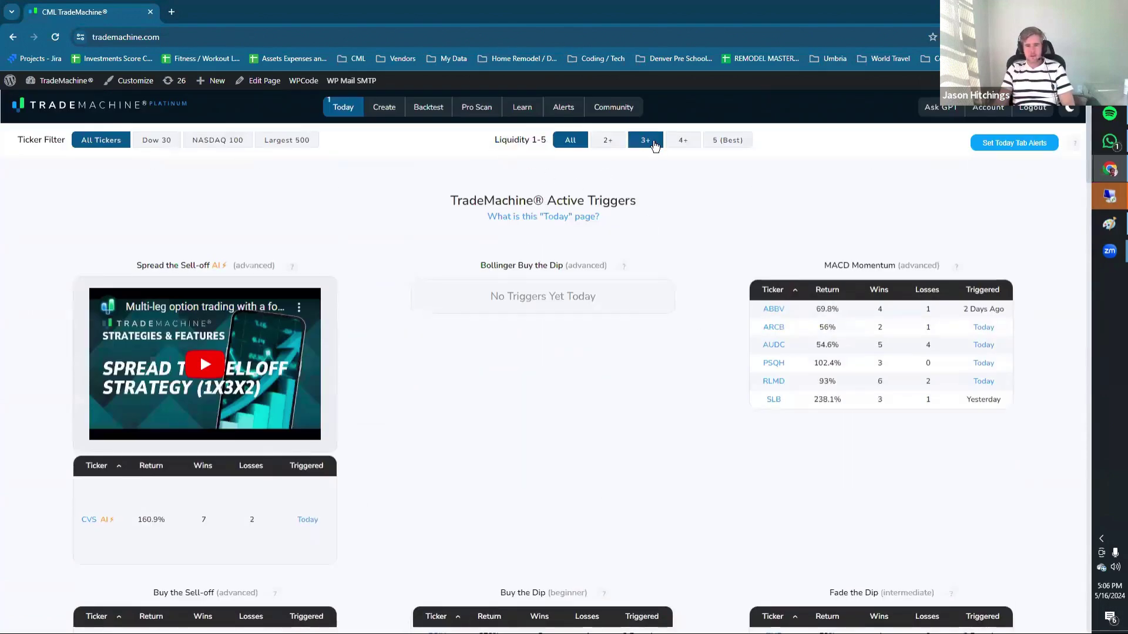
Step: Limit the Today triggers to liquidity 3+ and move down to Pre Earnings: 3-day Call
click(684, 140)
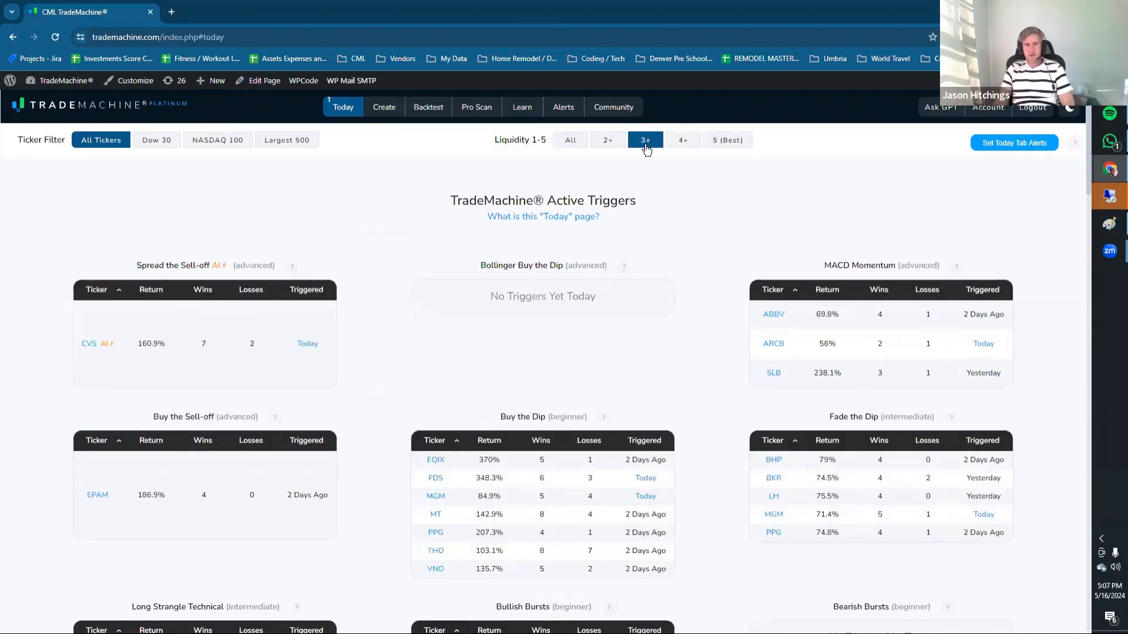
scroll(down, 3)
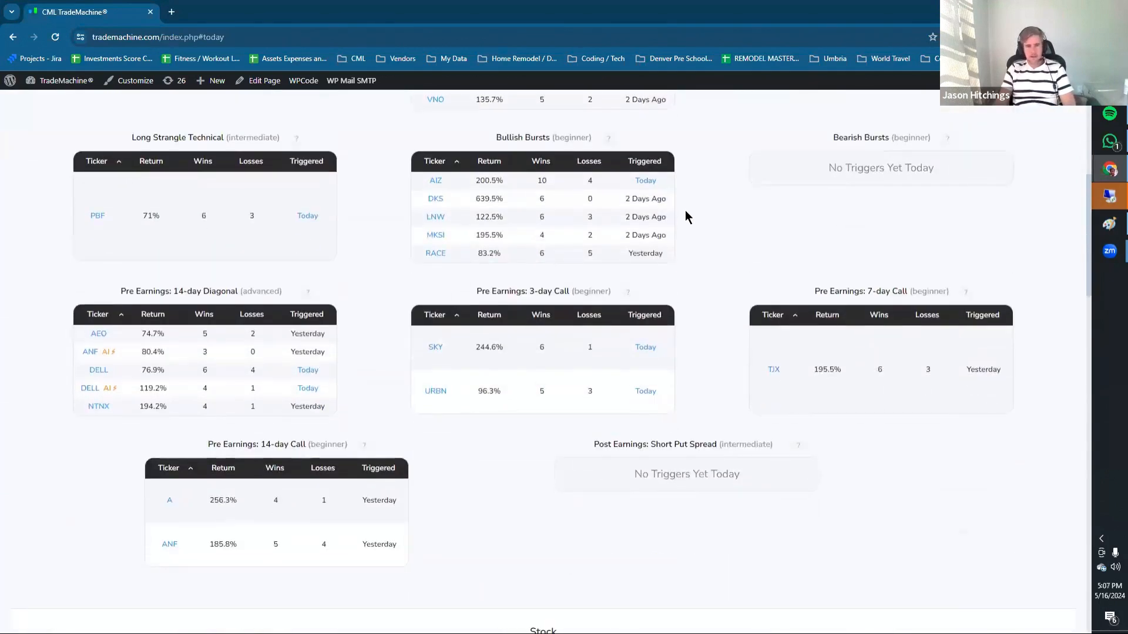
mouse_move(313, 430)
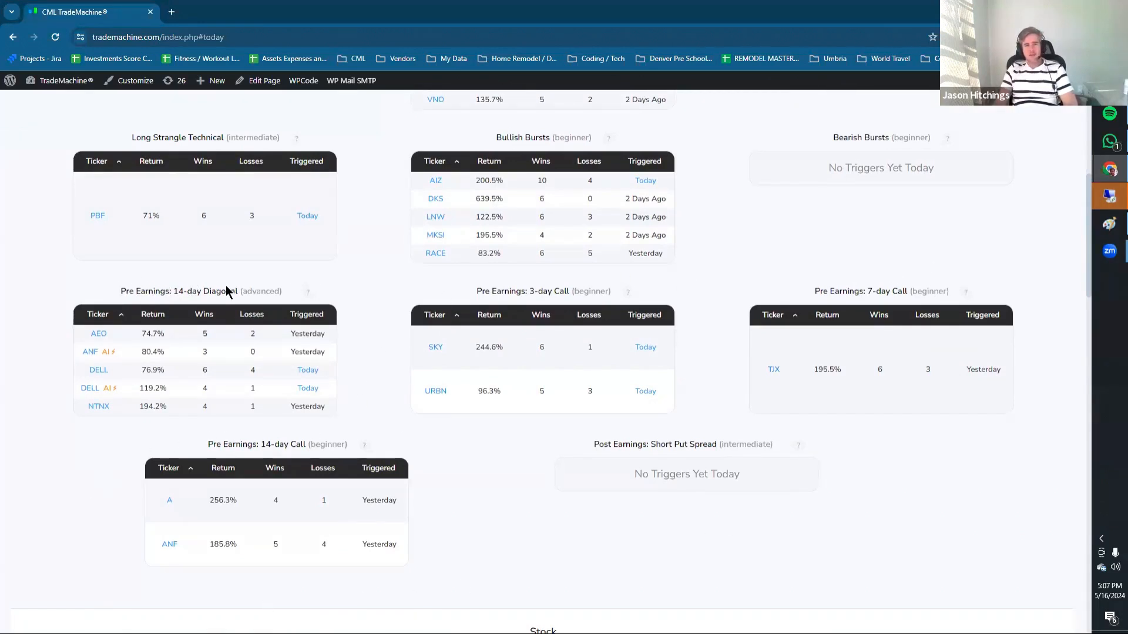
mouse_move(193, 285)
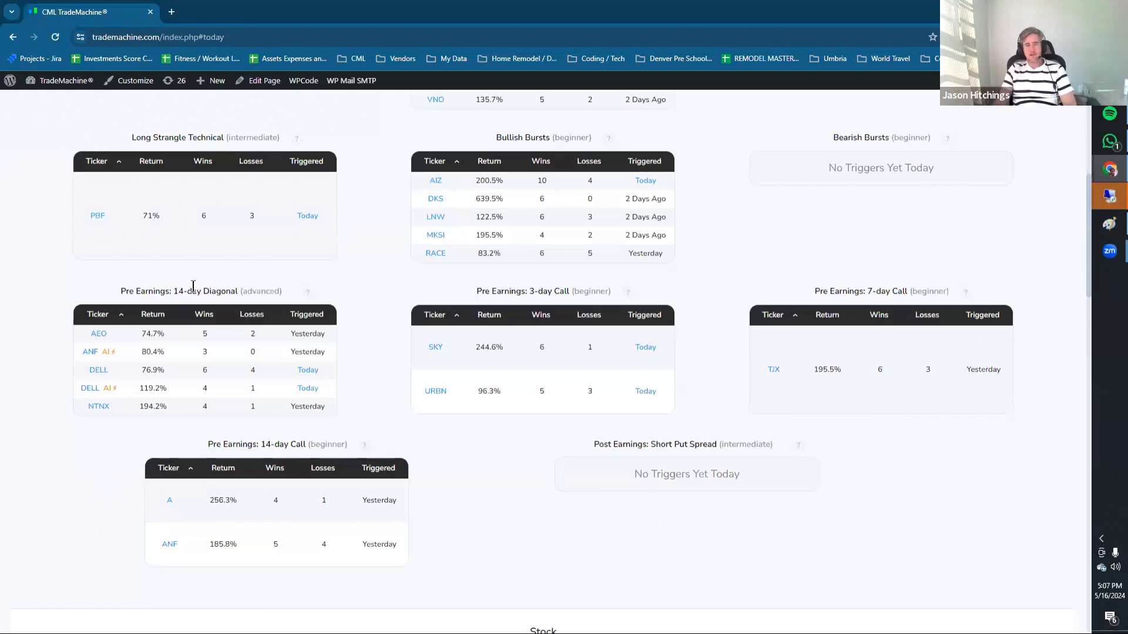
mouse_move(507, 383)
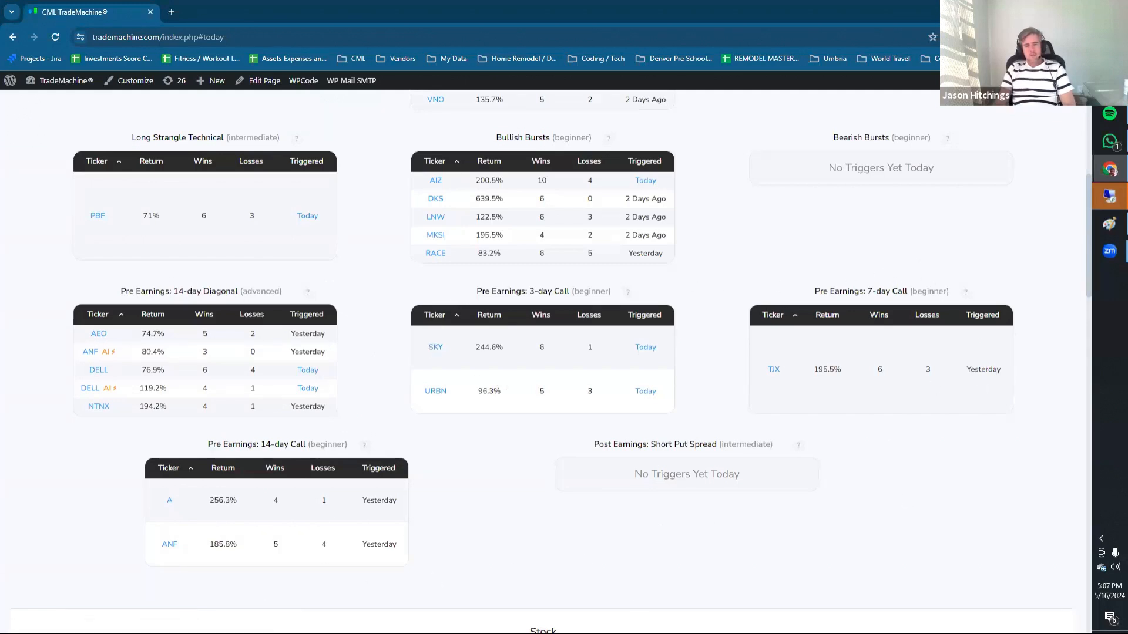
mouse_move(655, 313)
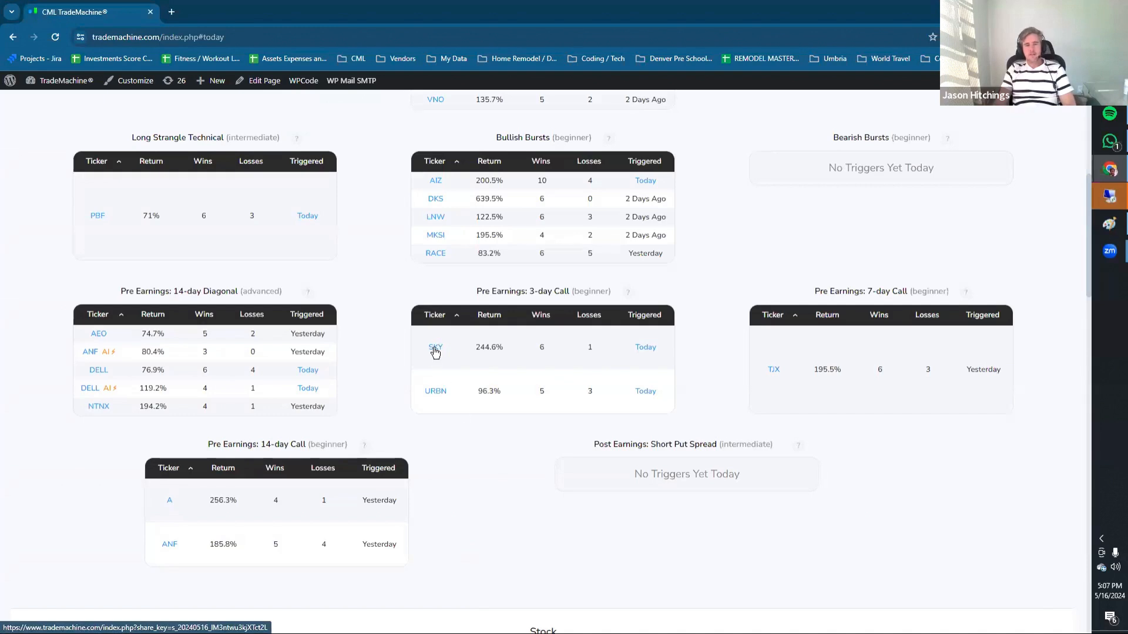
mouse_move(426, 352)
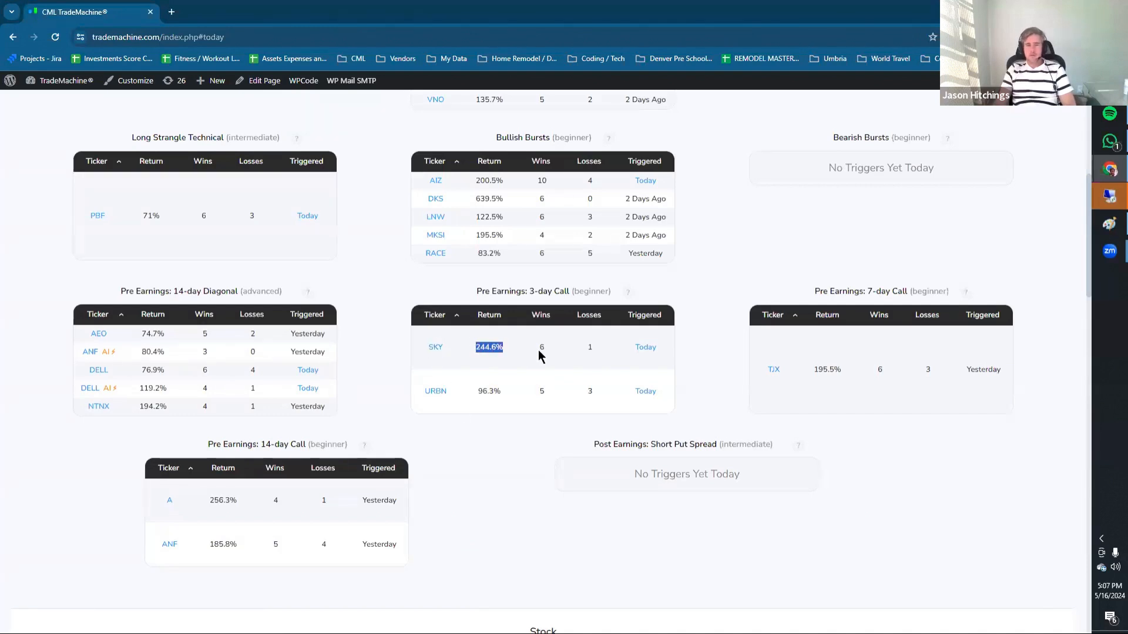
mouse_move(515, 312)
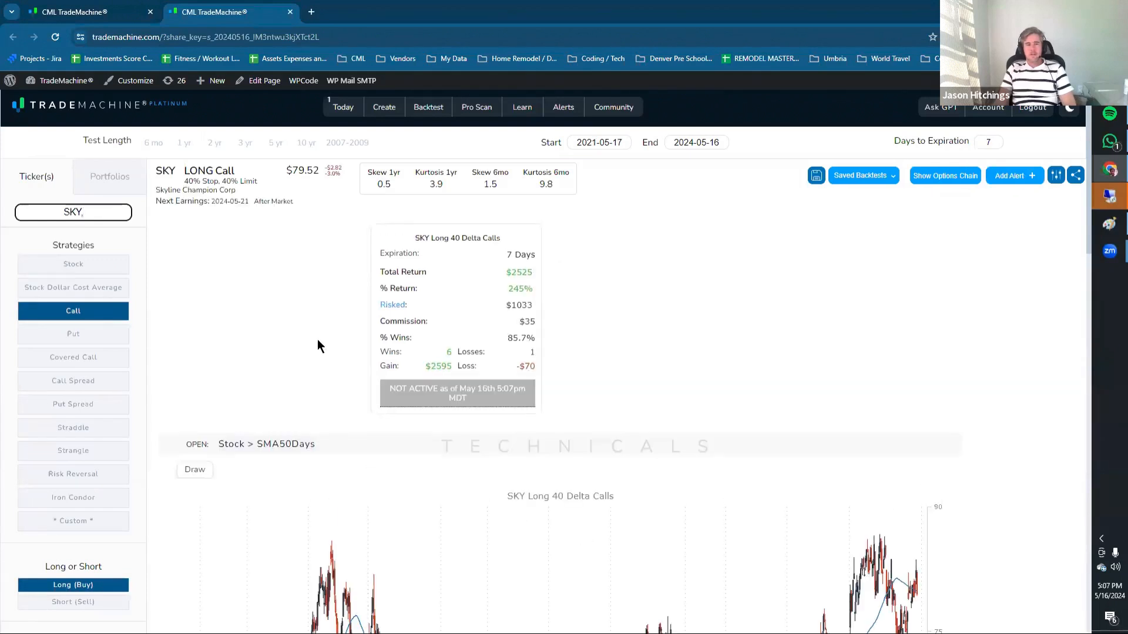
scroll(down, 3)
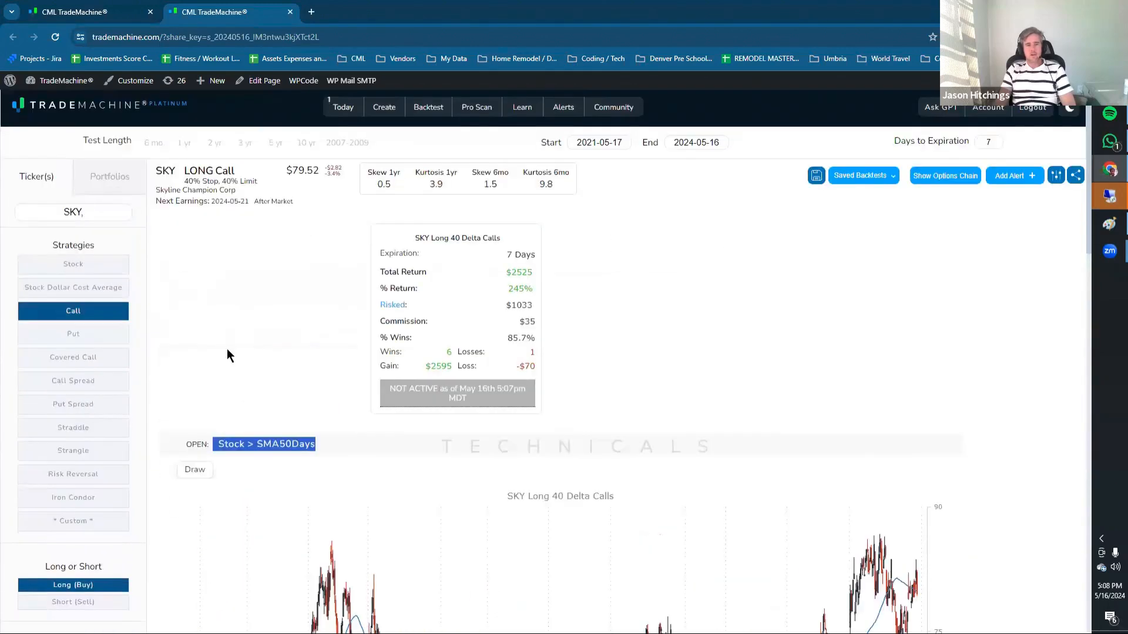
scroll(down, 3)
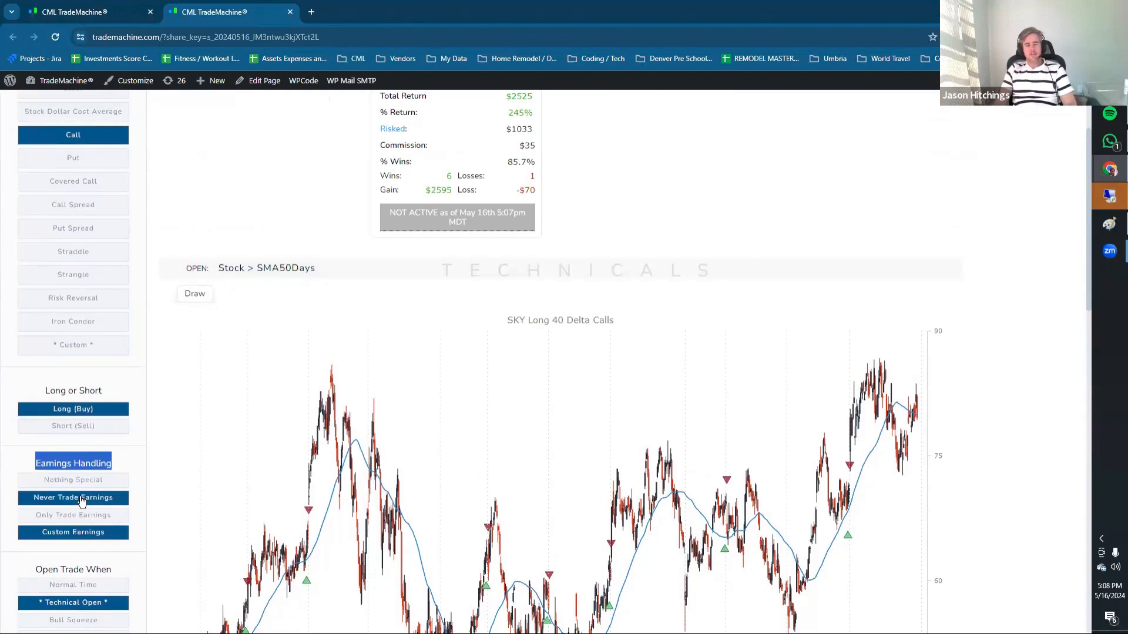
mouse_move(388, 483)
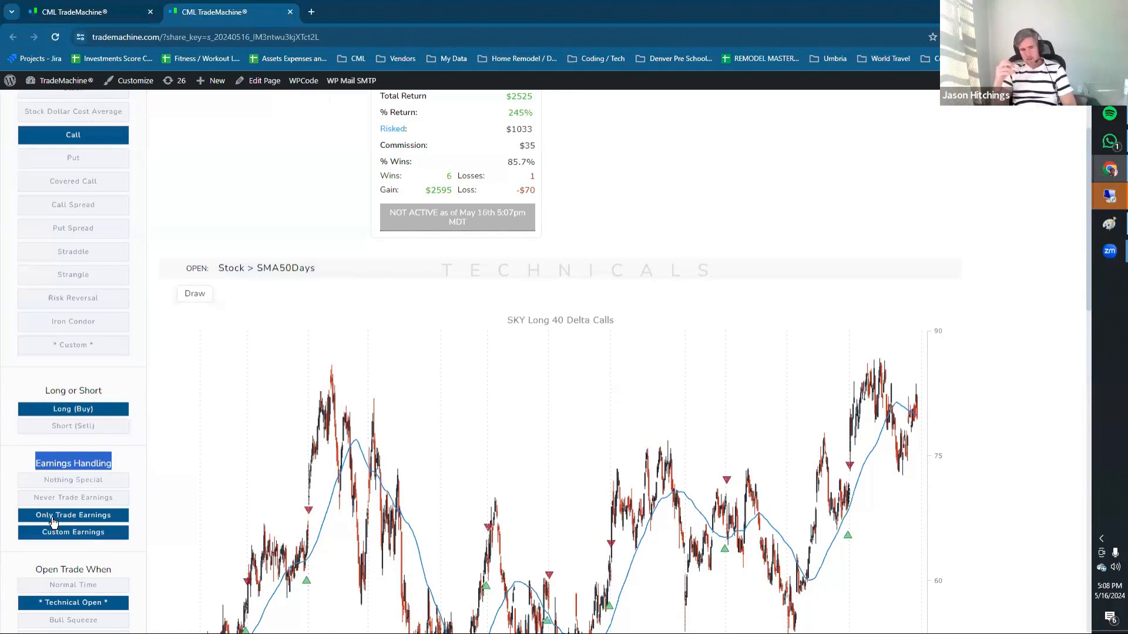
click(73, 532)
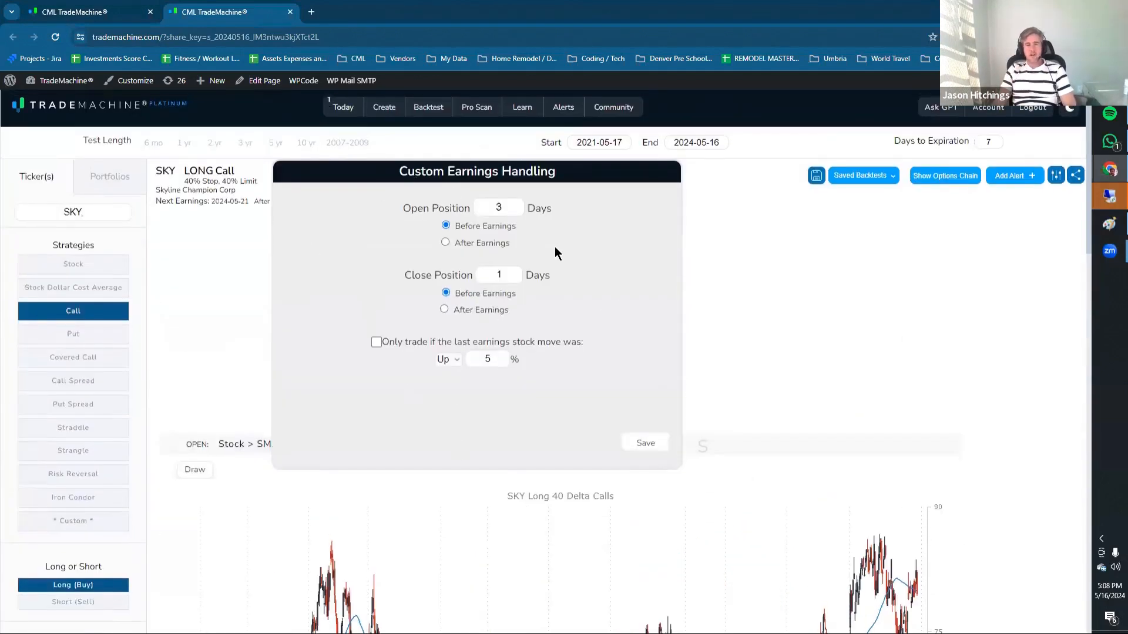
mouse_move(363, 232)
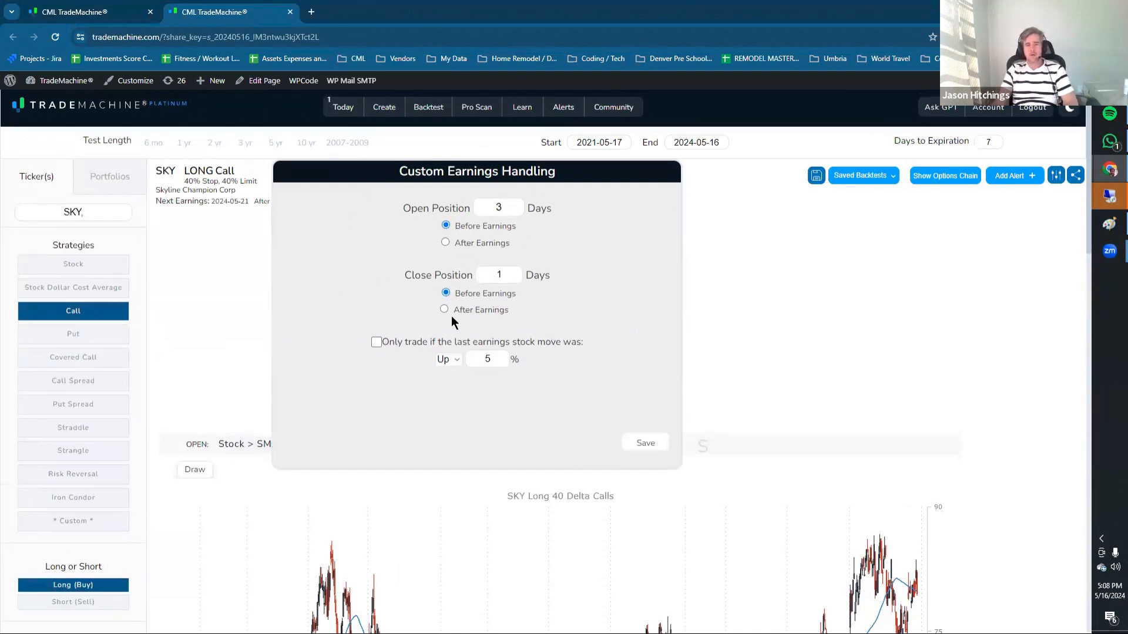
mouse_move(384, 221)
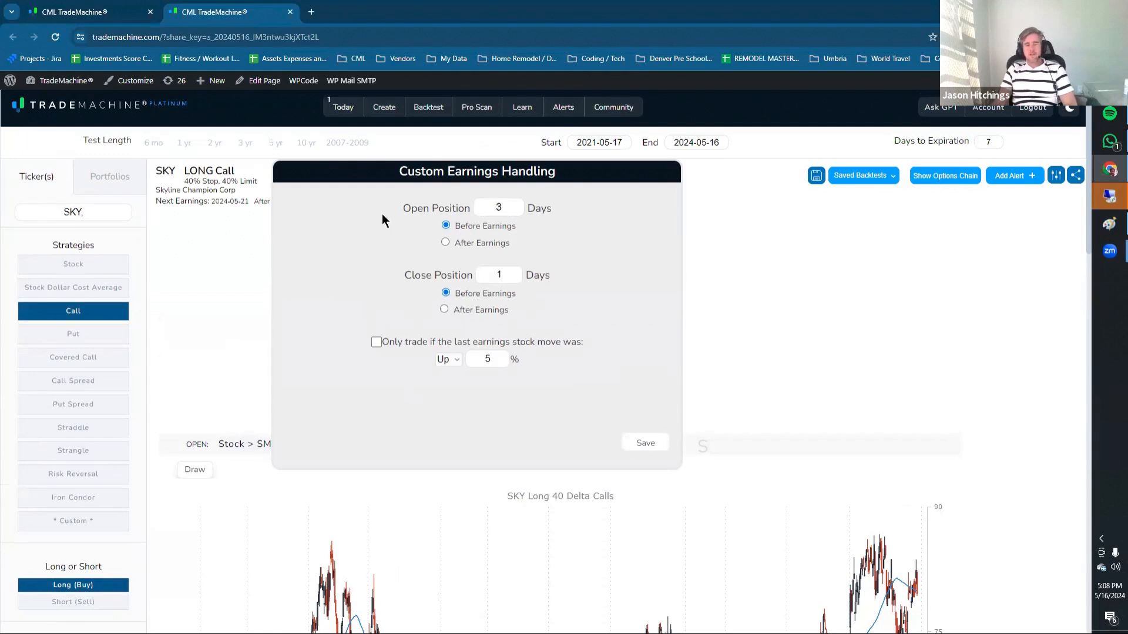
mouse_move(360, 214)
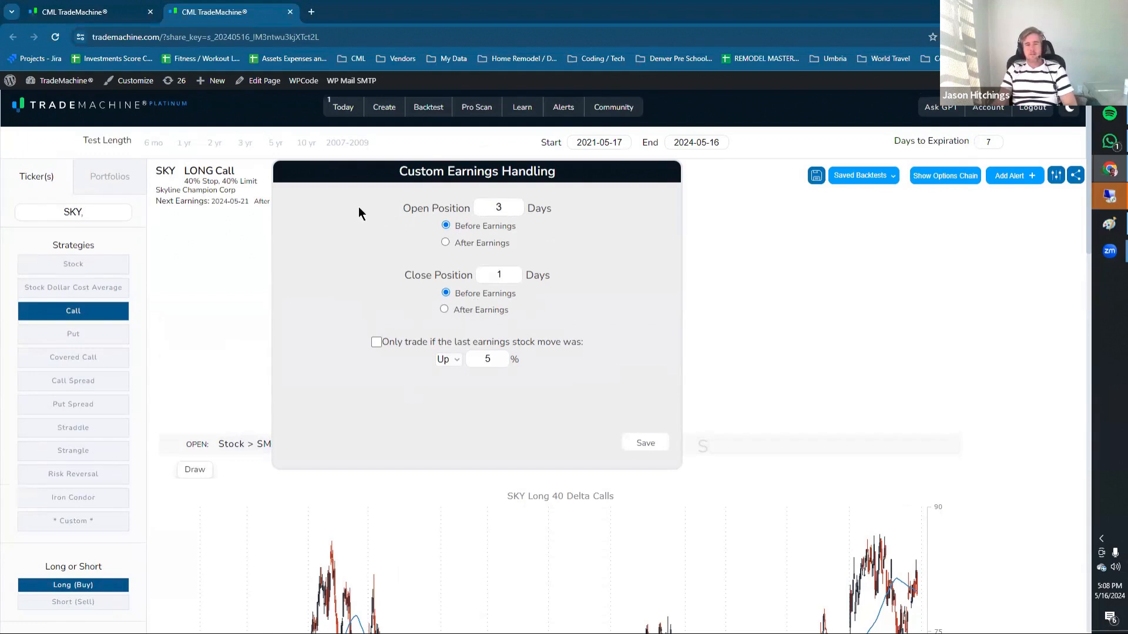
mouse_move(424, 322)
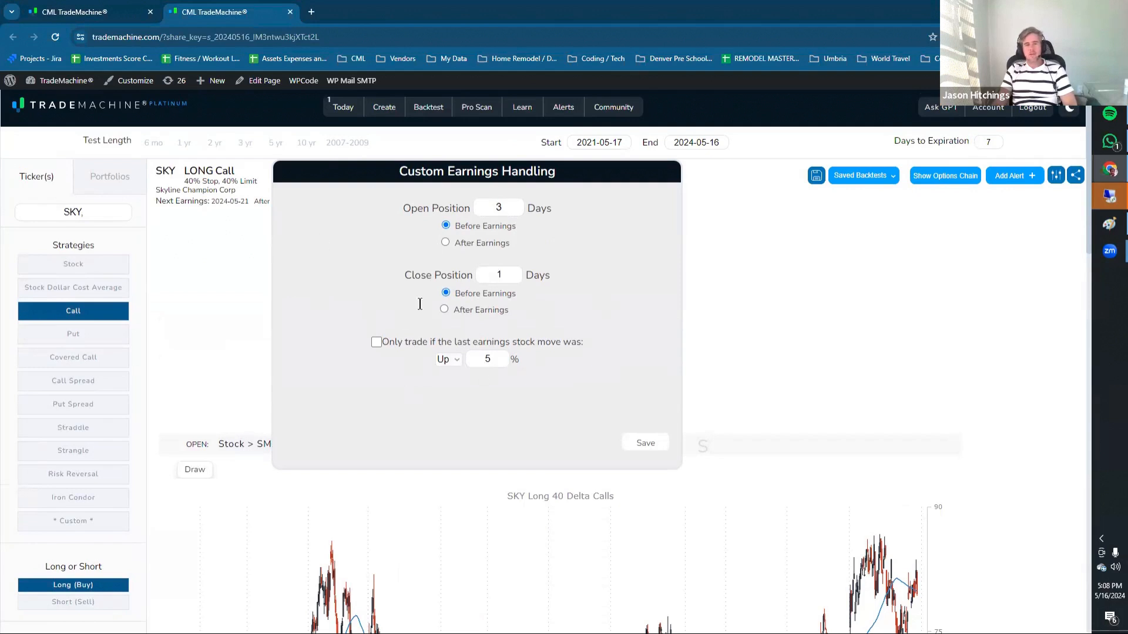
mouse_move(468, 244)
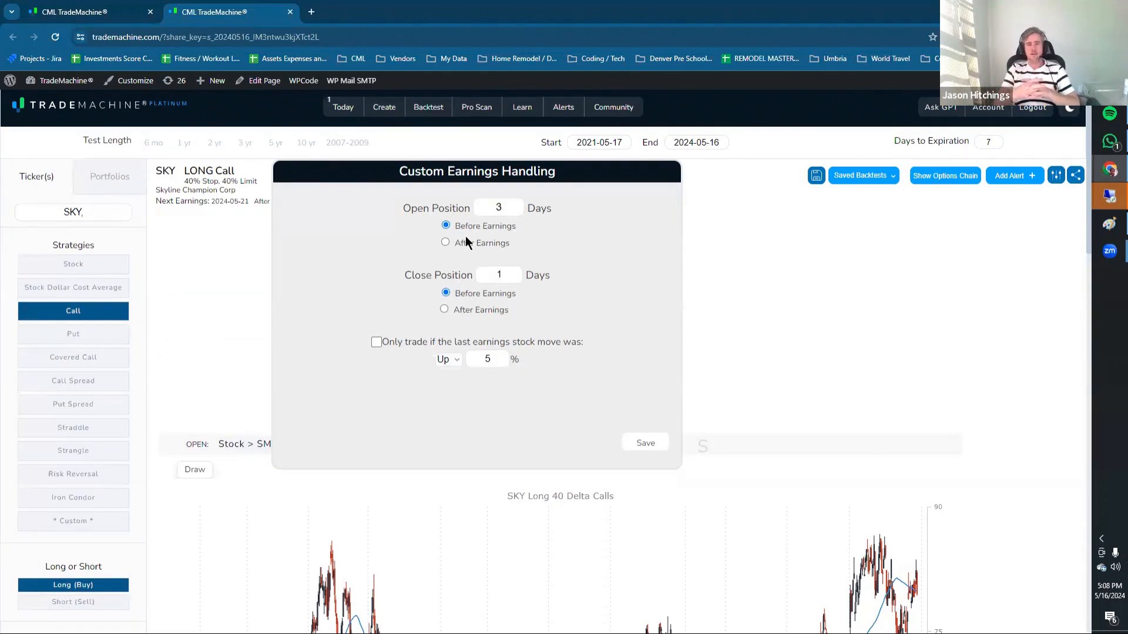
mouse_move(388, 221)
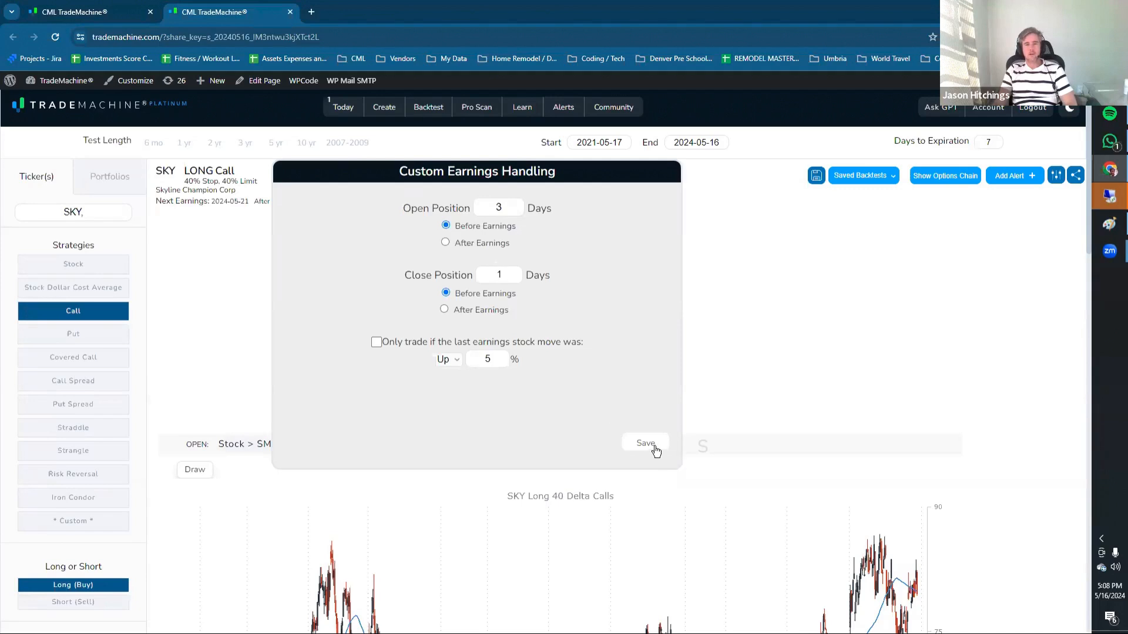
Step: Save custom earnings handling to open 3 days and close 1 day before earnings
click(645, 443)
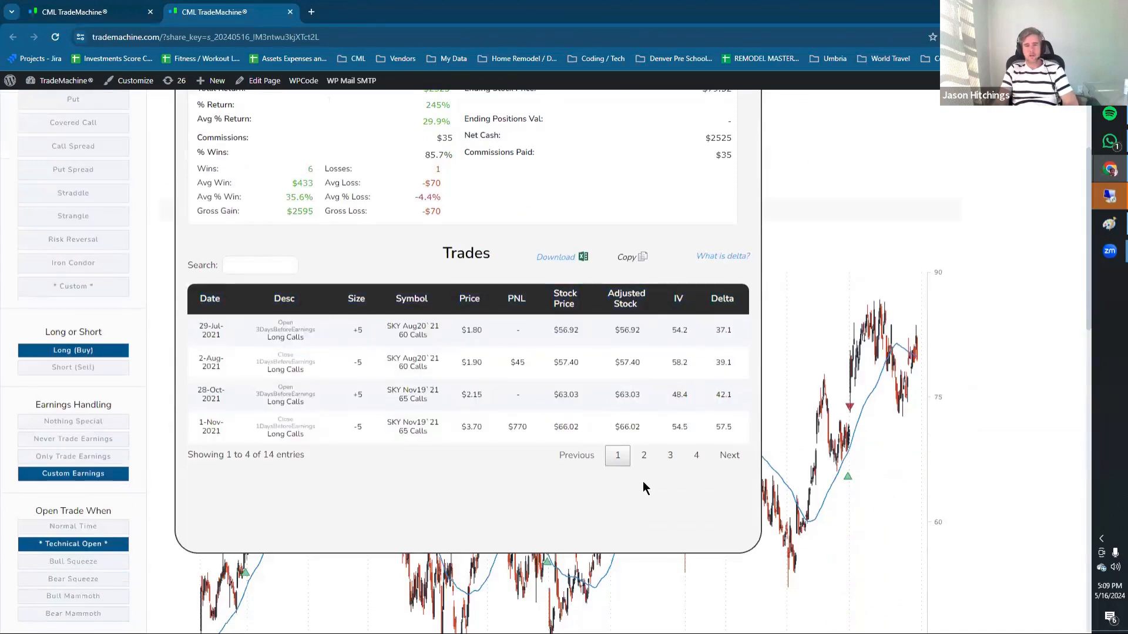
Step: Show the last page of trades and set Close Trade When to gains above 40% with losses above 40%
click(696, 456)
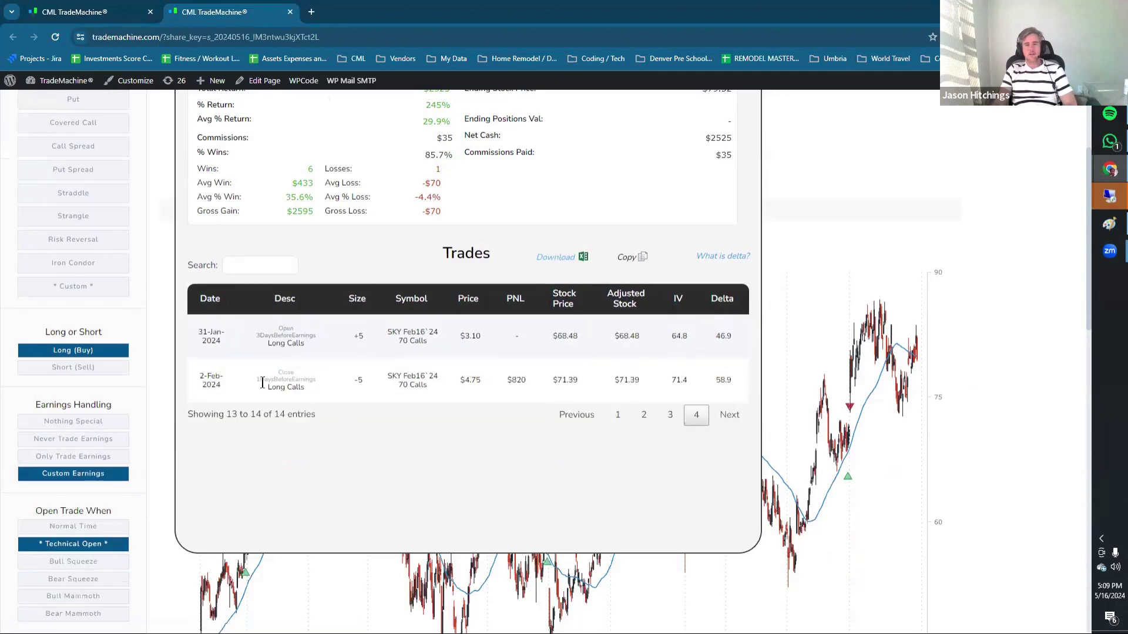
scroll(down, 3)
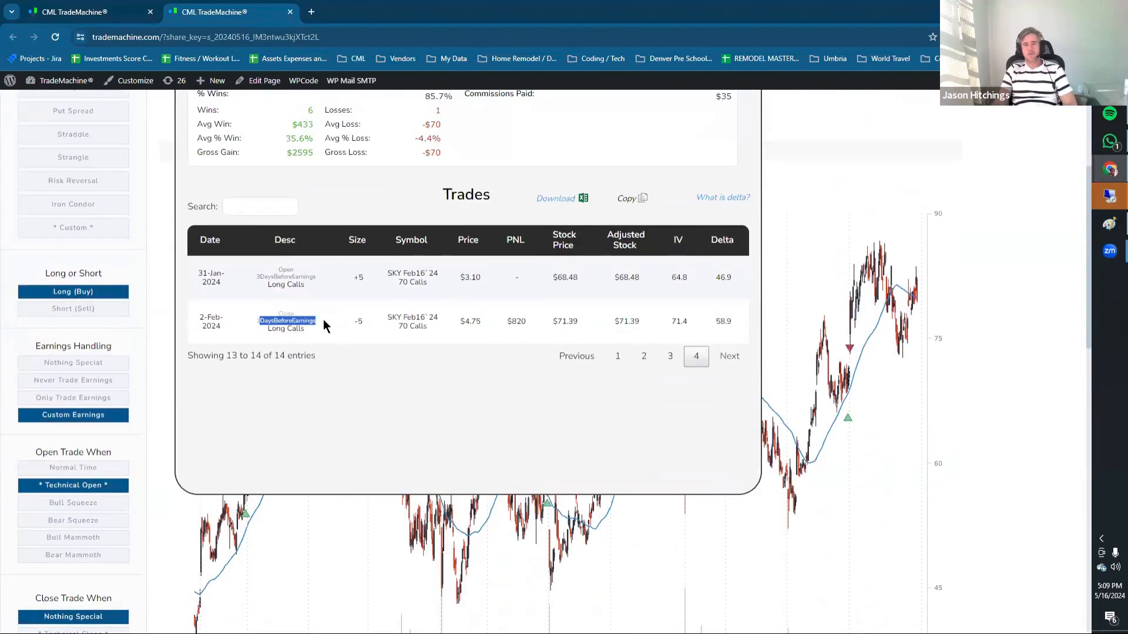
scroll(down, 3)
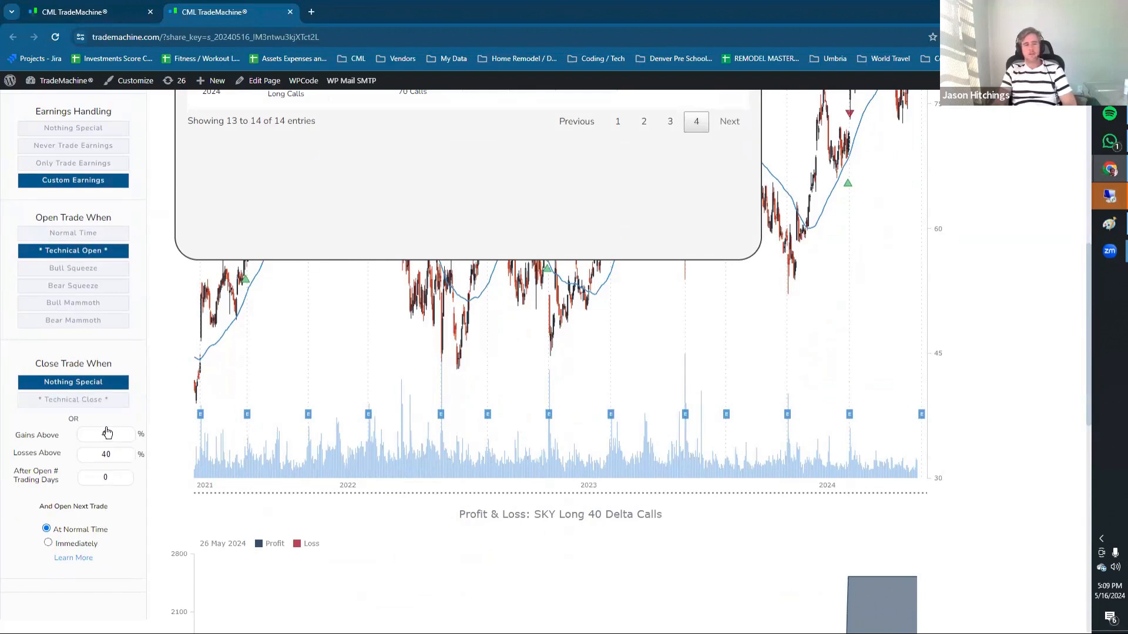
text(40)
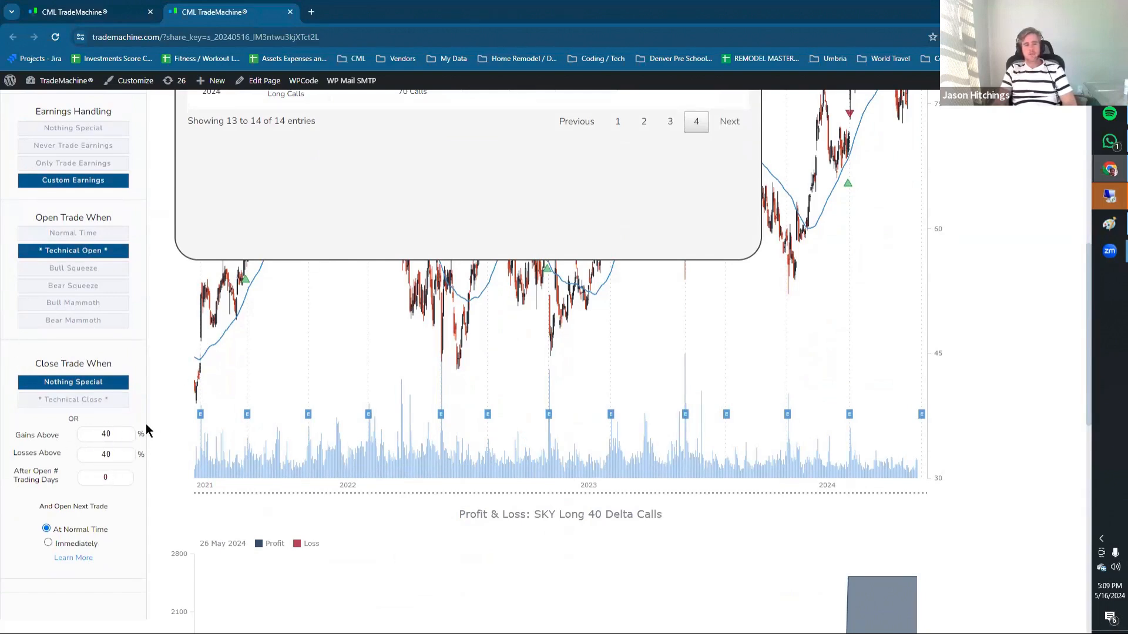
mouse_move(108, 457)
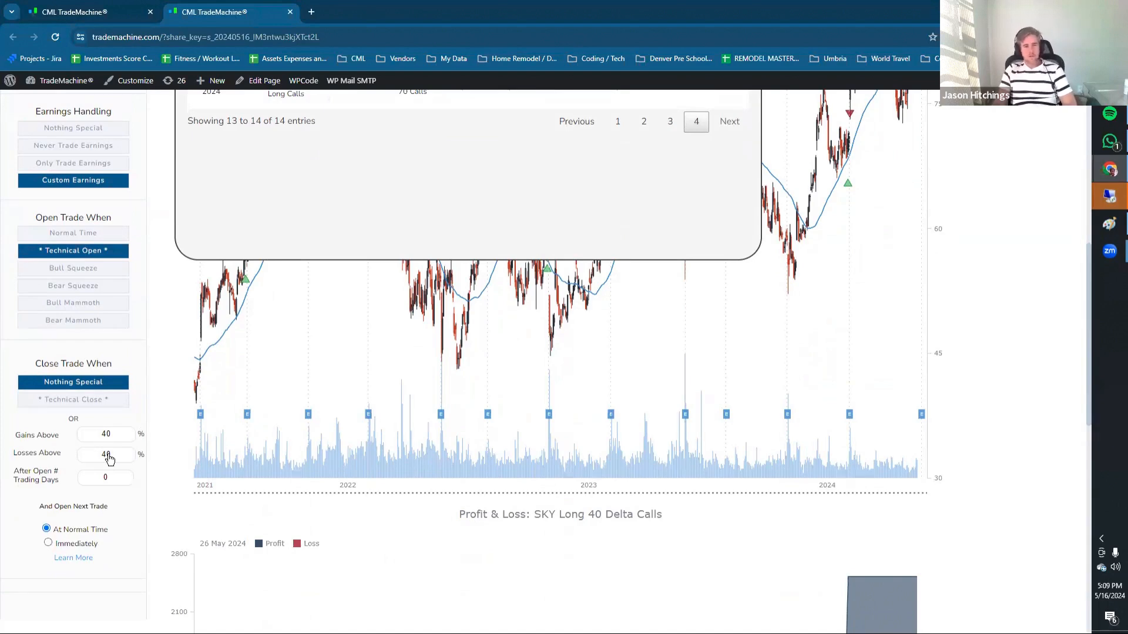
click(73, 181)
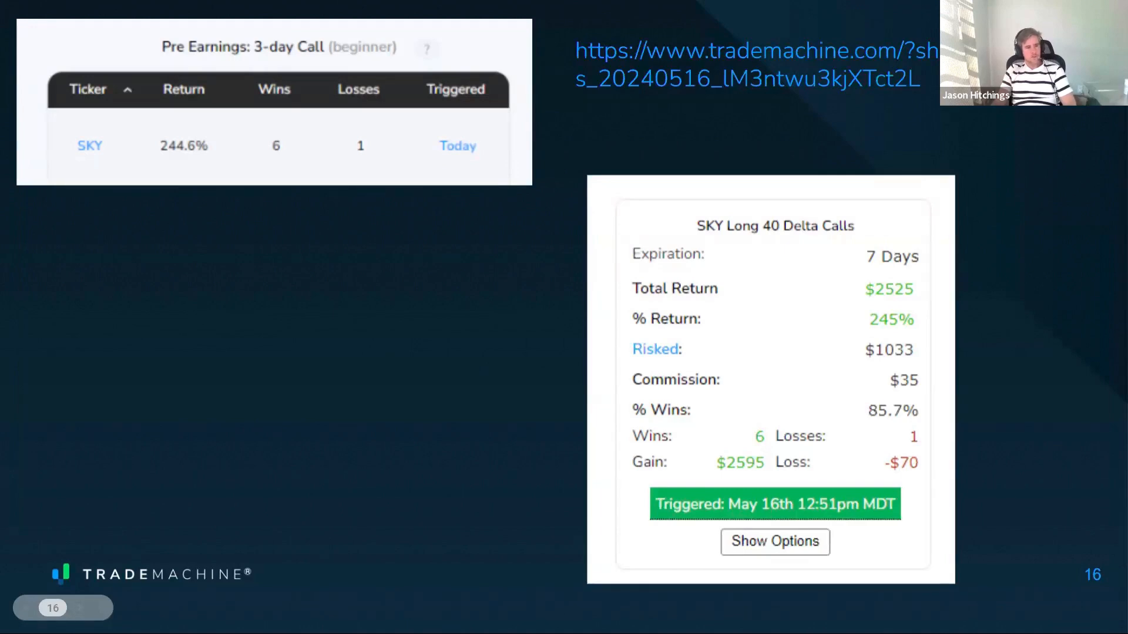
mouse_move(500, 364)
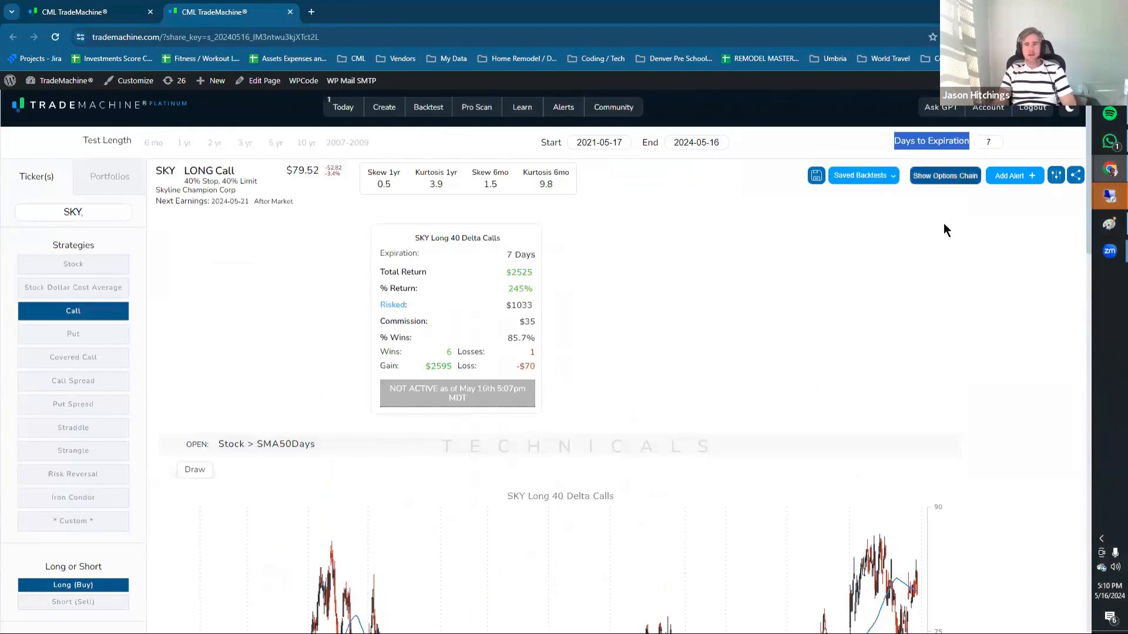
mouse_move(924, 278)
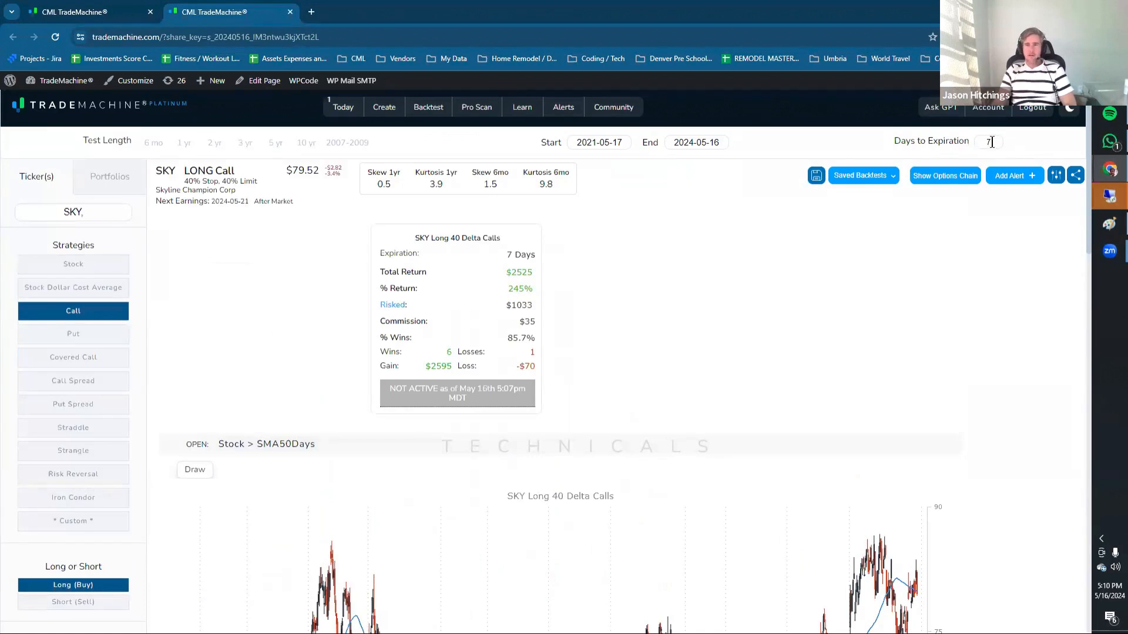
mouse_move(914, 132)
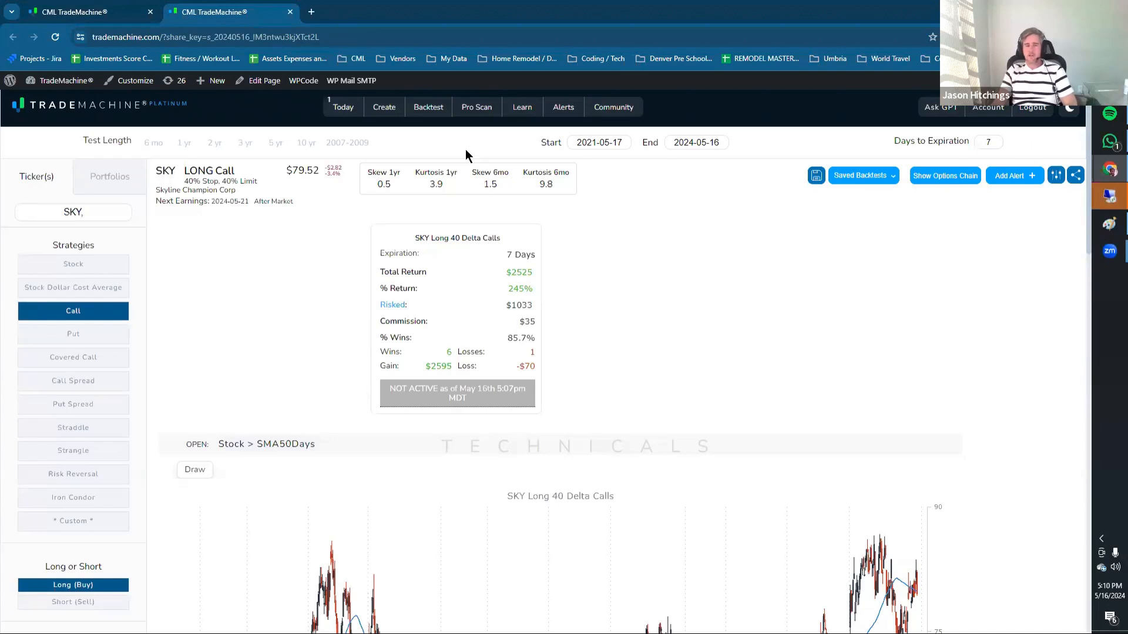
mouse_move(874, 139)
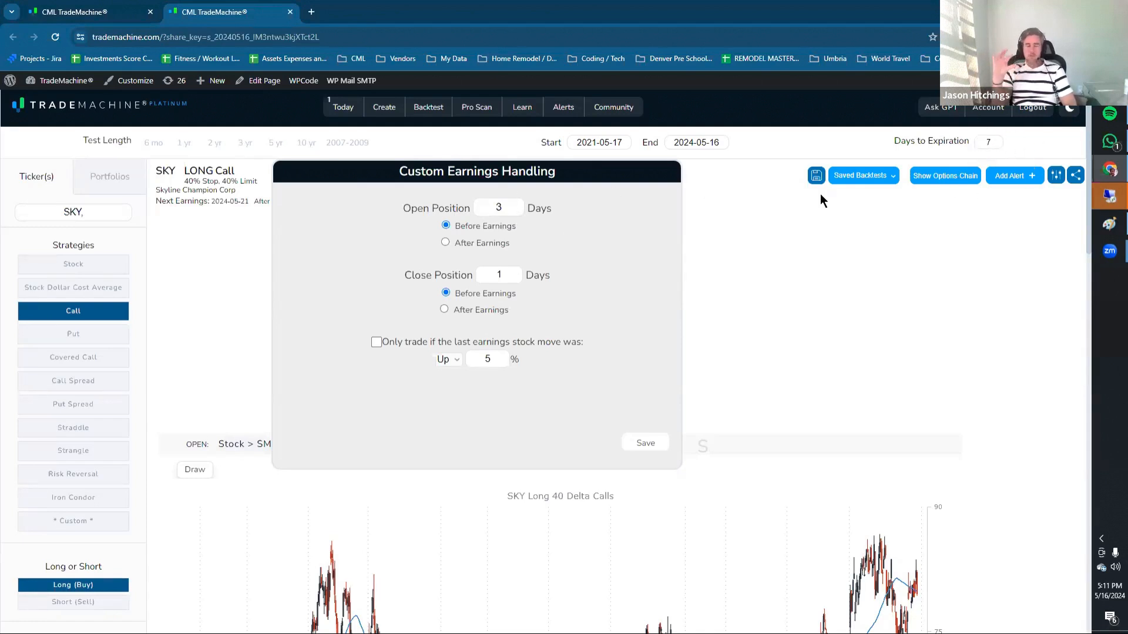
mouse_move(564, 258)
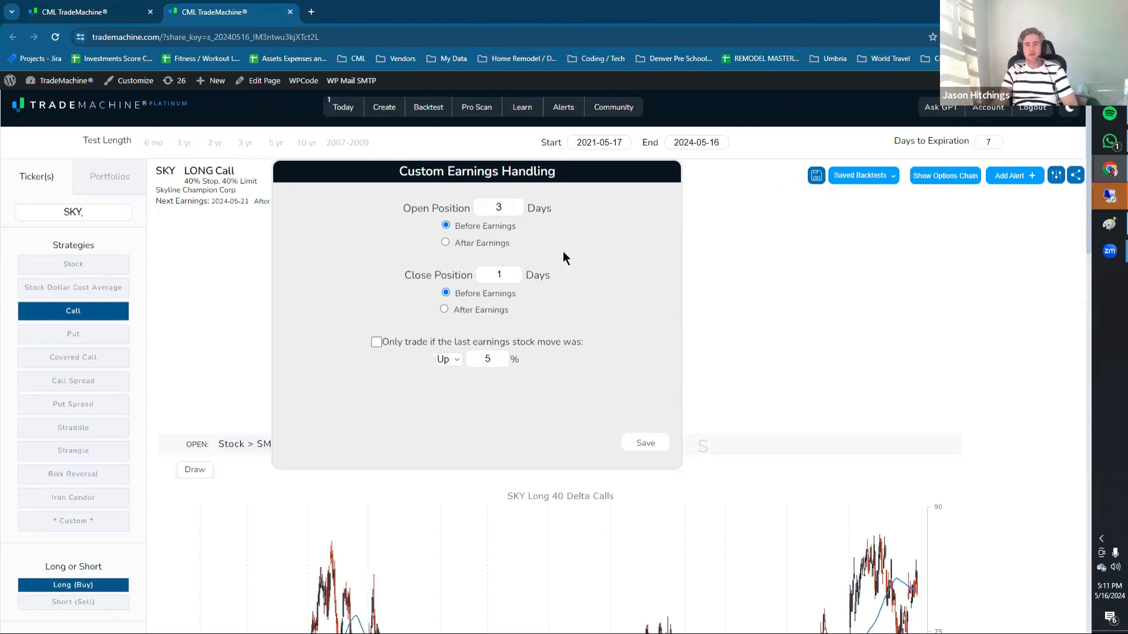
mouse_move(68, 527)
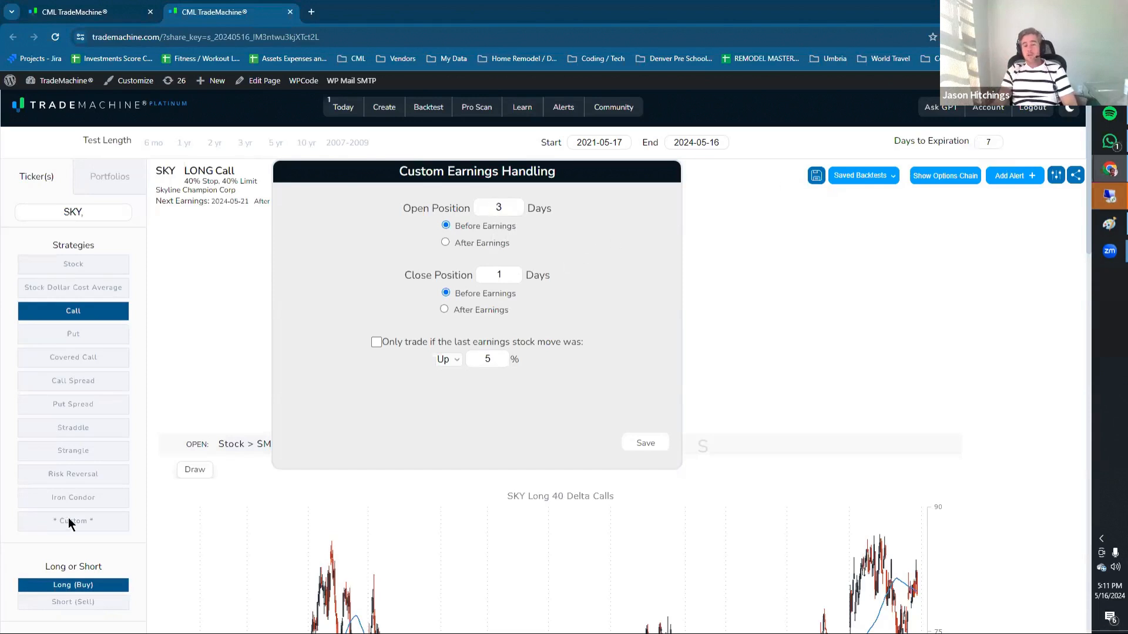
mouse_move(972, 139)
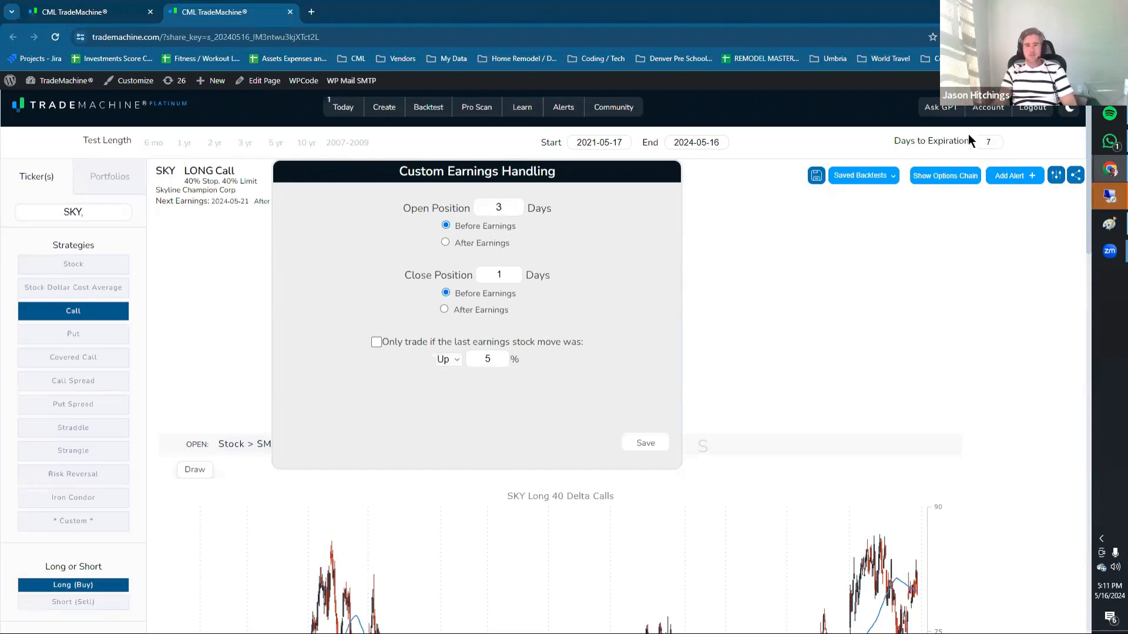
mouse_move(961, 160)
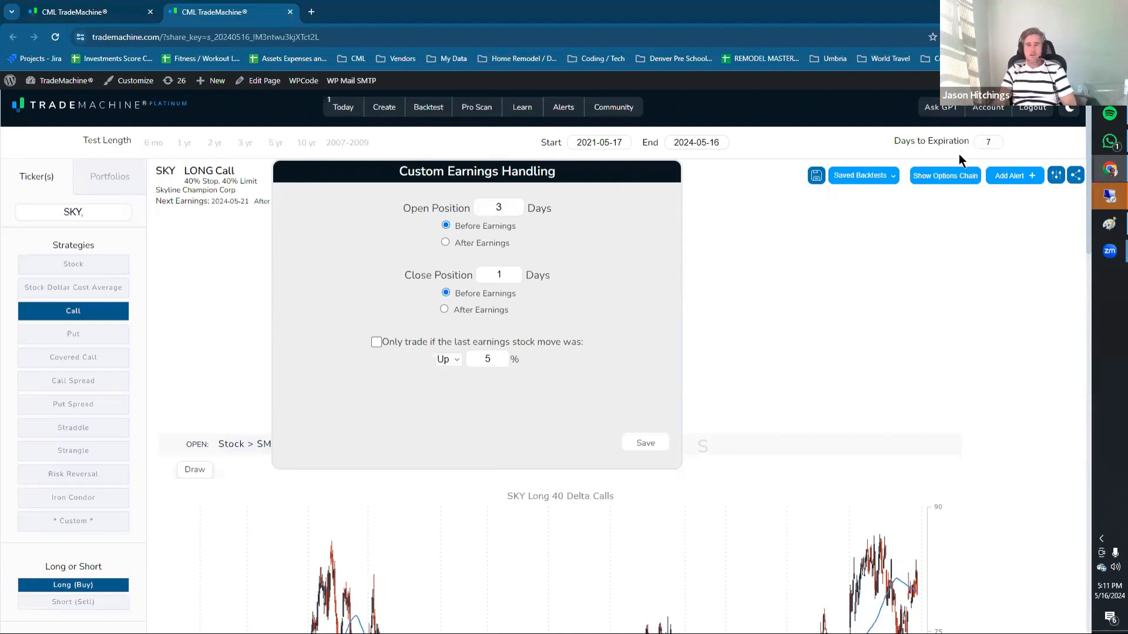
mouse_move(978, 146)
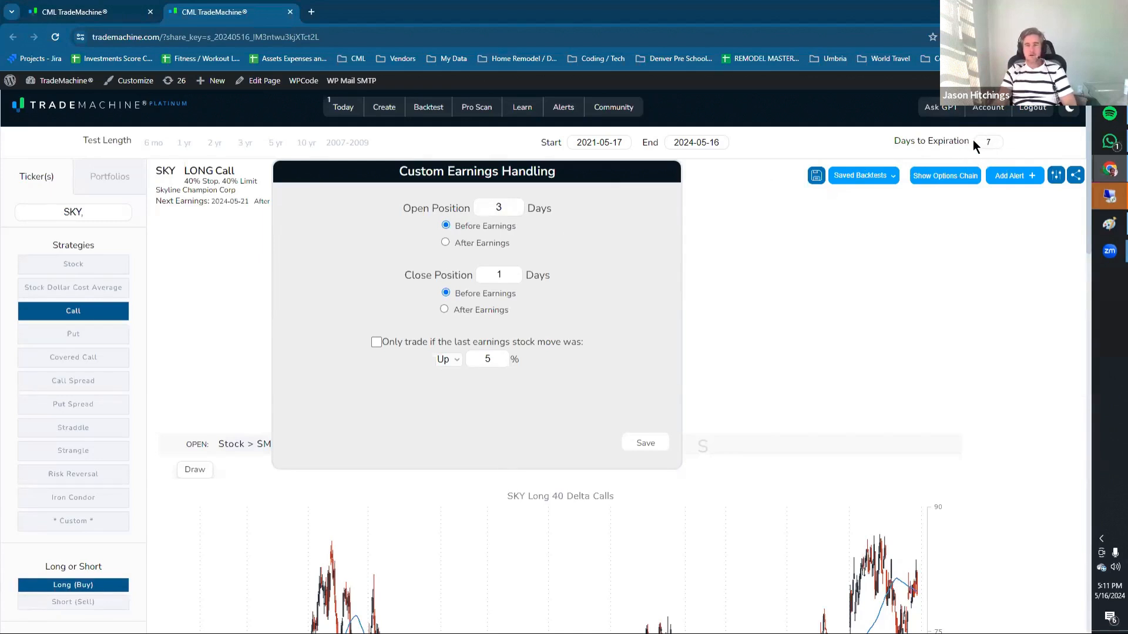
mouse_move(927, 275)
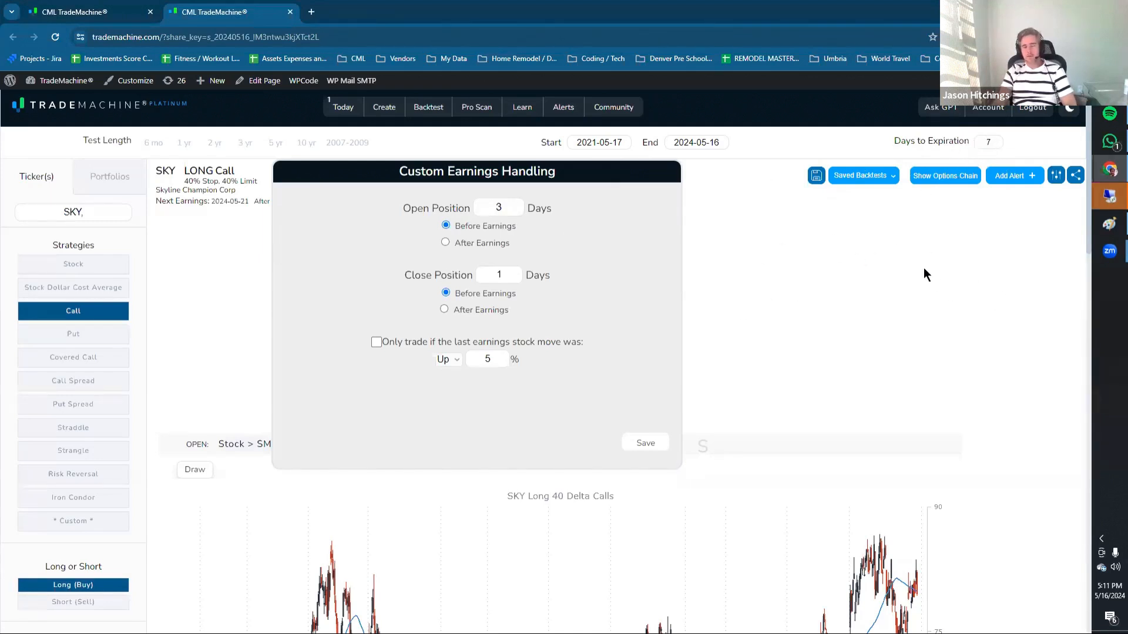
mouse_move(938, 277)
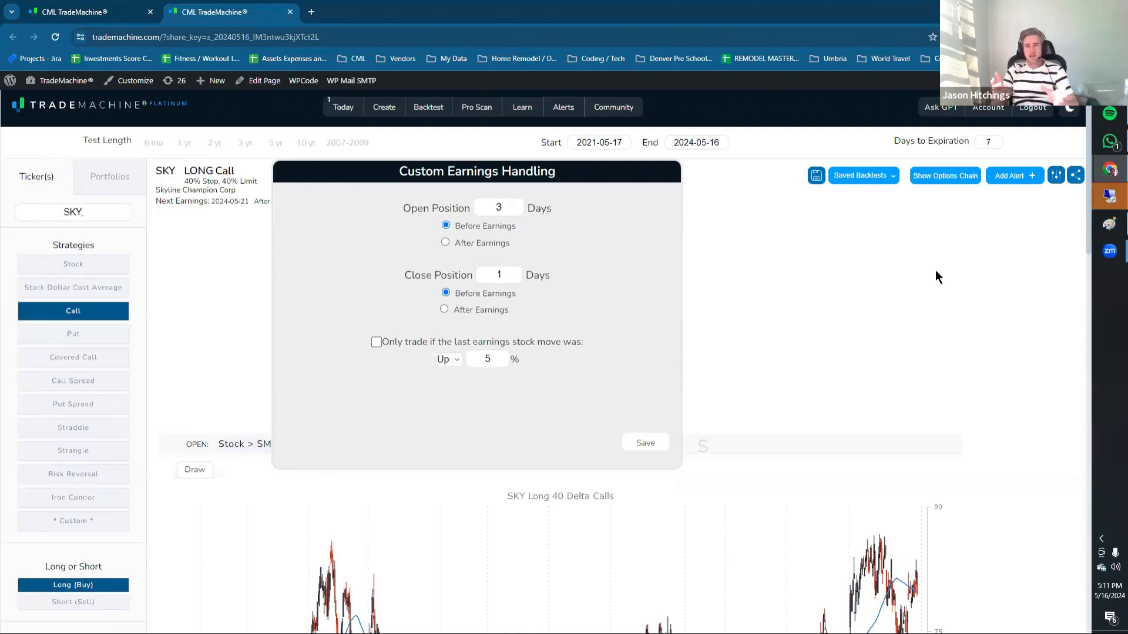
mouse_move(444, 390)
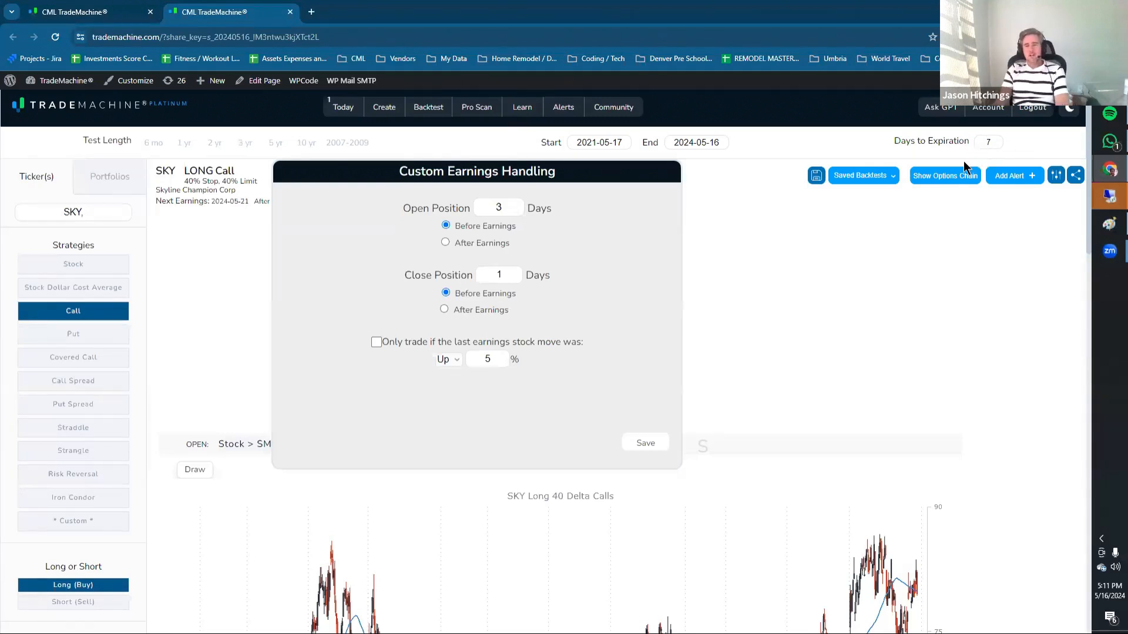
mouse_move(528, 423)
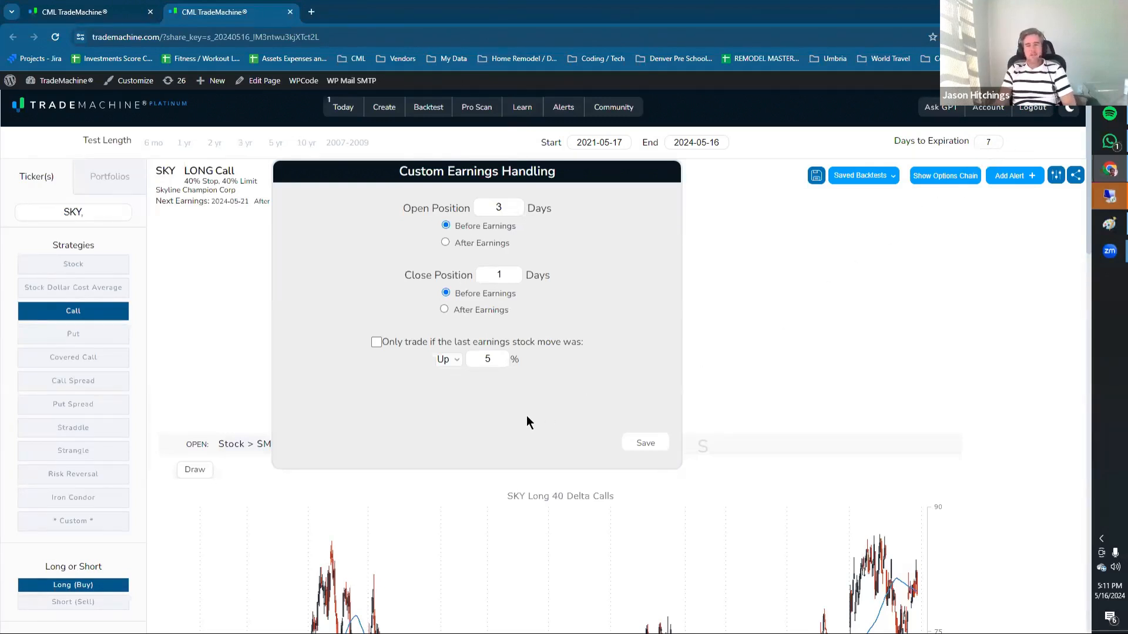
mouse_move(876, 355)
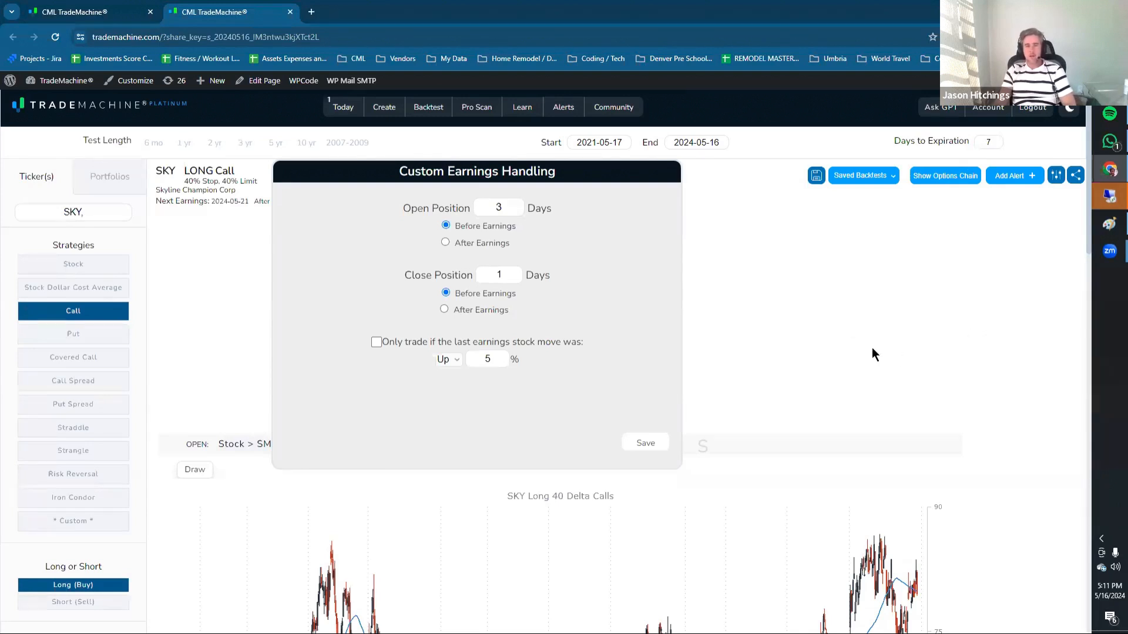
mouse_move(770, 326)
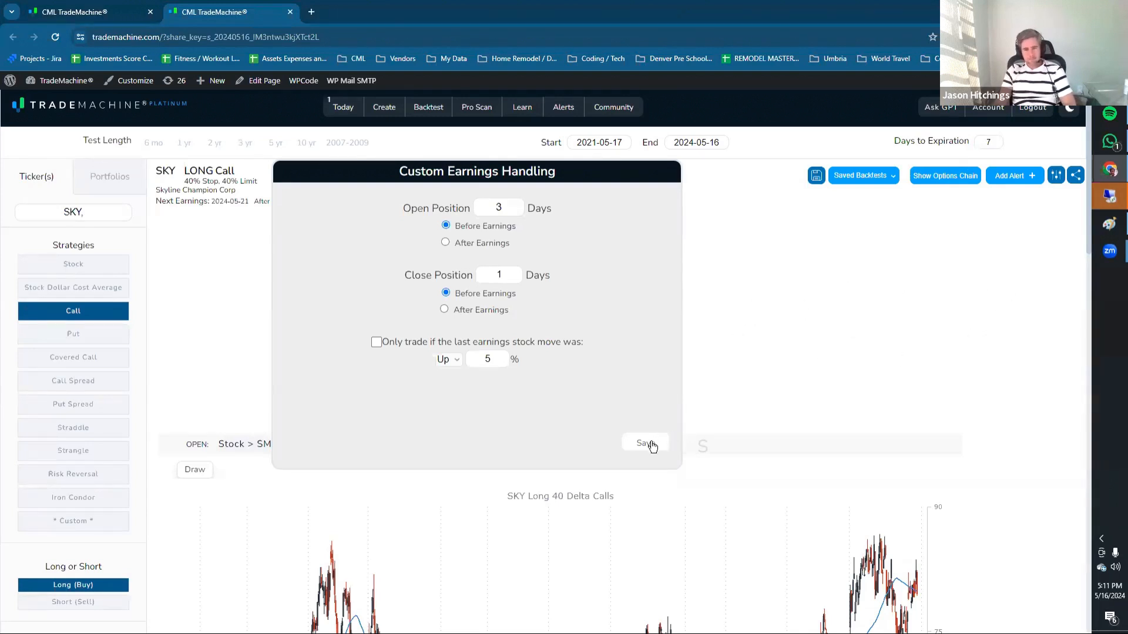
Step: Save the custom earnings timing, giving the SKY backtest $2525 total return, 245%, 85.7% wins
click(644, 442)
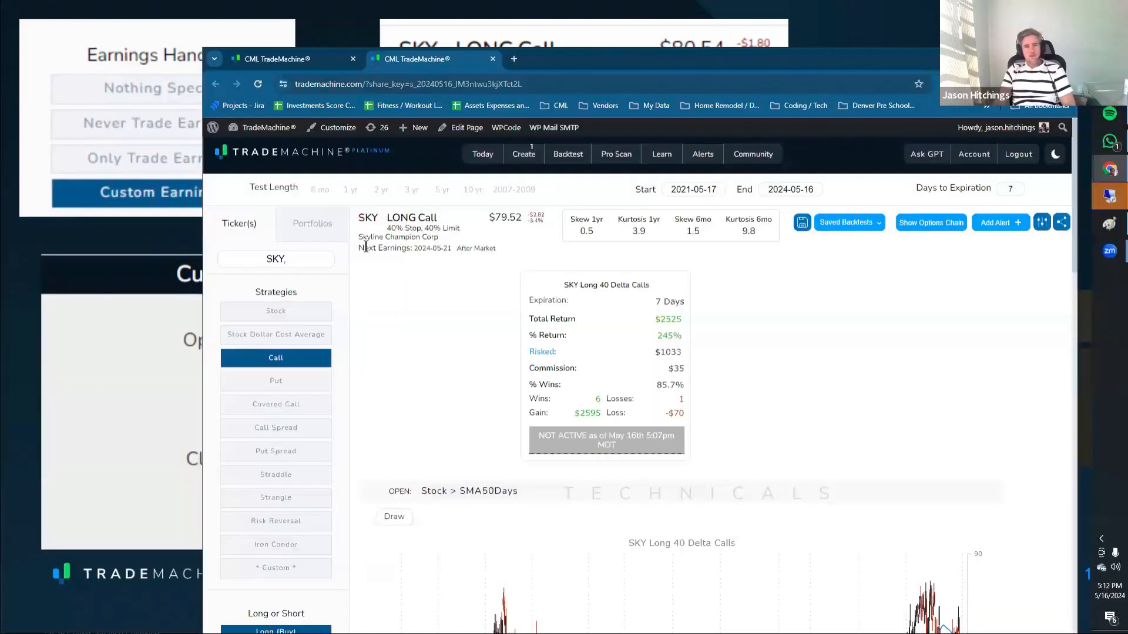
mouse_move(527, 254)
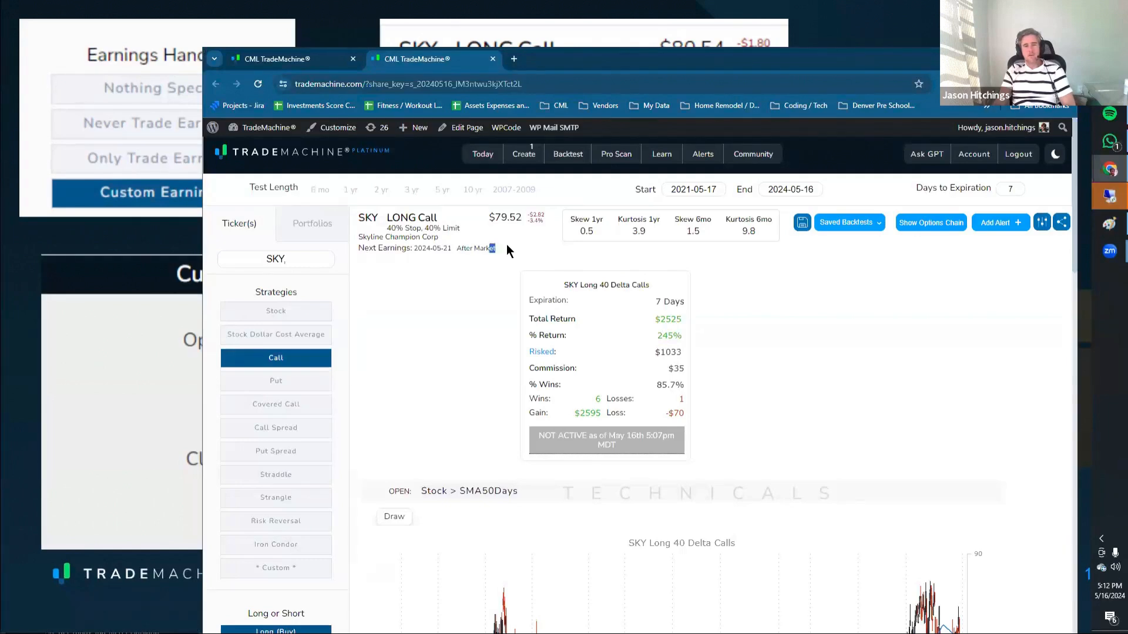
mouse_move(364, 260)
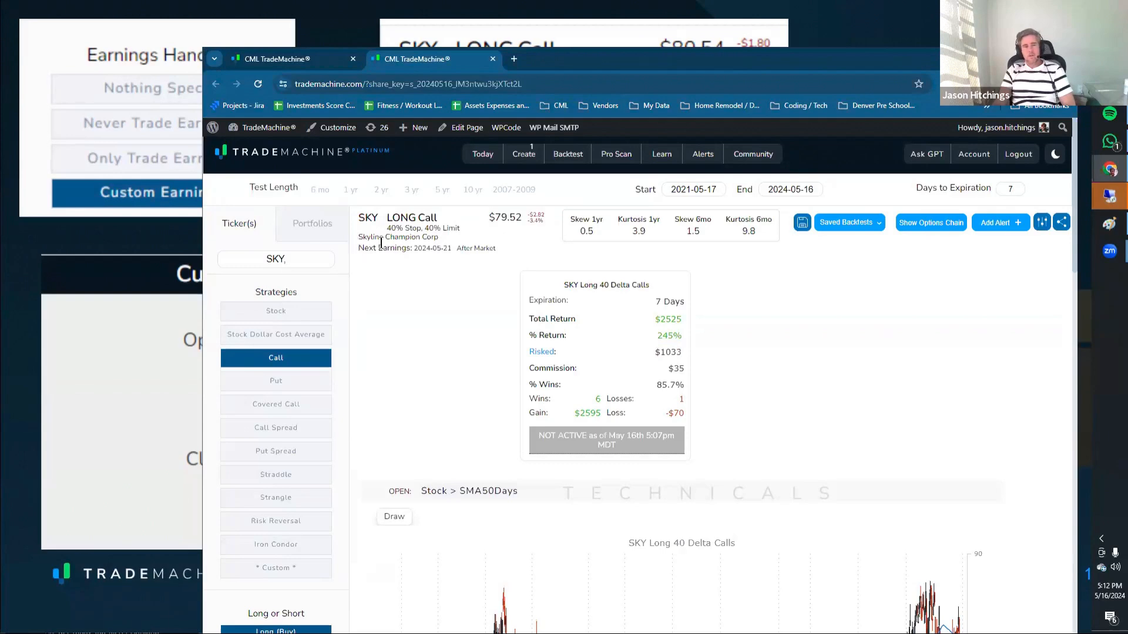
mouse_move(500, 255)
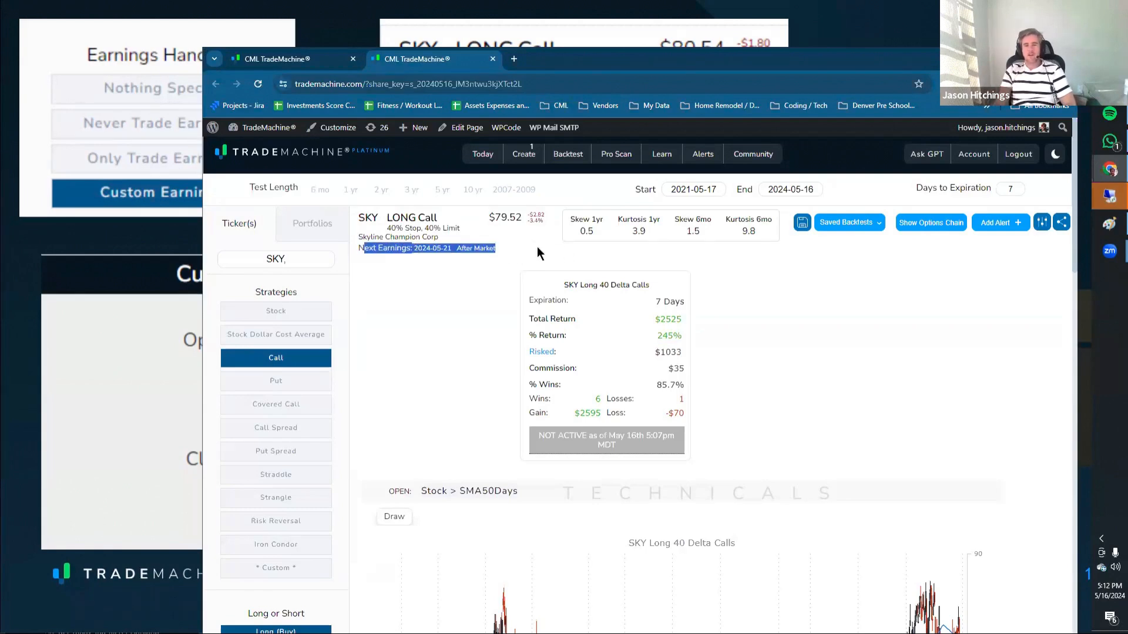
mouse_move(612, 70)
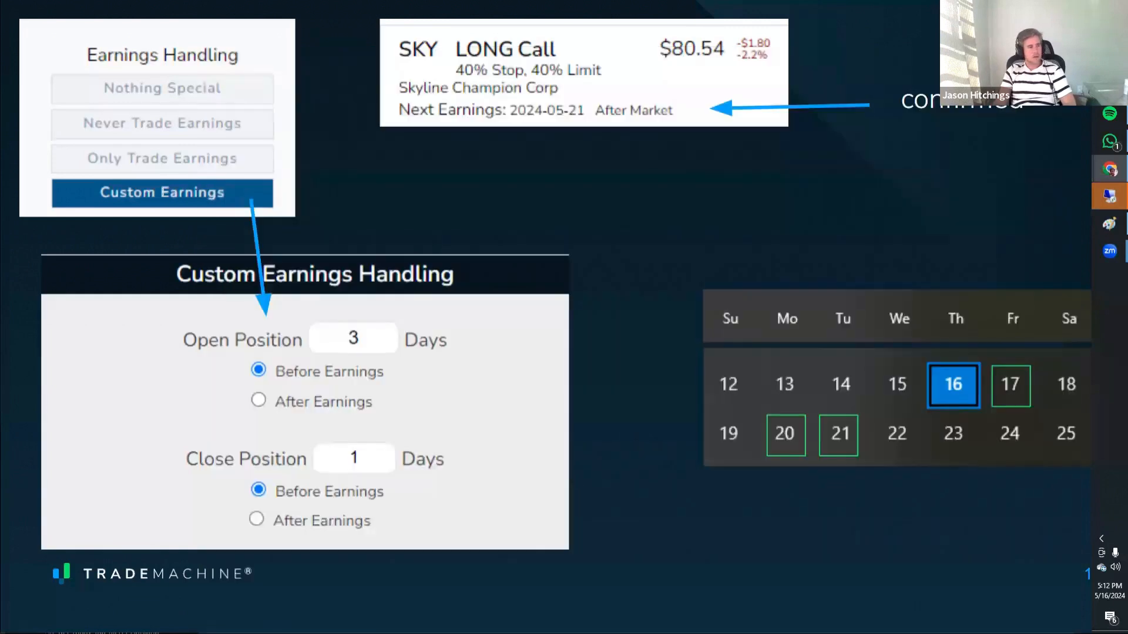
mouse_move(686, 296)
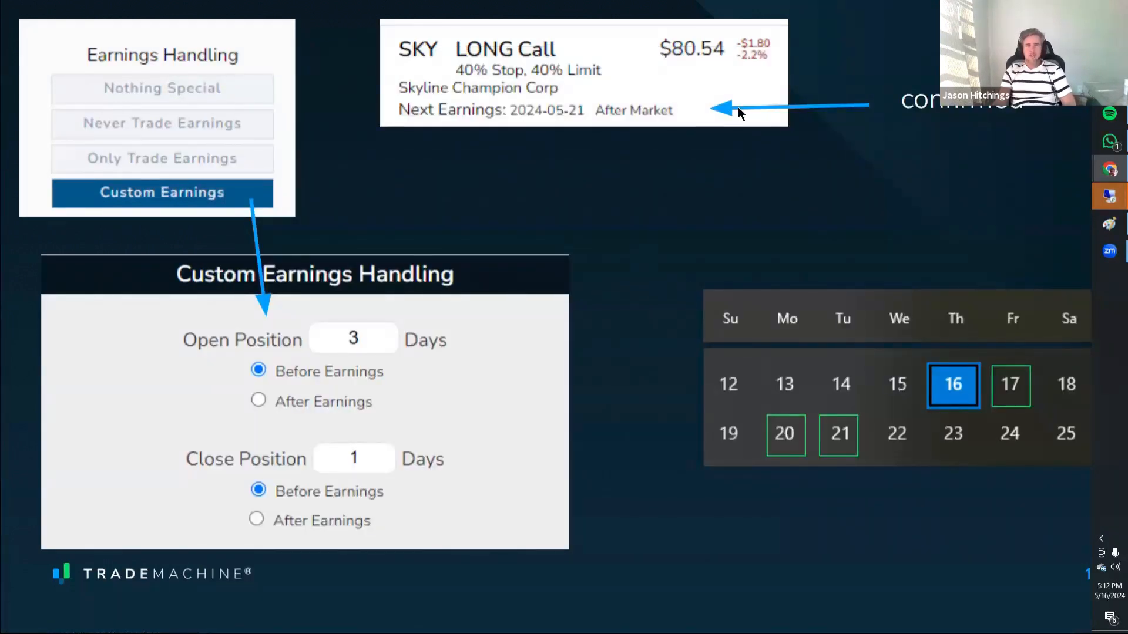
mouse_move(646, 191)
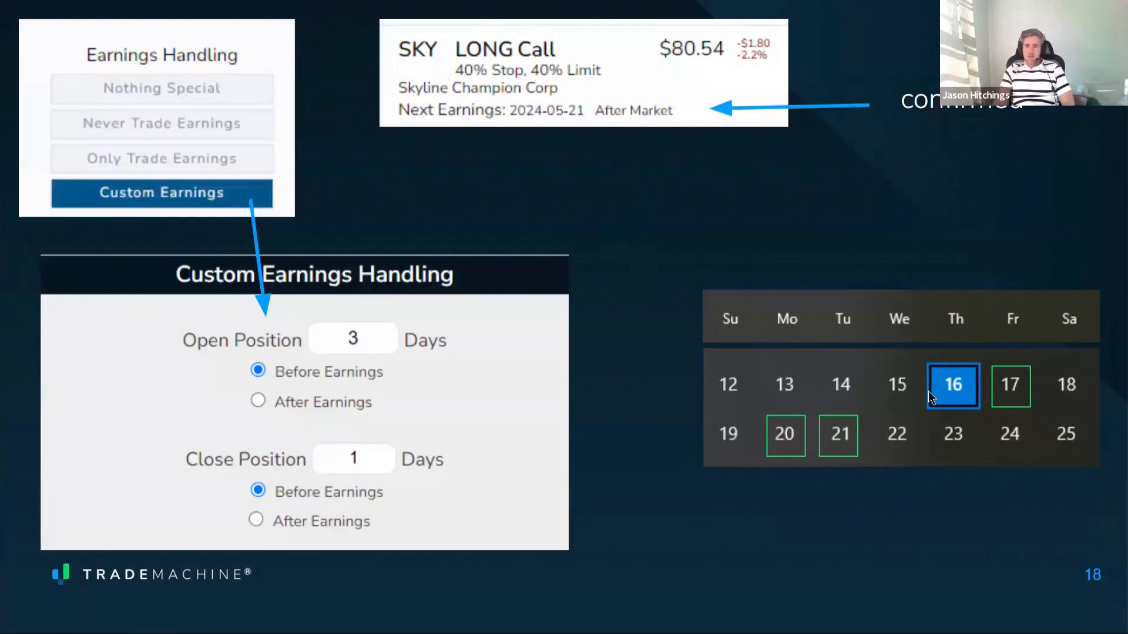
mouse_move(952, 387)
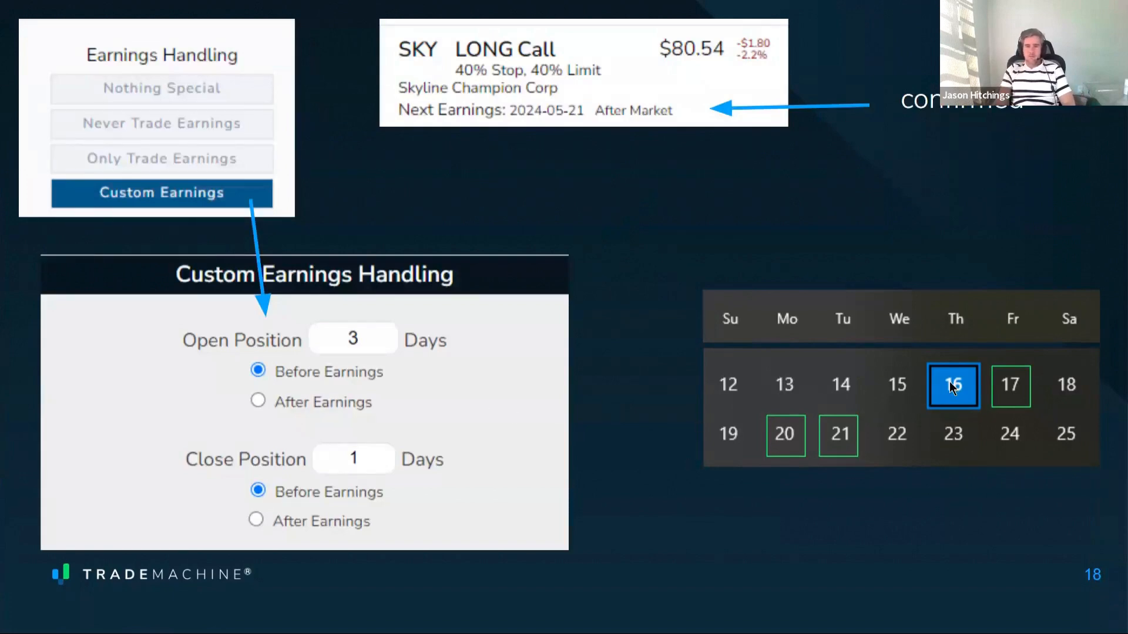
mouse_move(961, 363)
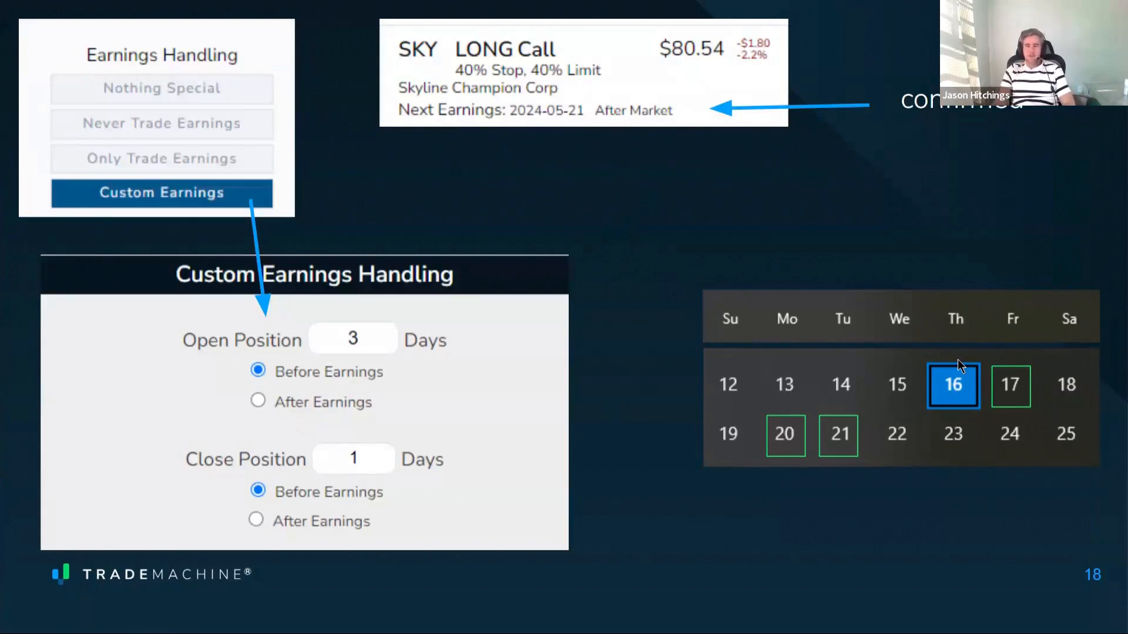
mouse_move(1022, 384)
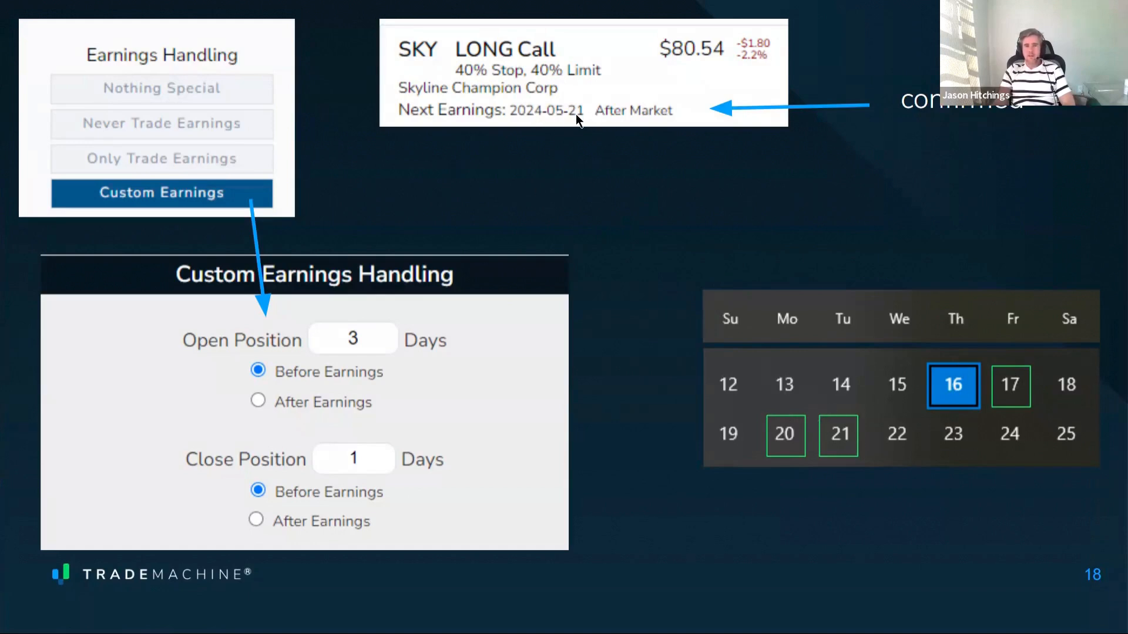
mouse_move(827, 451)
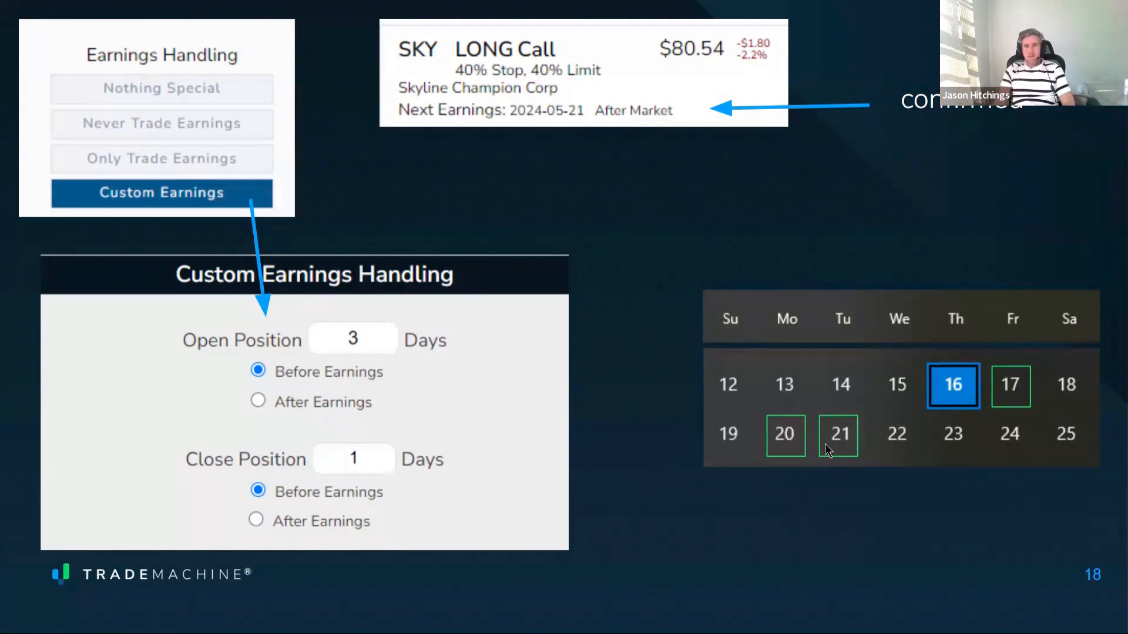
mouse_move(994, 434)
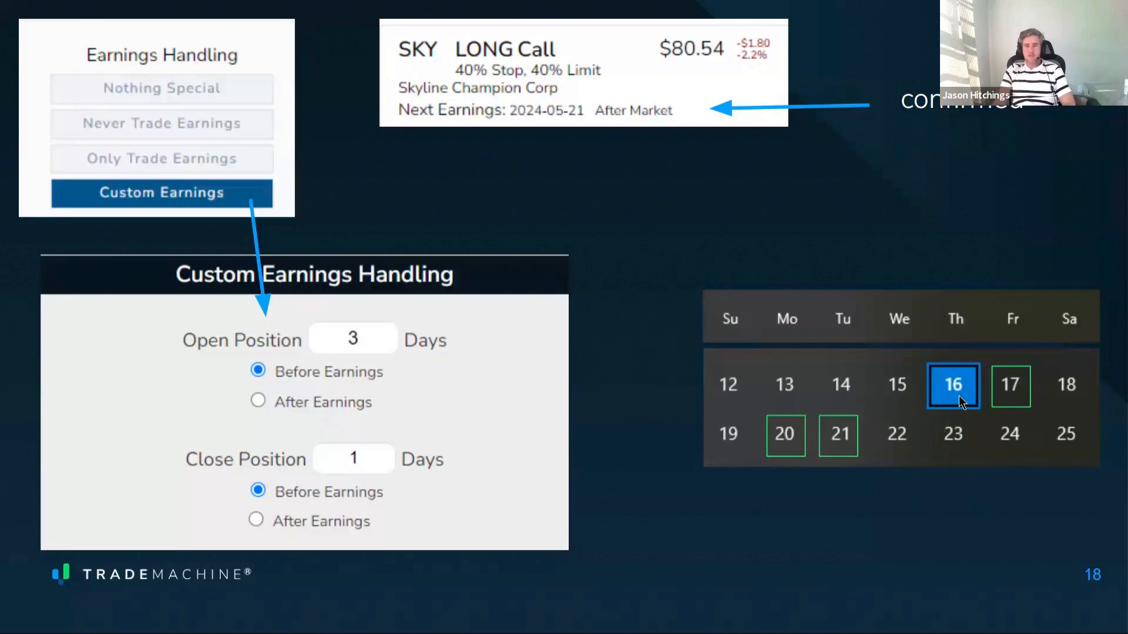
mouse_move(959, 442)
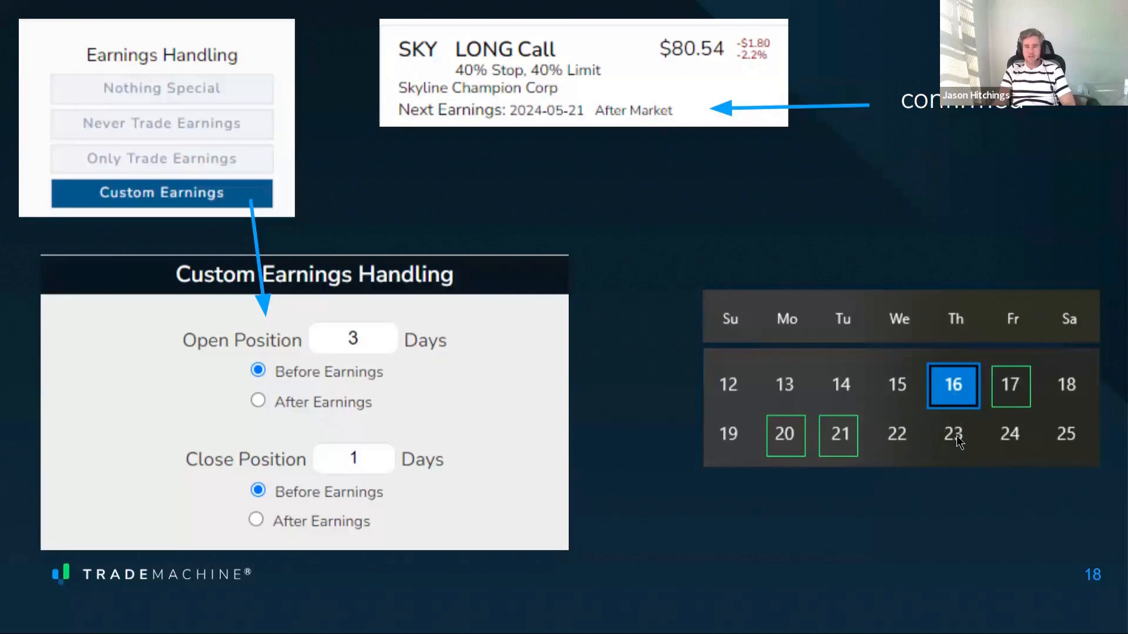
mouse_move(940, 434)
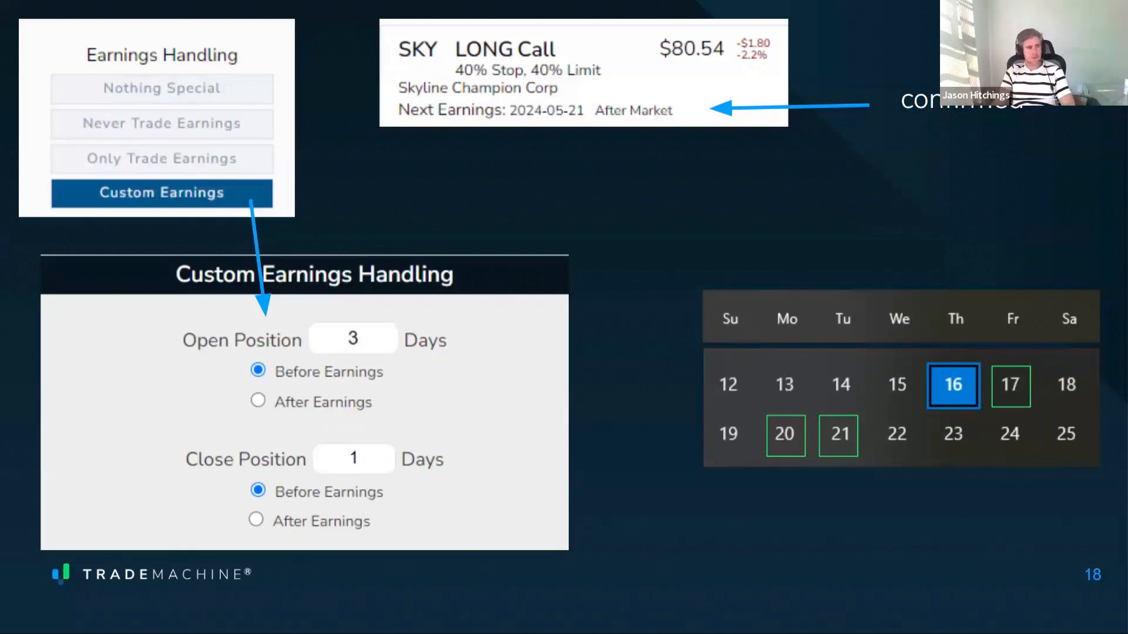
mouse_move(640, 310)
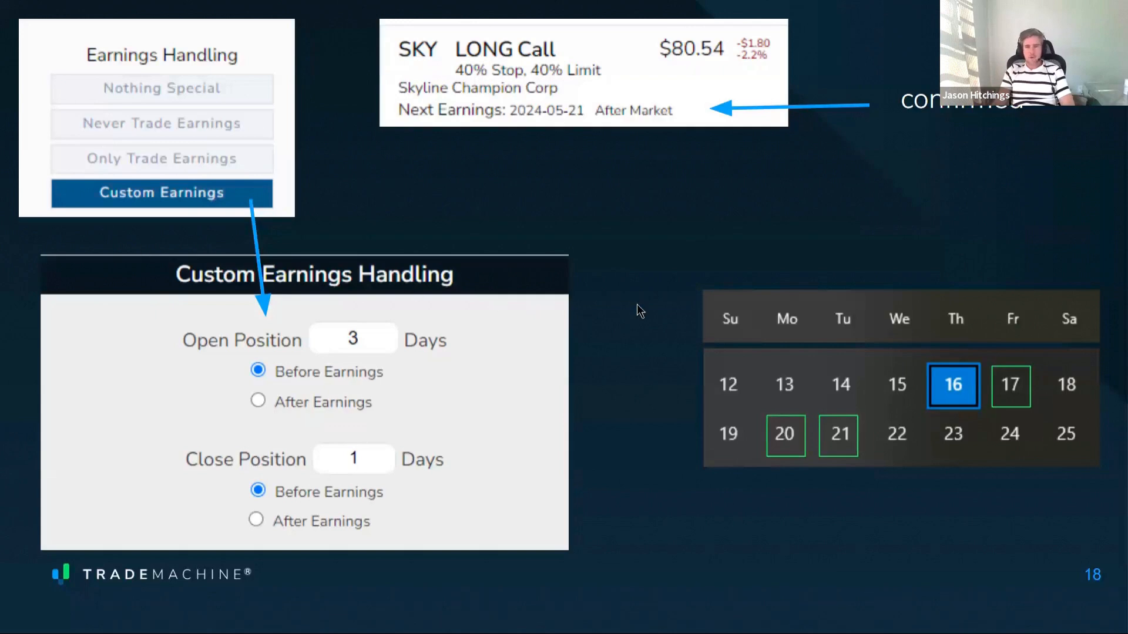
Step: Advance from the custom earnings handling slide to the next slide
key(Right)
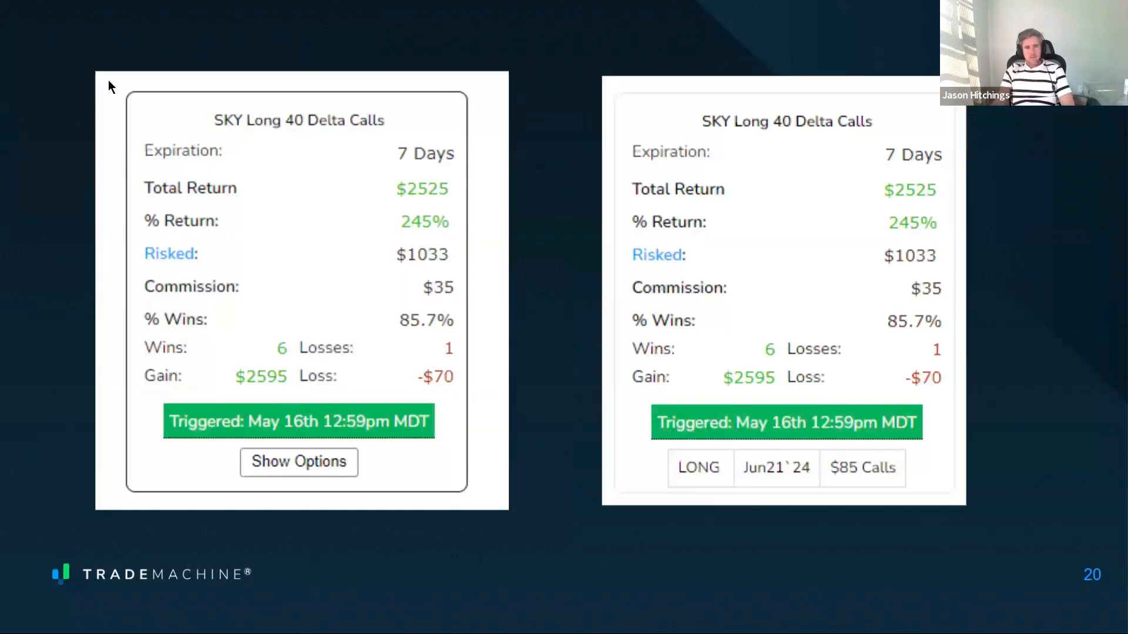
mouse_move(294, 470)
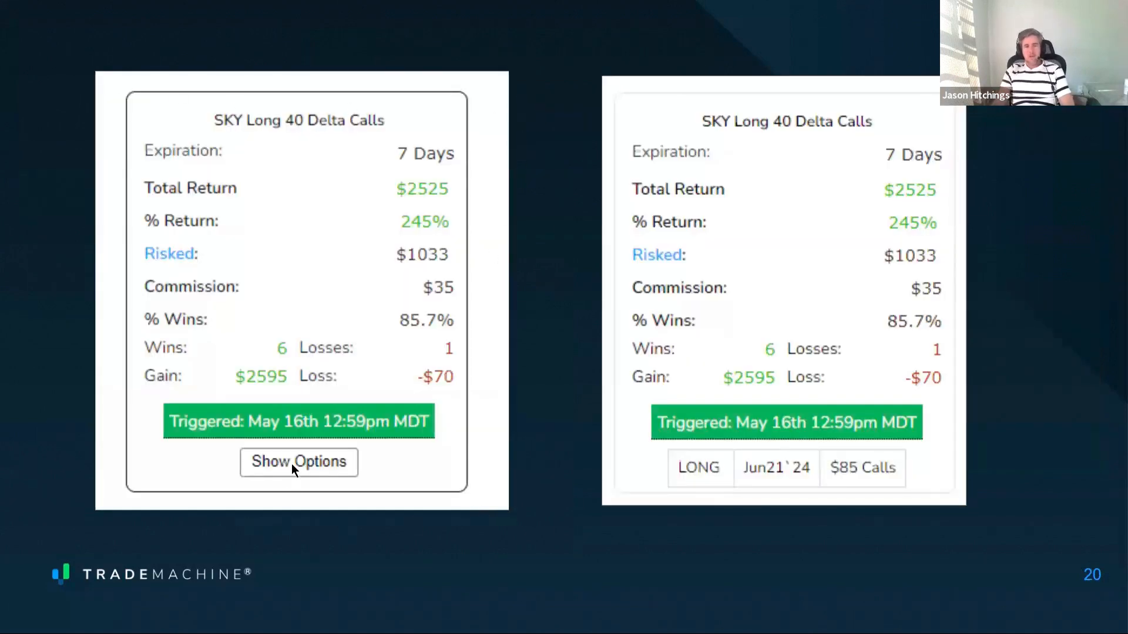
mouse_move(197, 434)
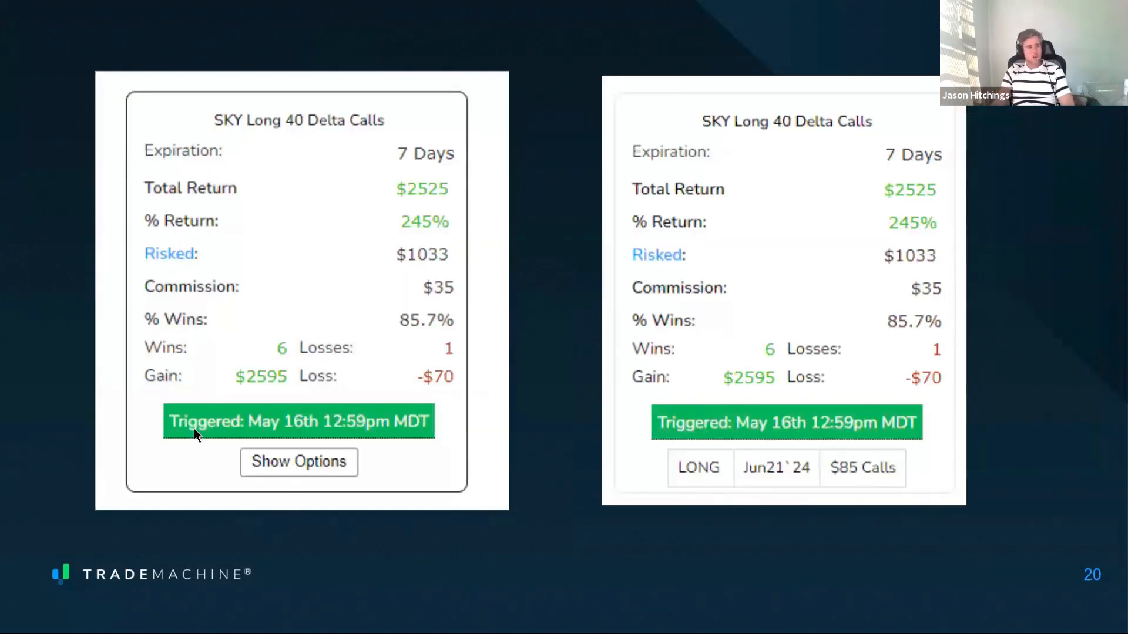
mouse_move(716, 54)
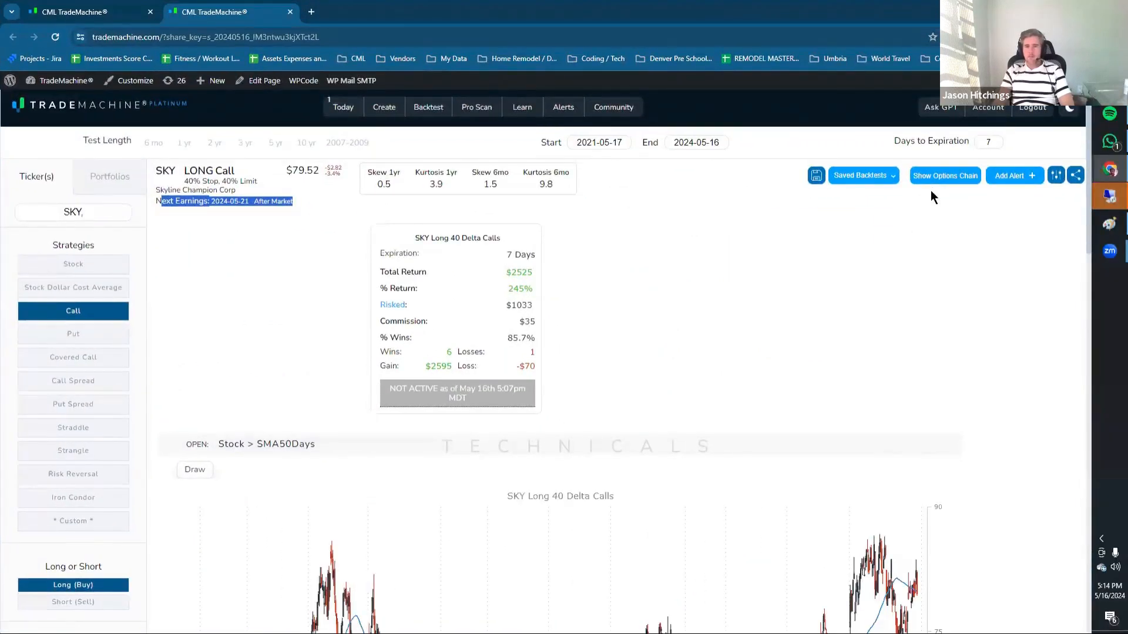
mouse_move(954, 176)
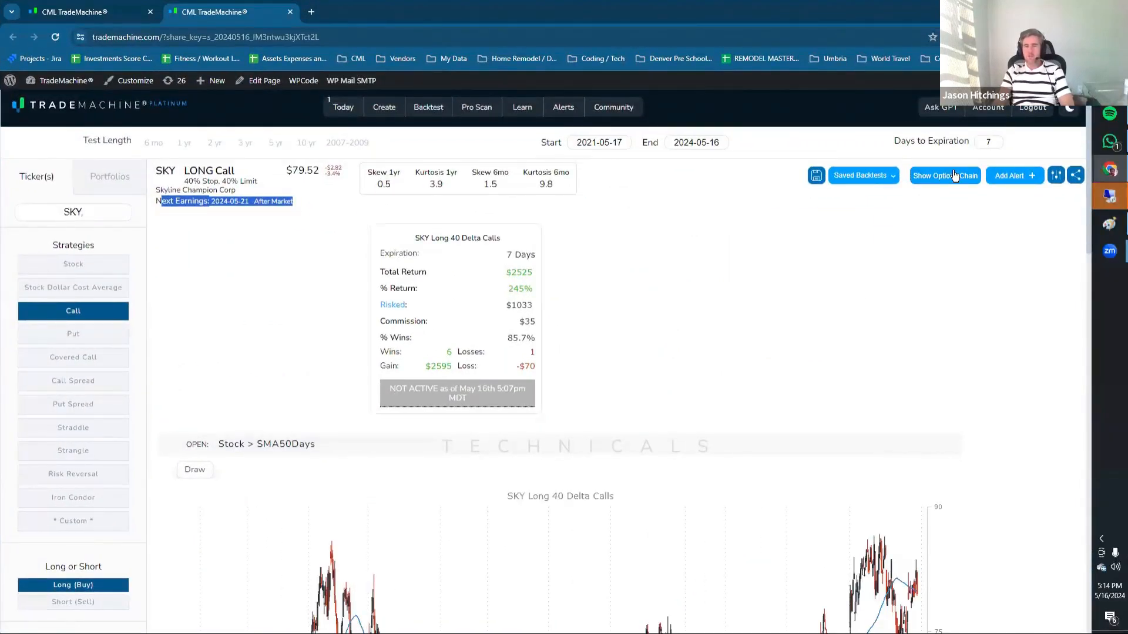
Step: Scroll the SKY Long 40 Delta Calls backtest down to its chart and back up
scroll(down, 3)
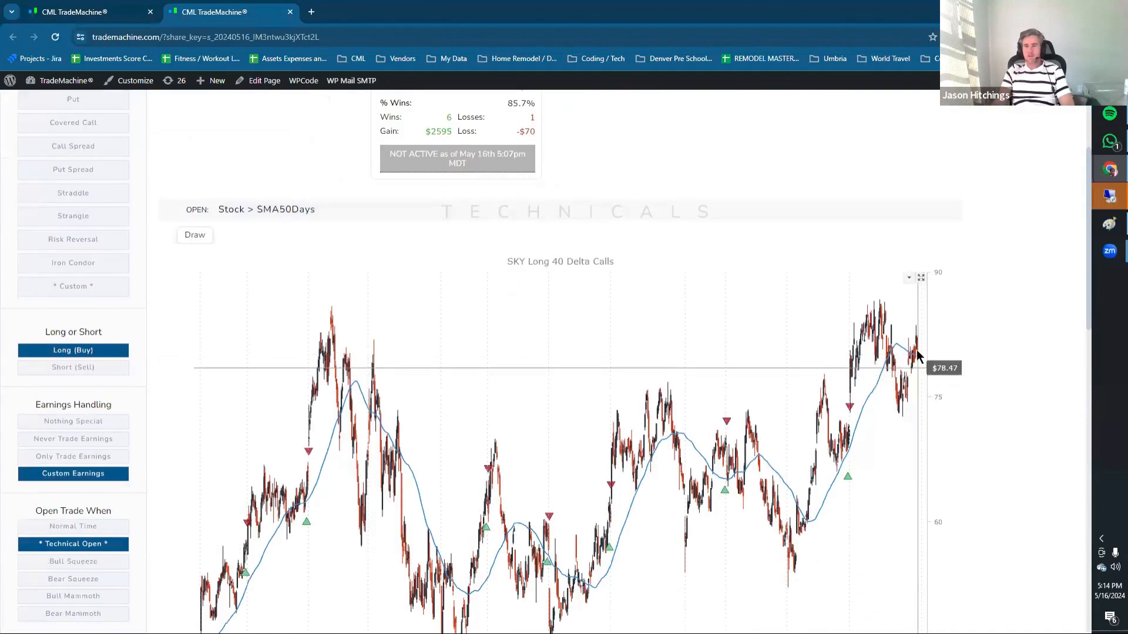
scroll(up, 3)
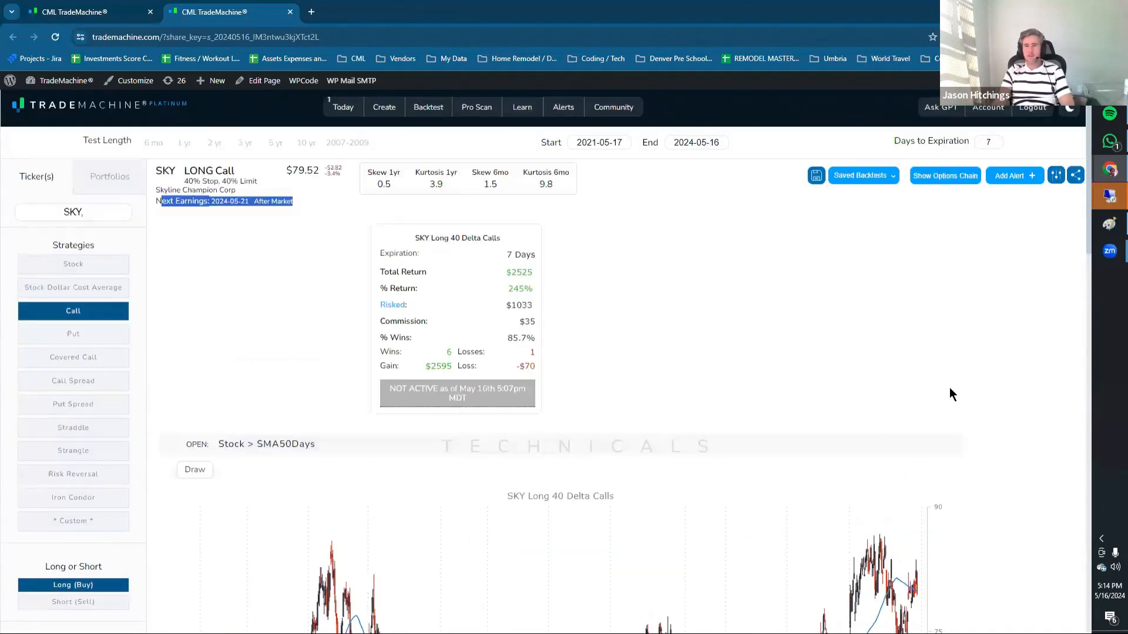
mouse_move(947, 204)
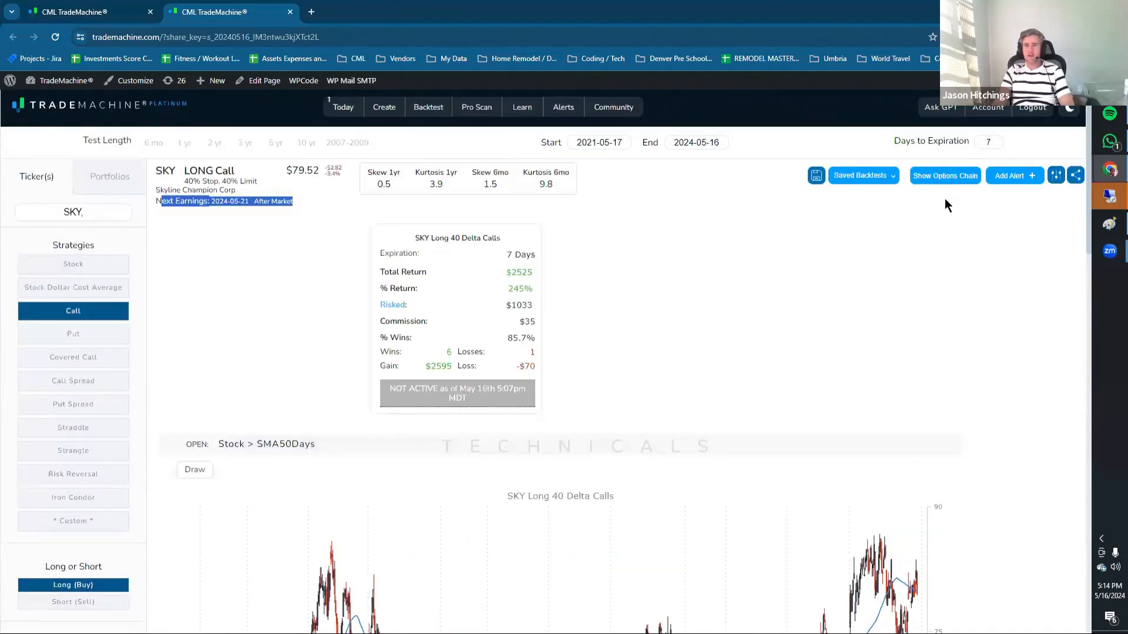
Step: Filter the SKY option chain to the Jun21'24 expiration, 36 days out
click(944, 175)
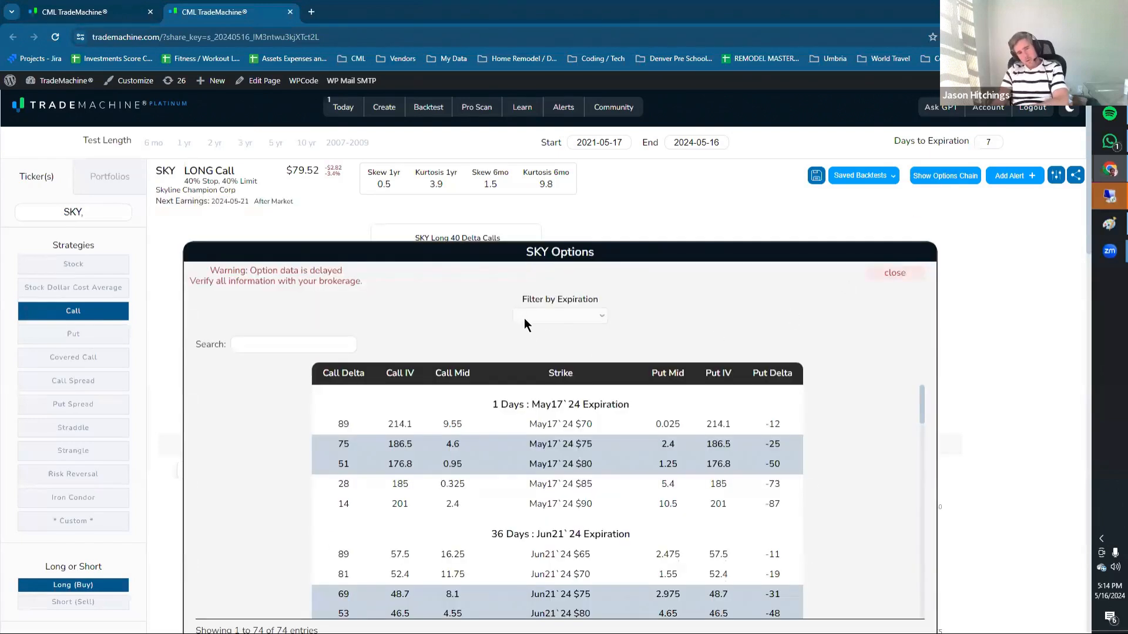
click(559, 315)
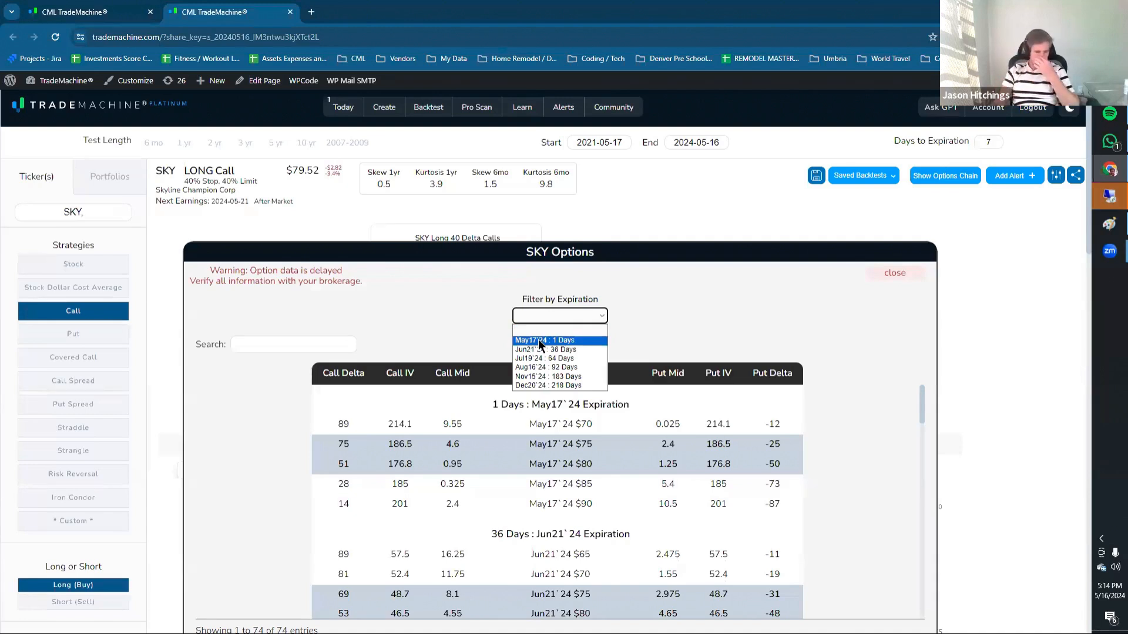
mouse_move(576, 357)
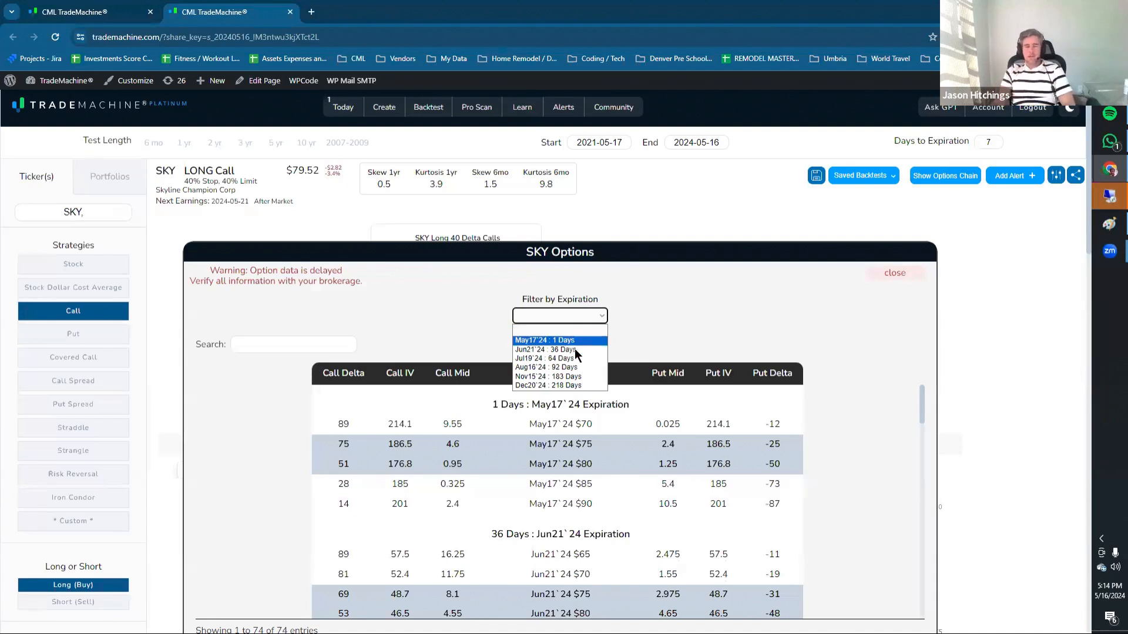
mouse_move(560, 350)
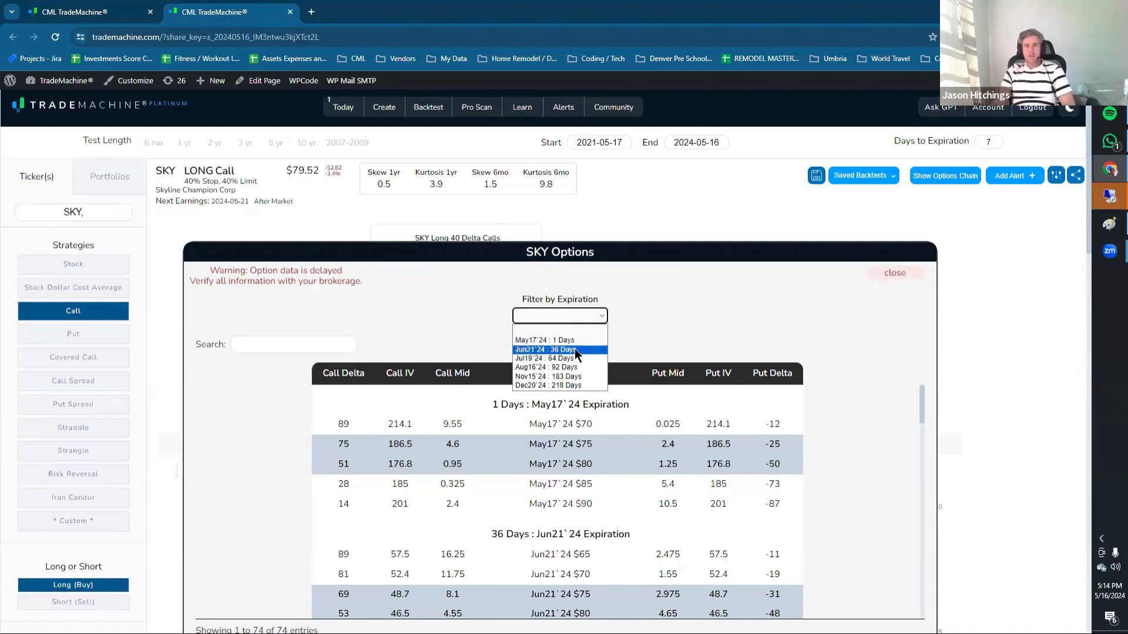
mouse_move(559, 341)
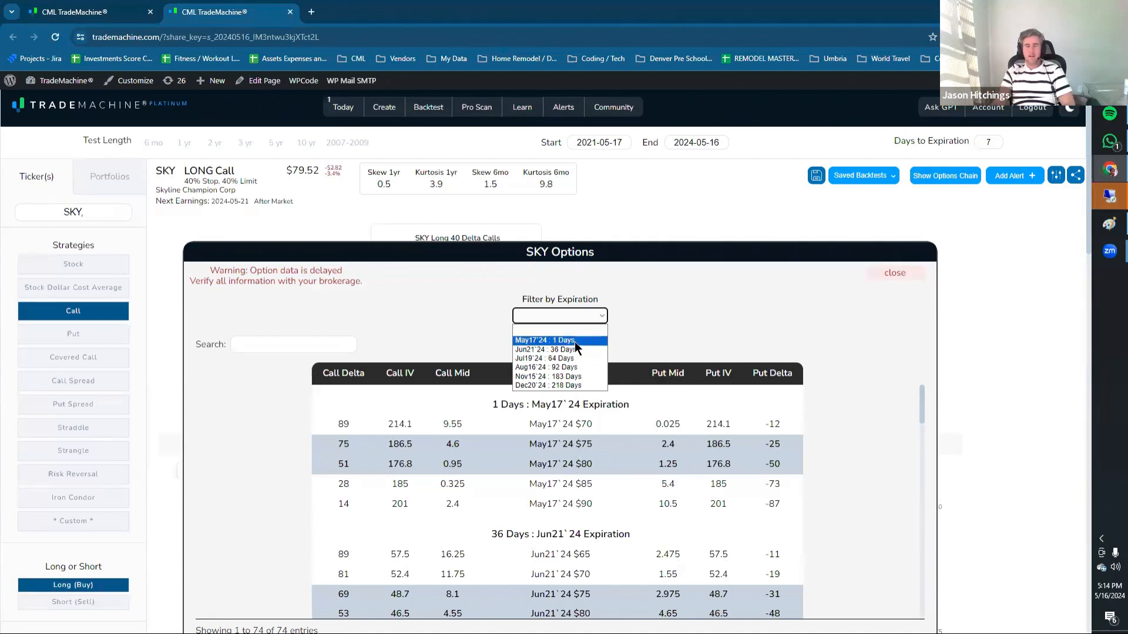
mouse_move(576, 351)
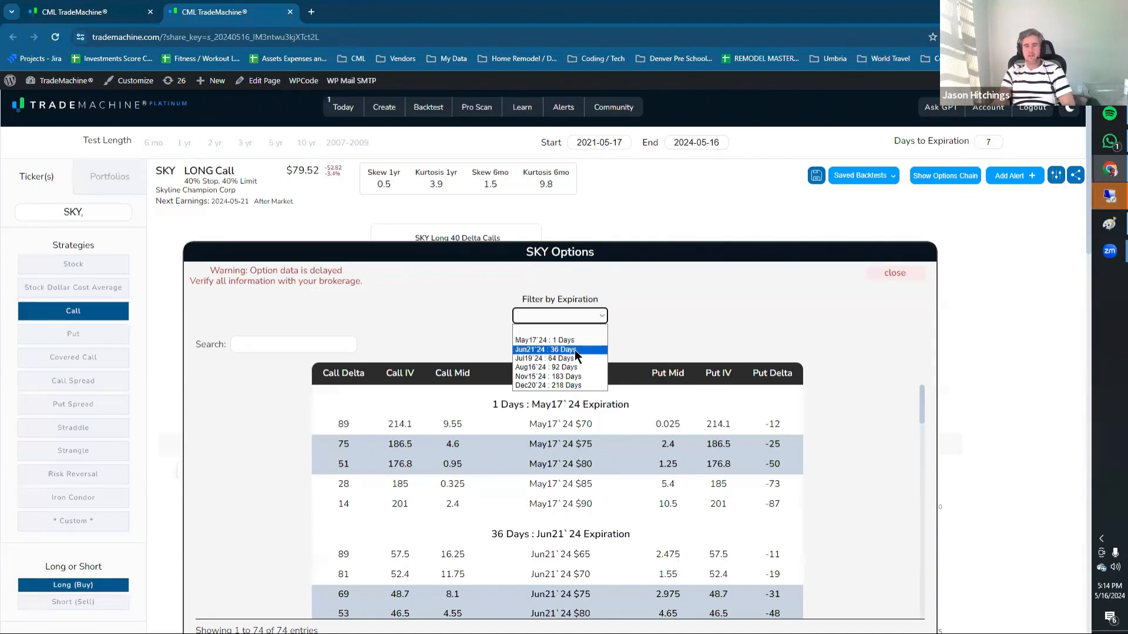
mouse_move(562, 341)
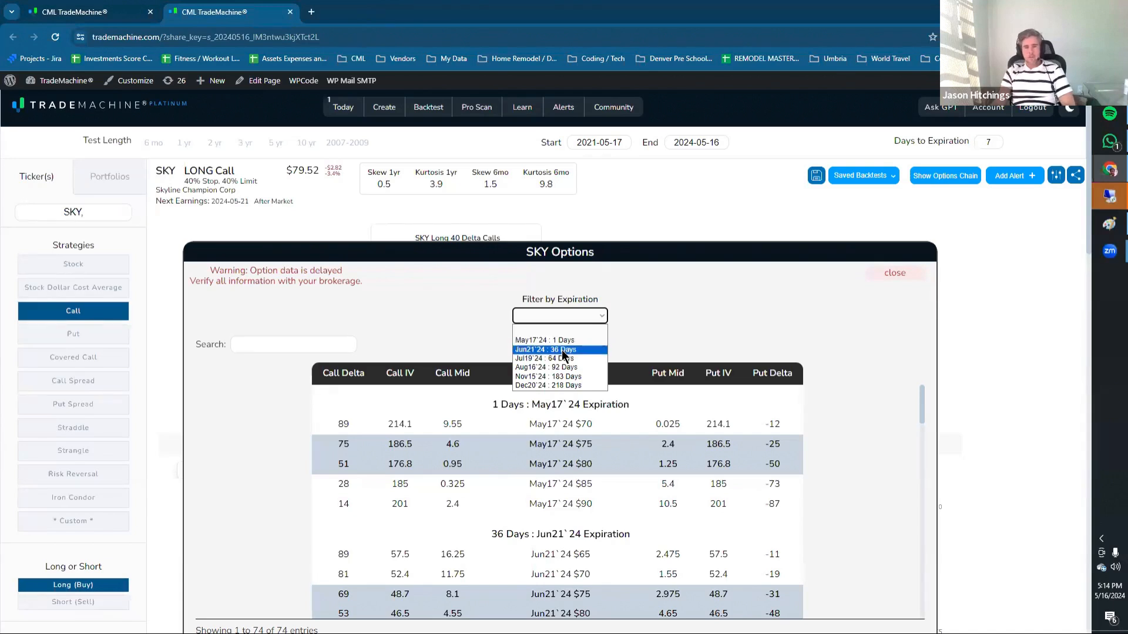
mouse_move(528, 354)
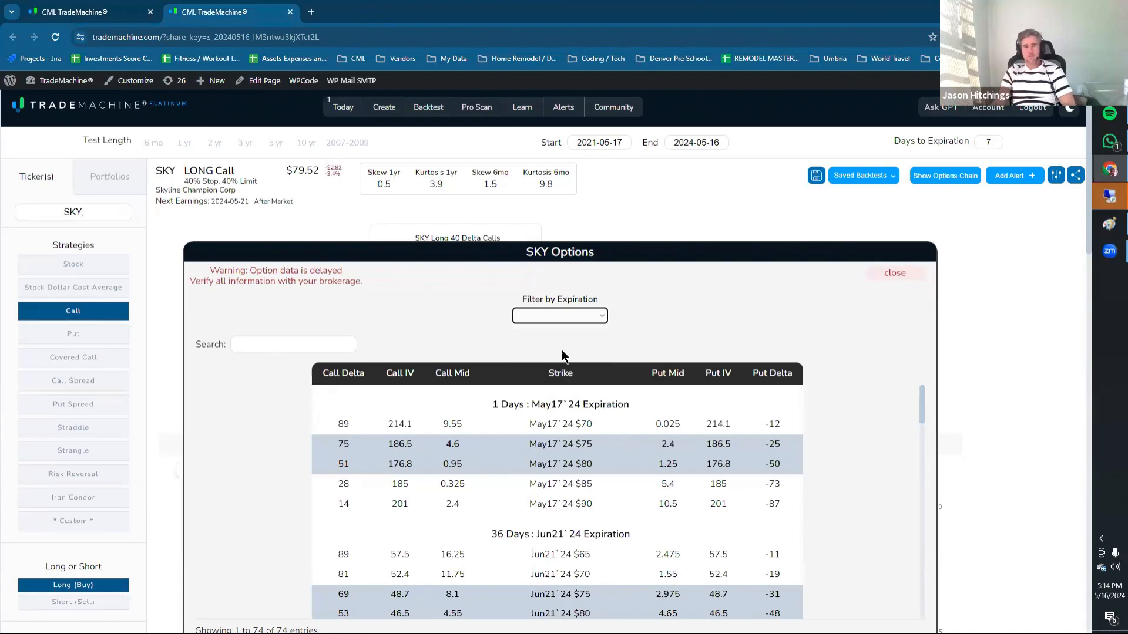
click(559, 315)
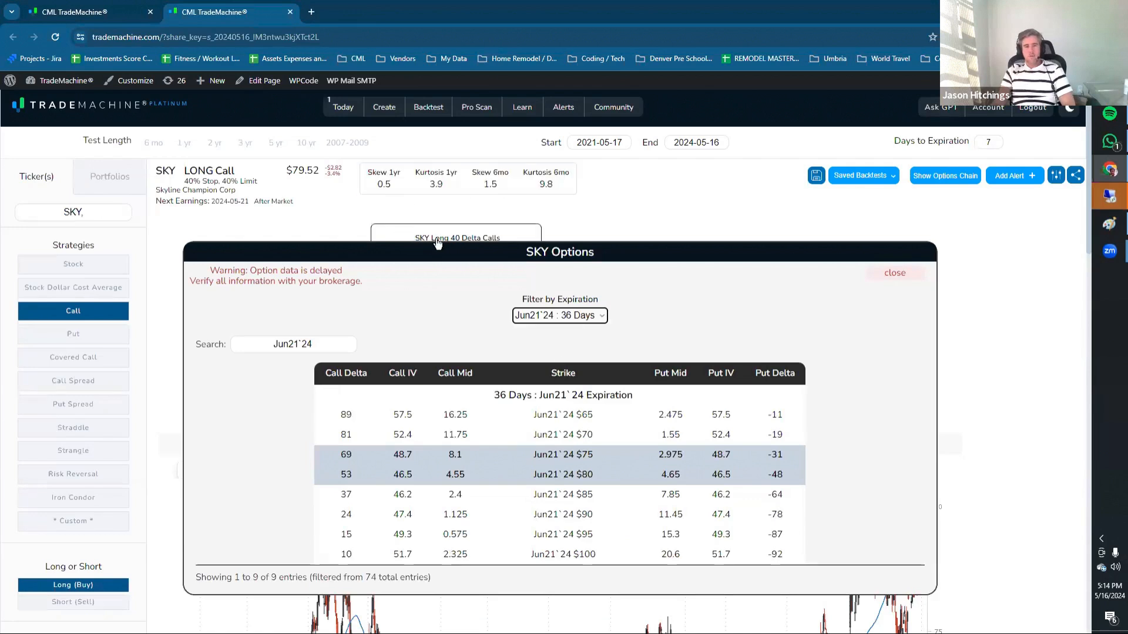
mouse_move(384, 396)
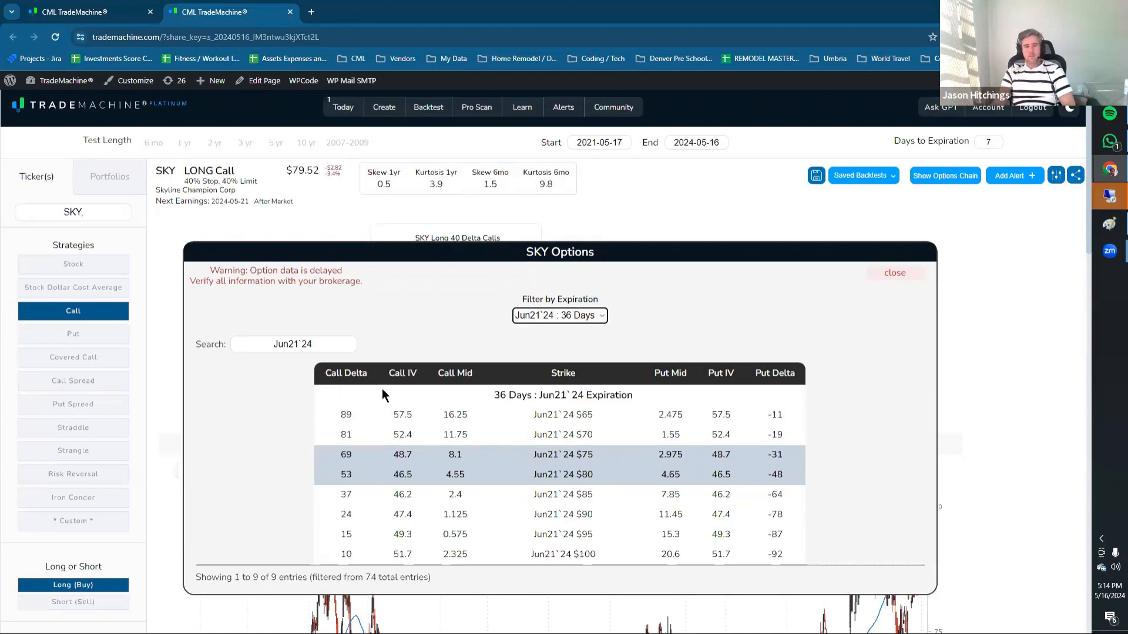
mouse_move(342, 481)
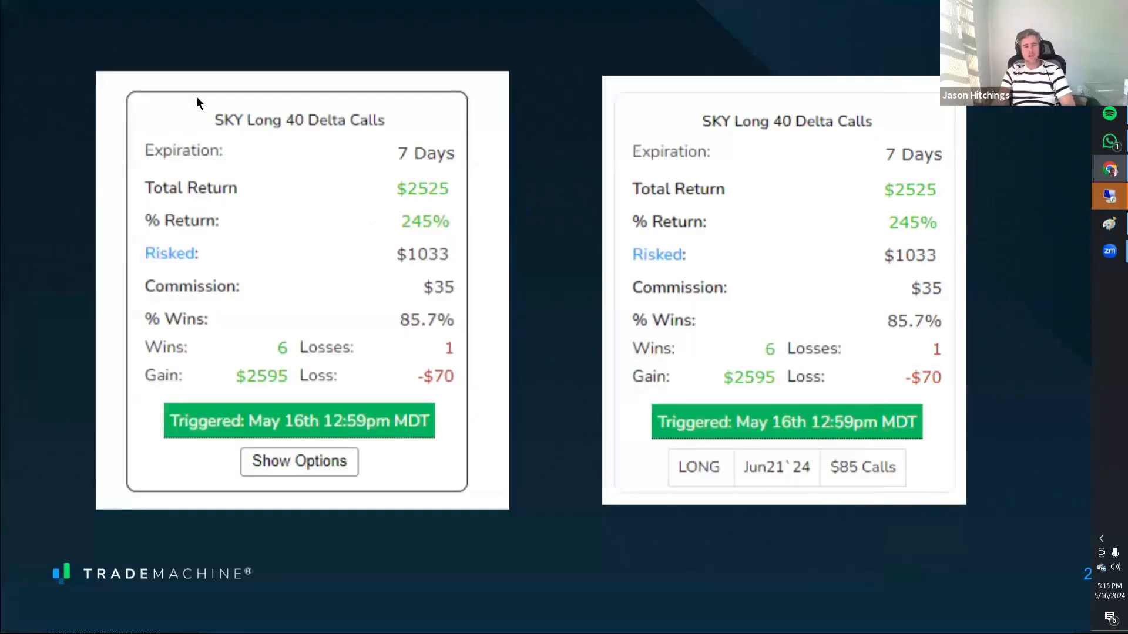
mouse_move(1006, 352)
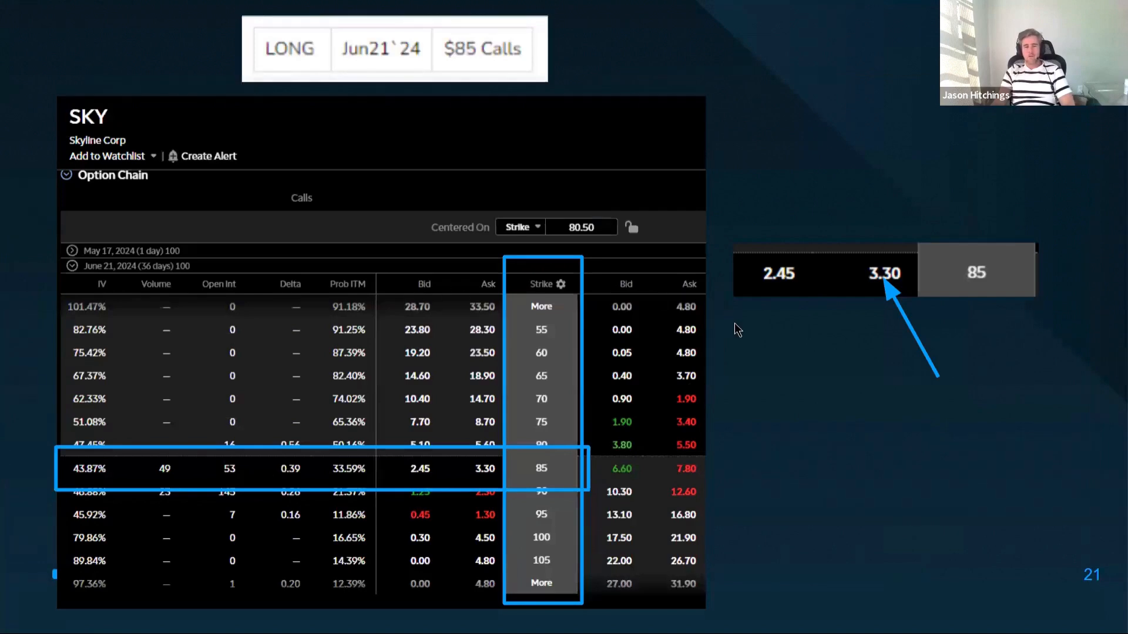
mouse_move(762, 384)
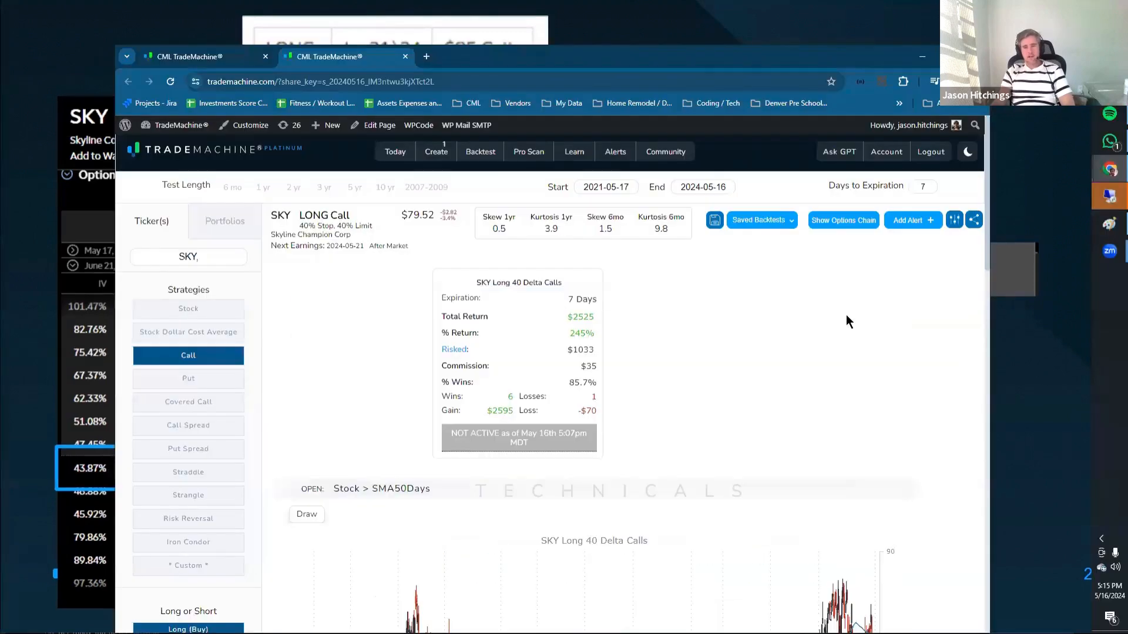
Step: Scroll down to the SKY Long 40 Delta Calls backtest card and its price chart
scroll(down, 3)
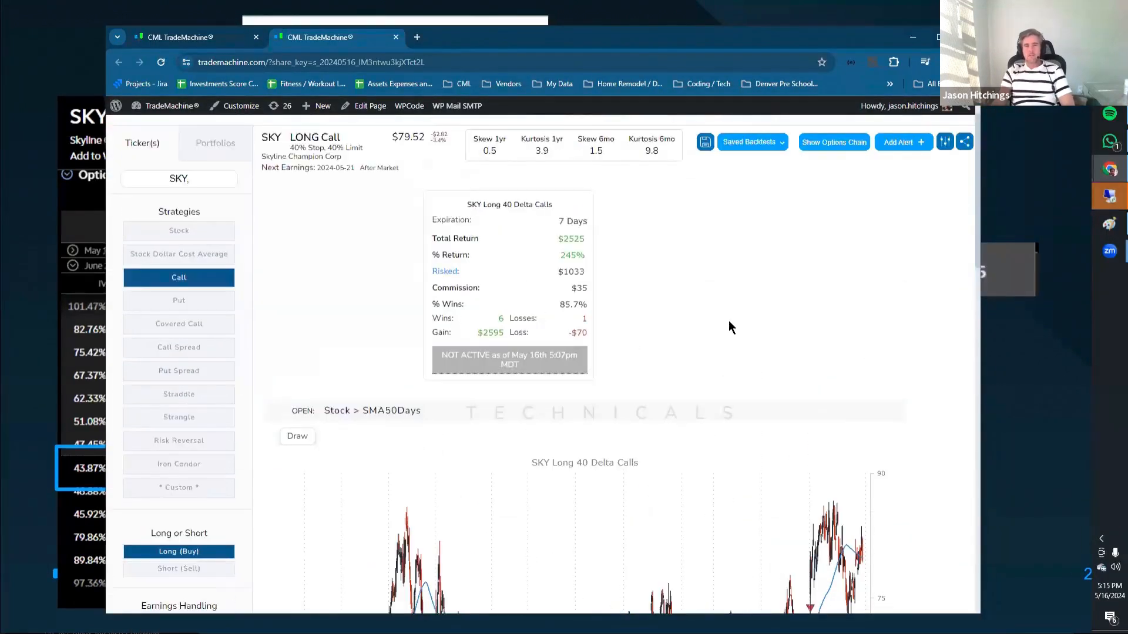
mouse_move(721, 315)
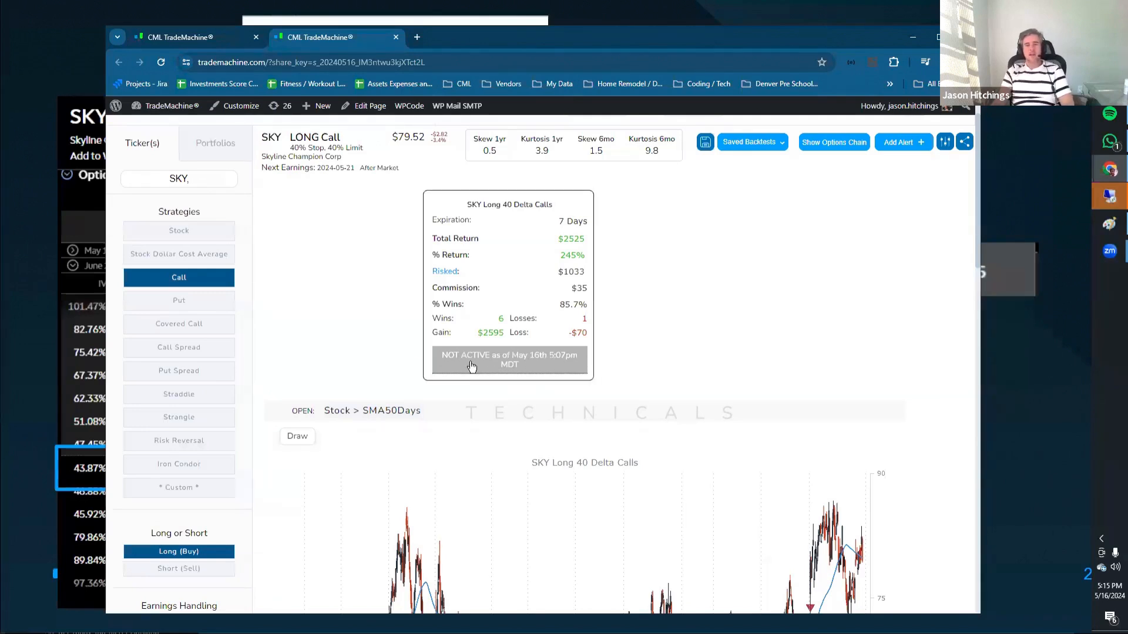
mouse_move(585, 44)
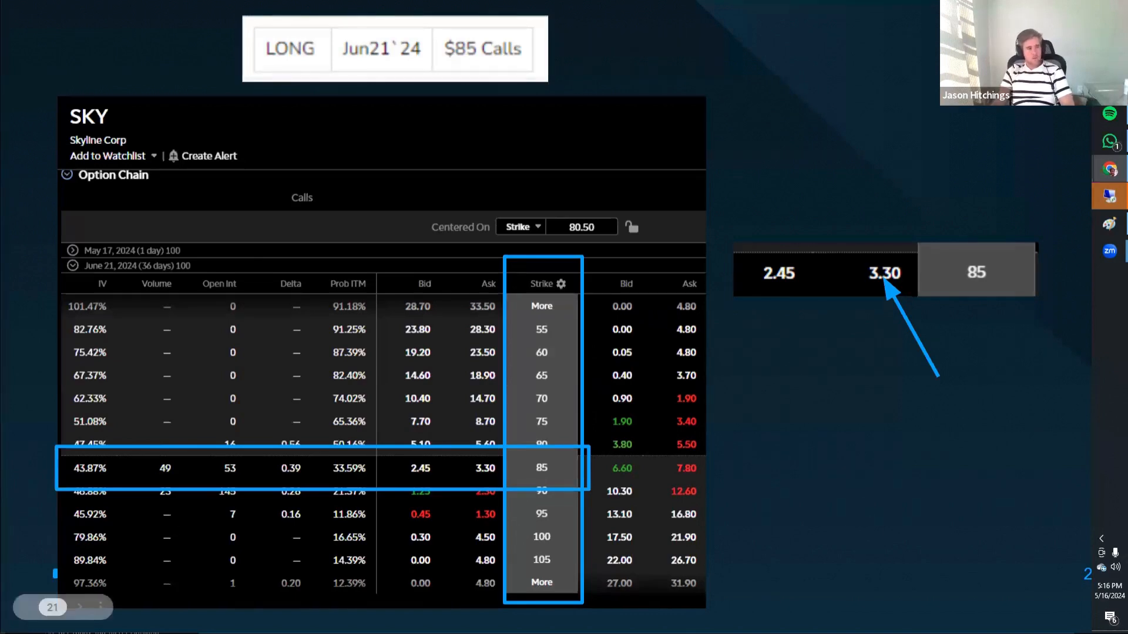
mouse_move(725, 411)
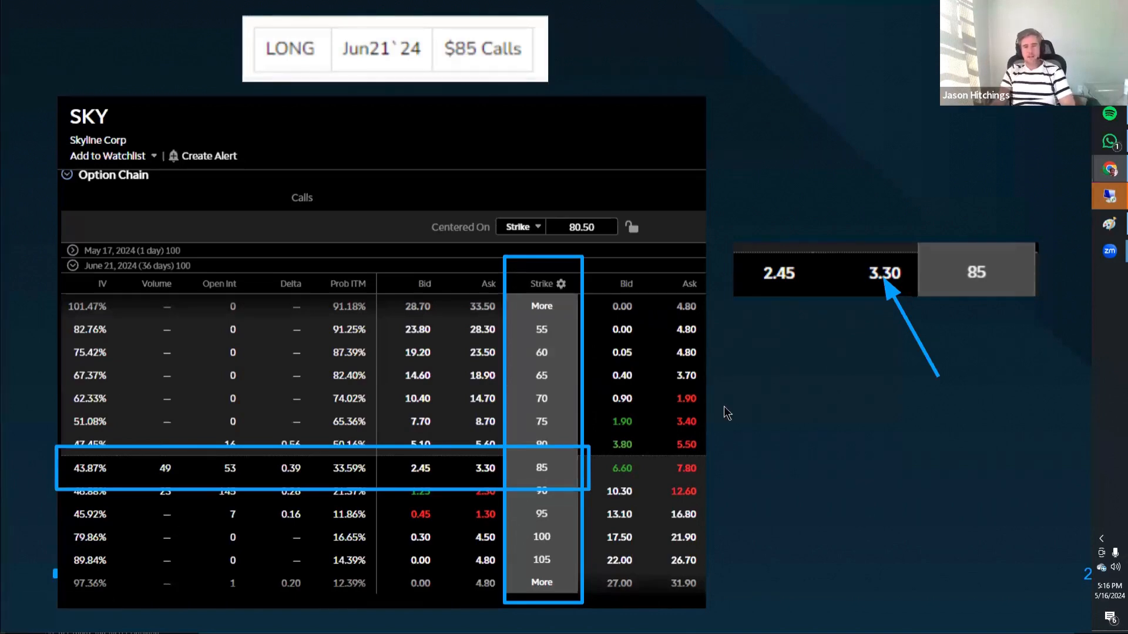
mouse_move(736, 405)
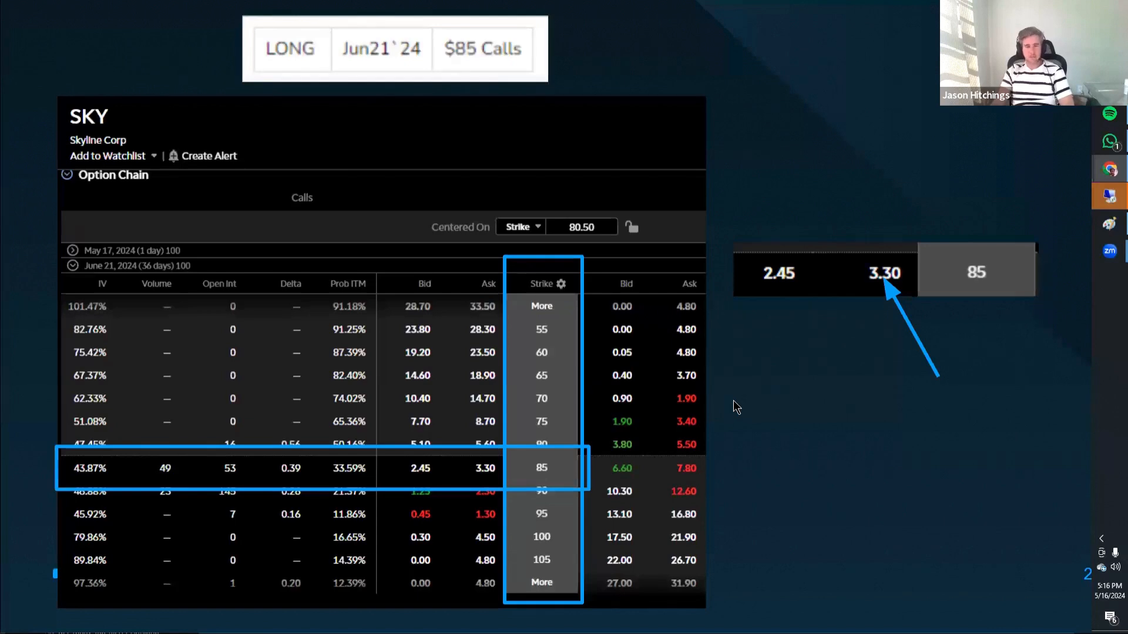
mouse_move(333, 308)
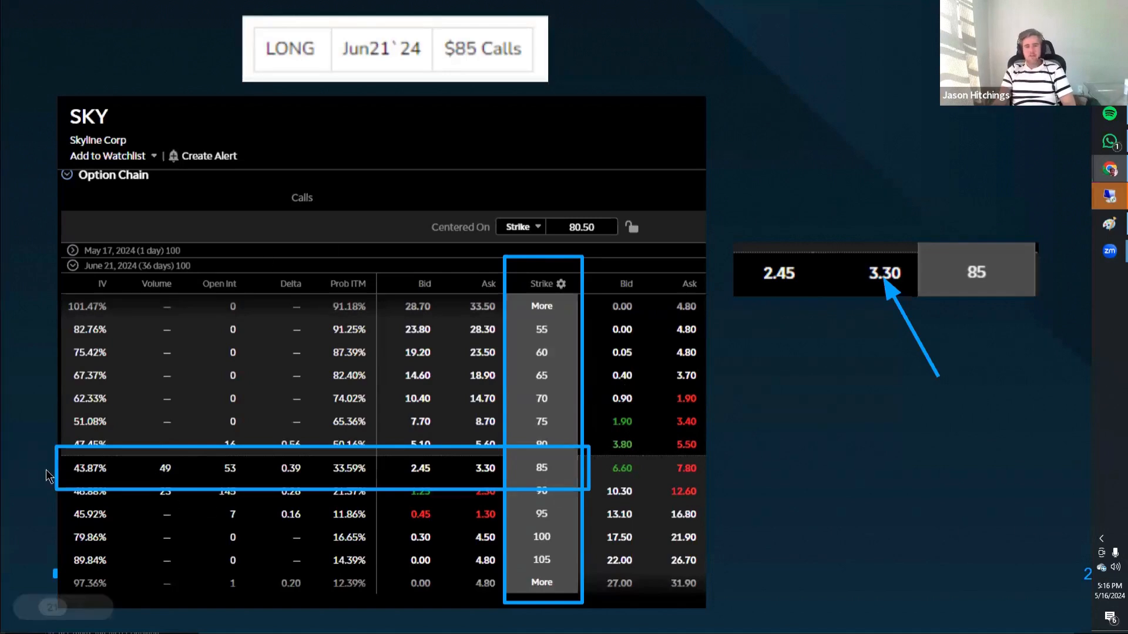
mouse_move(547, 529)
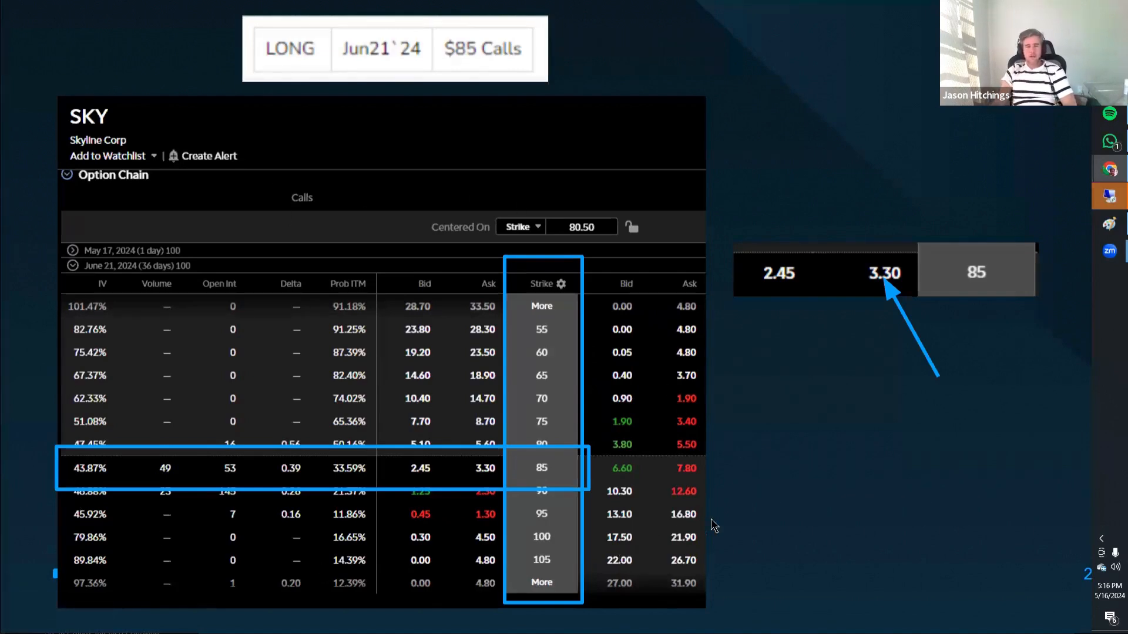
mouse_move(693, 473)
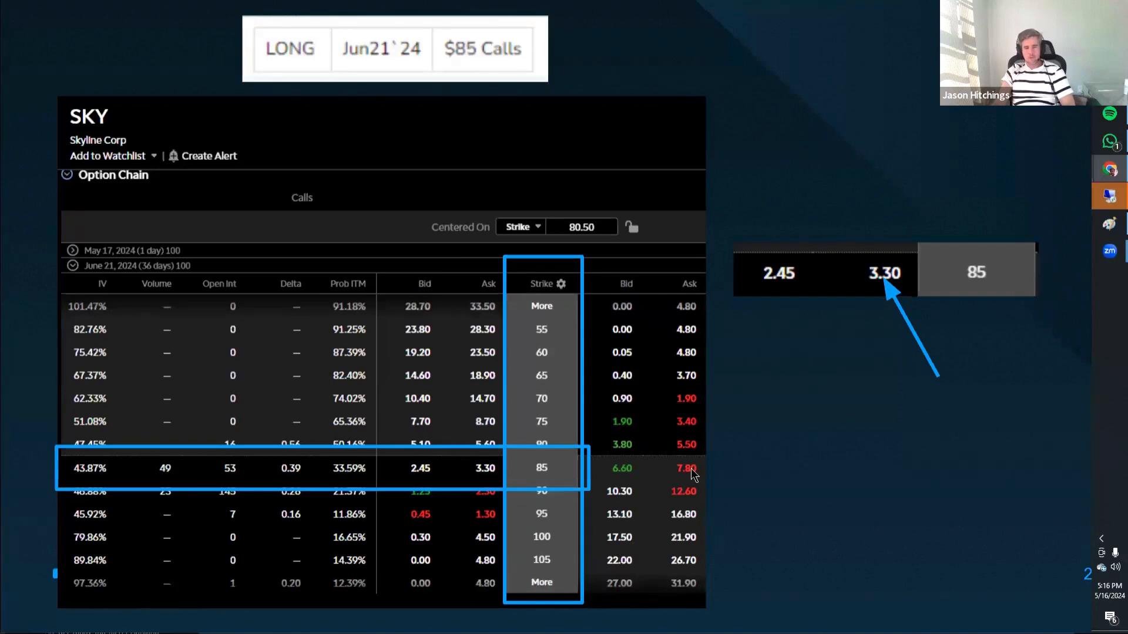
mouse_move(728, 479)
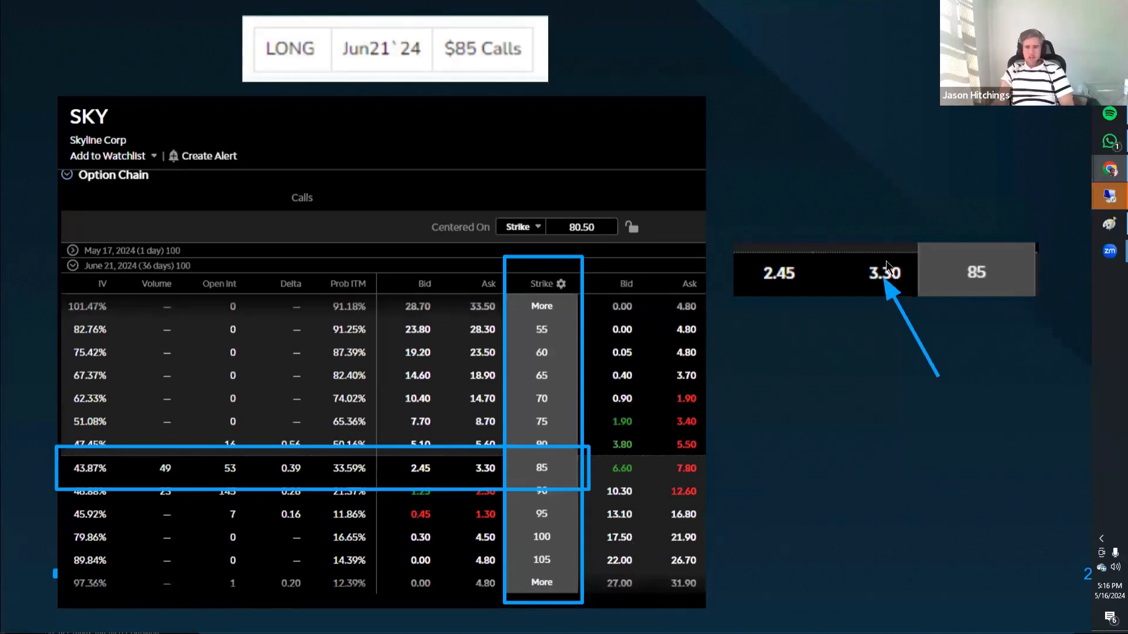
mouse_move(822, 385)
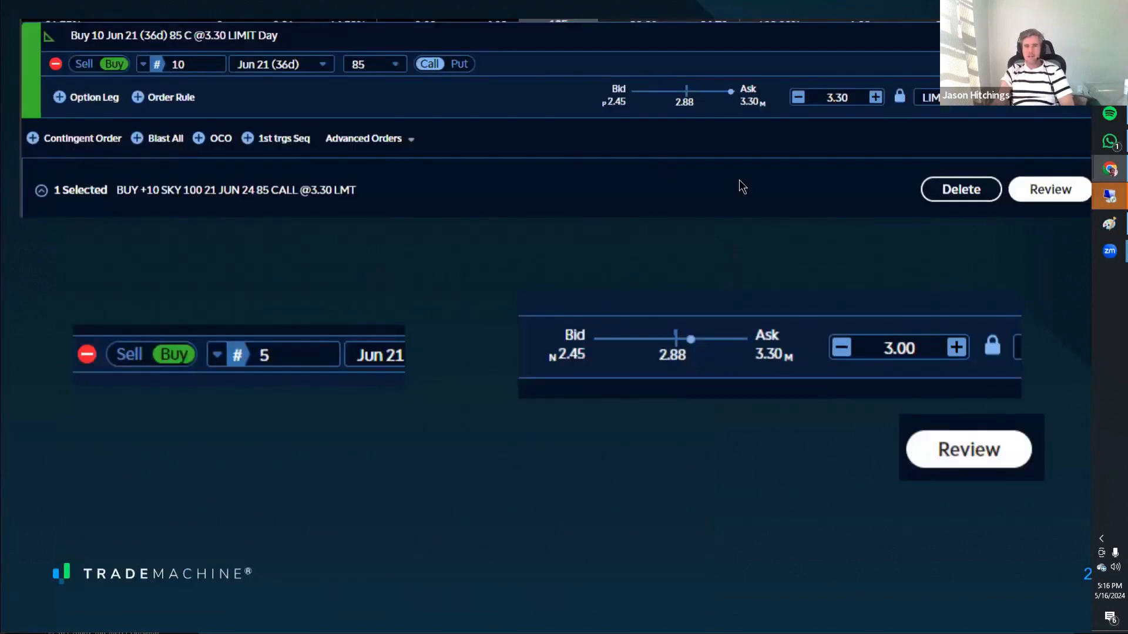
mouse_move(785, 204)
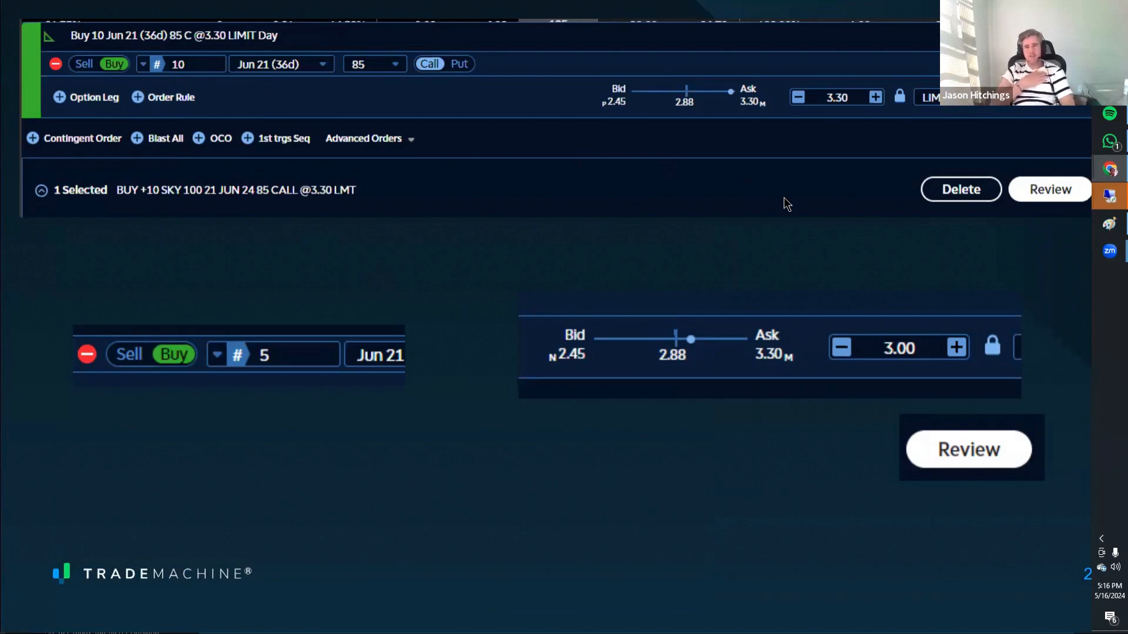
mouse_move(221, 369)
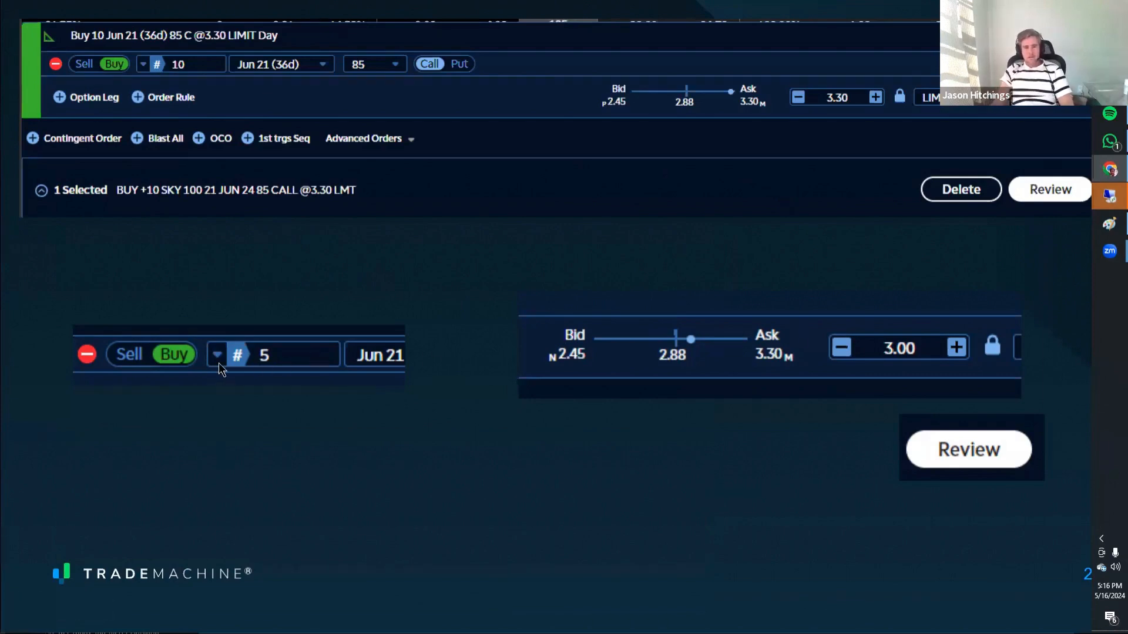
mouse_move(557, 365)
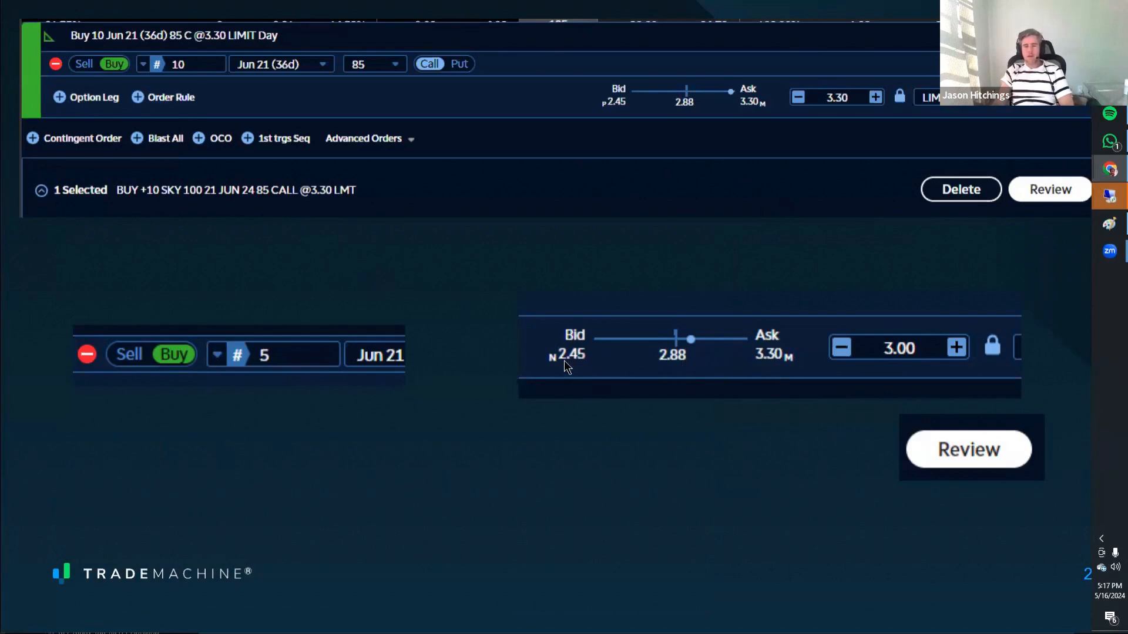
mouse_move(751, 391)
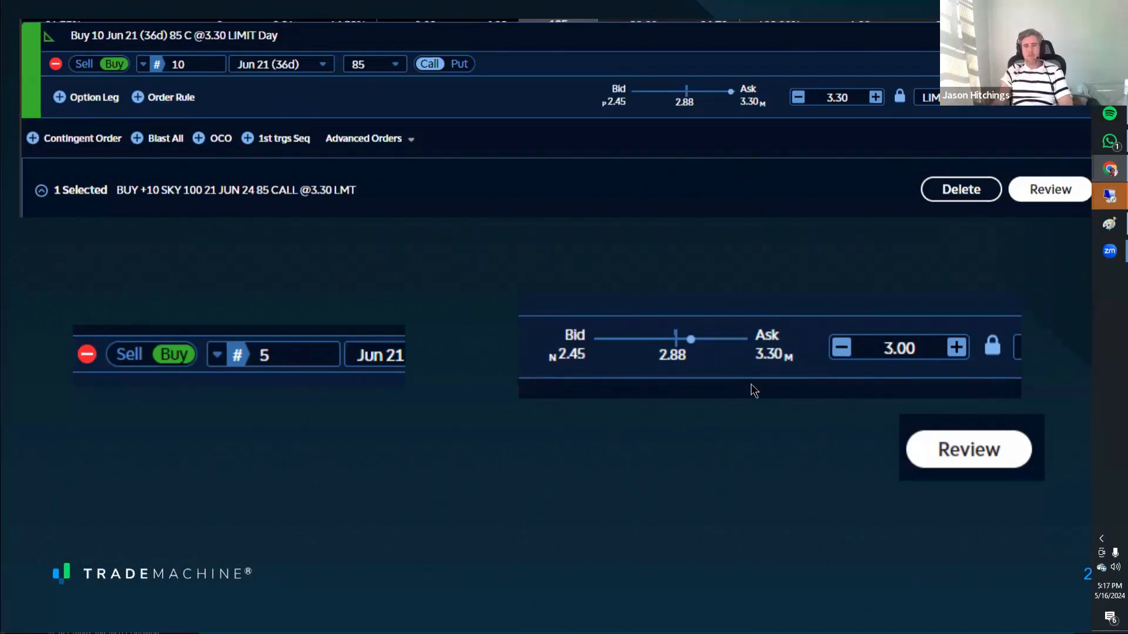
mouse_move(780, 387)
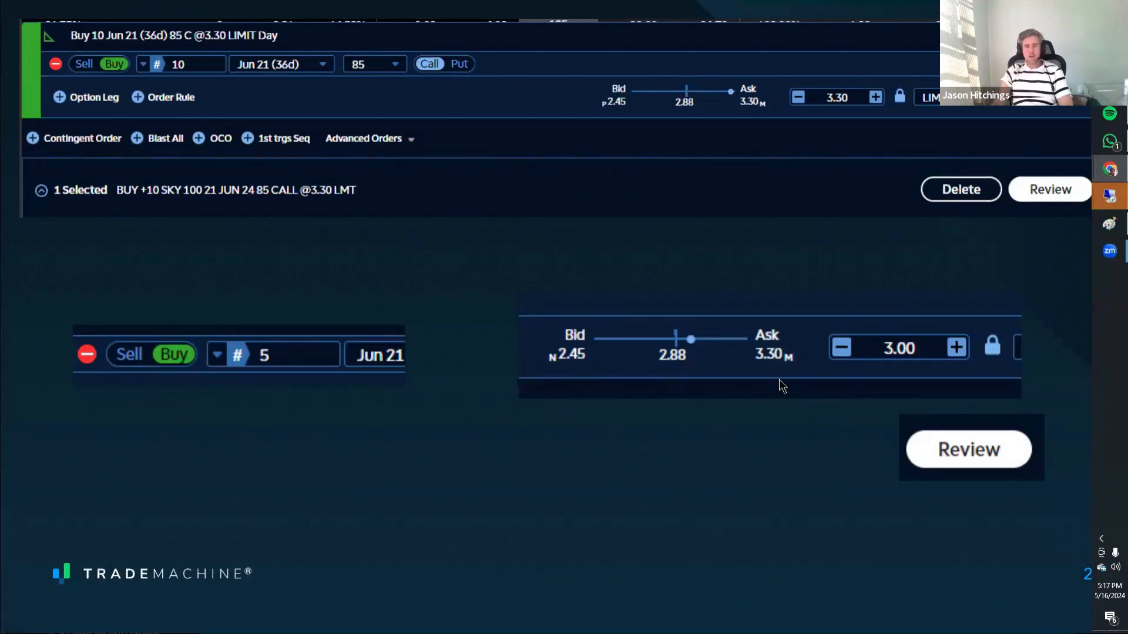
mouse_move(741, 379)
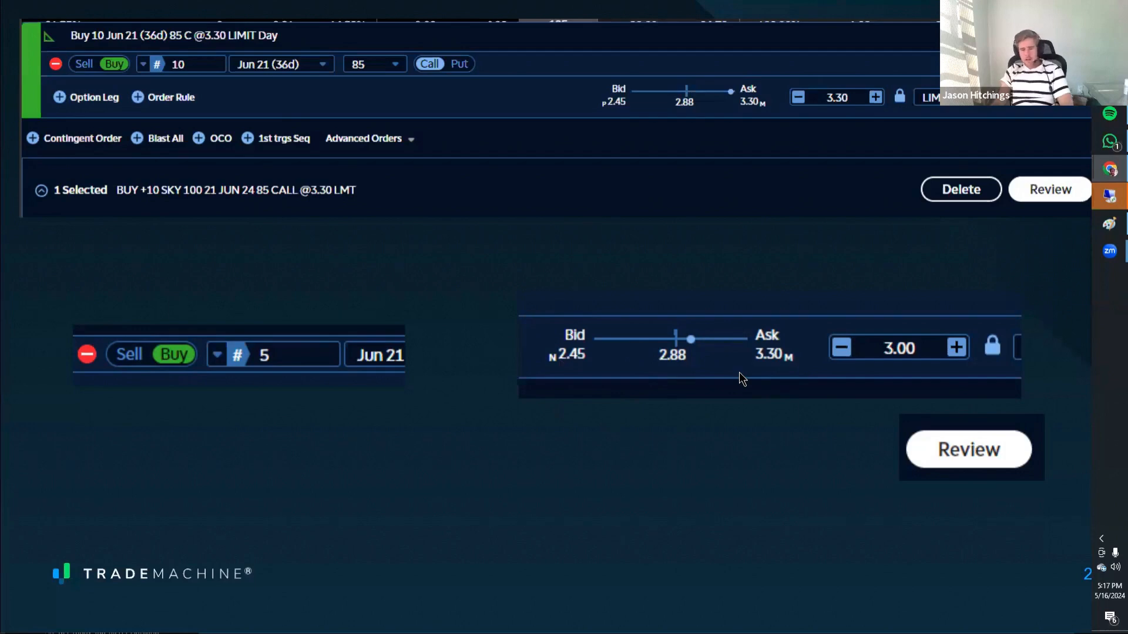
mouse_move(666, 438)
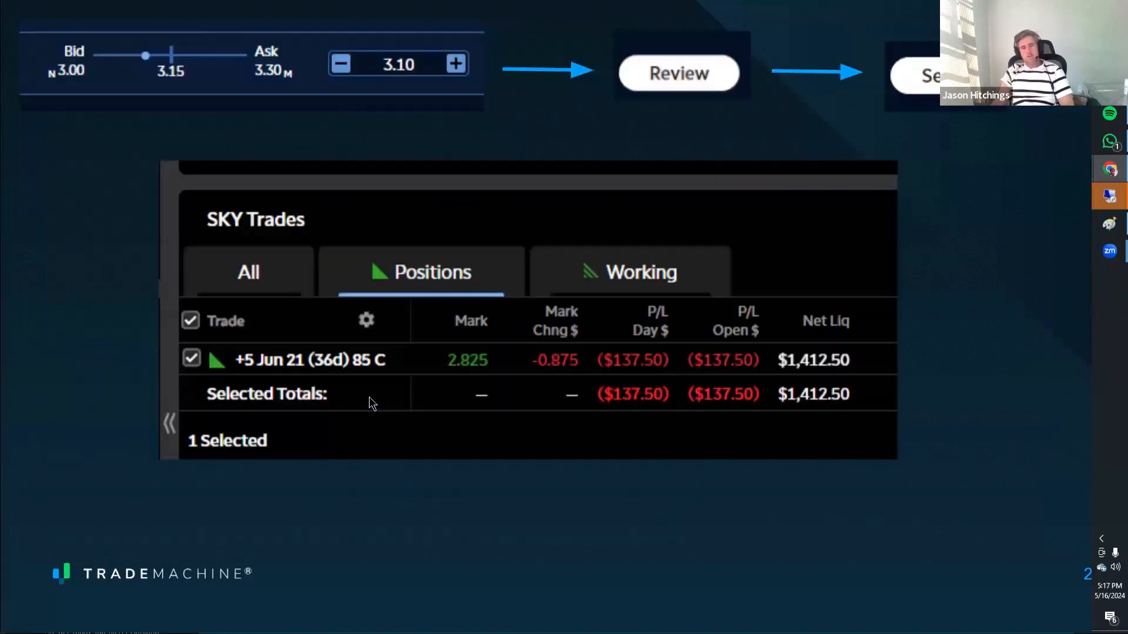
mouse_move(430, 87)
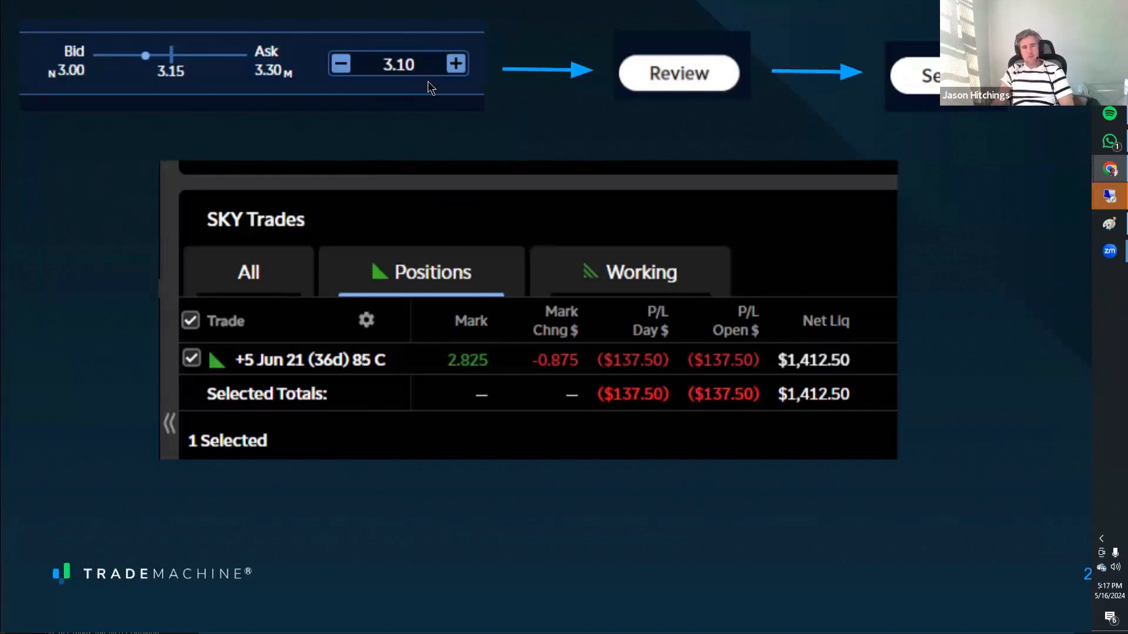
mouse_move(608, 355)
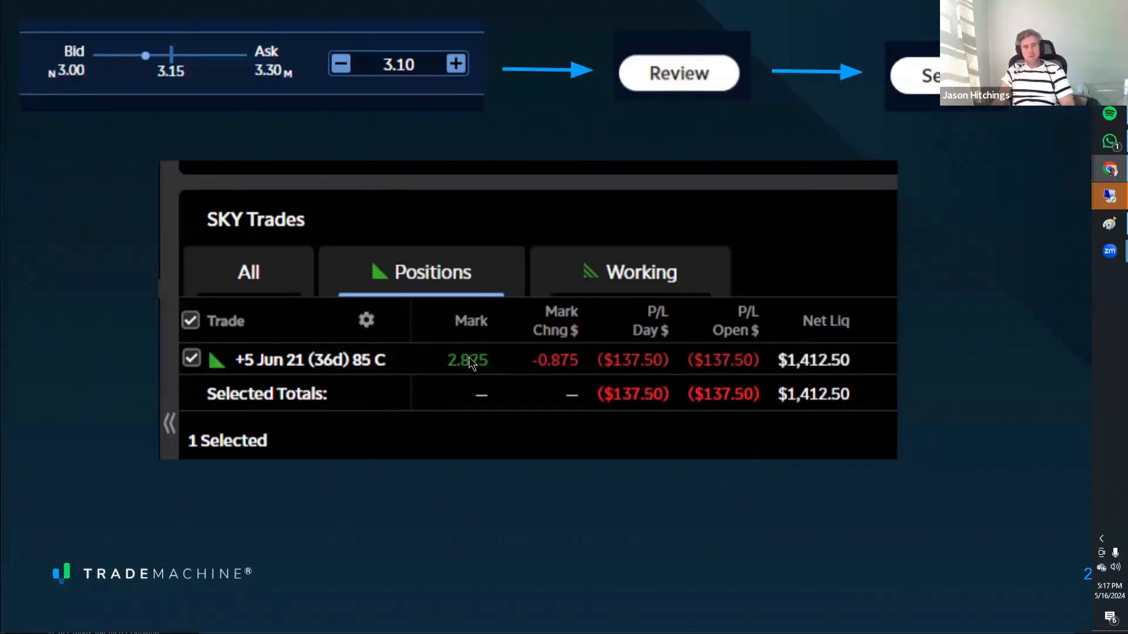
mouse_move(430, 343)
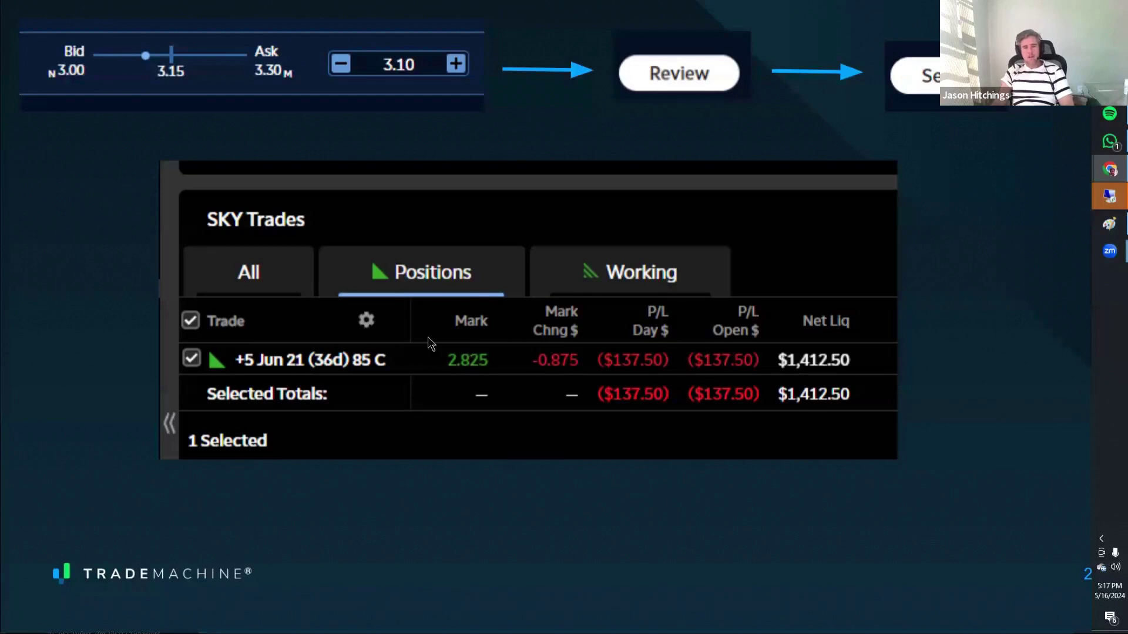
mouse_move(459, 368)
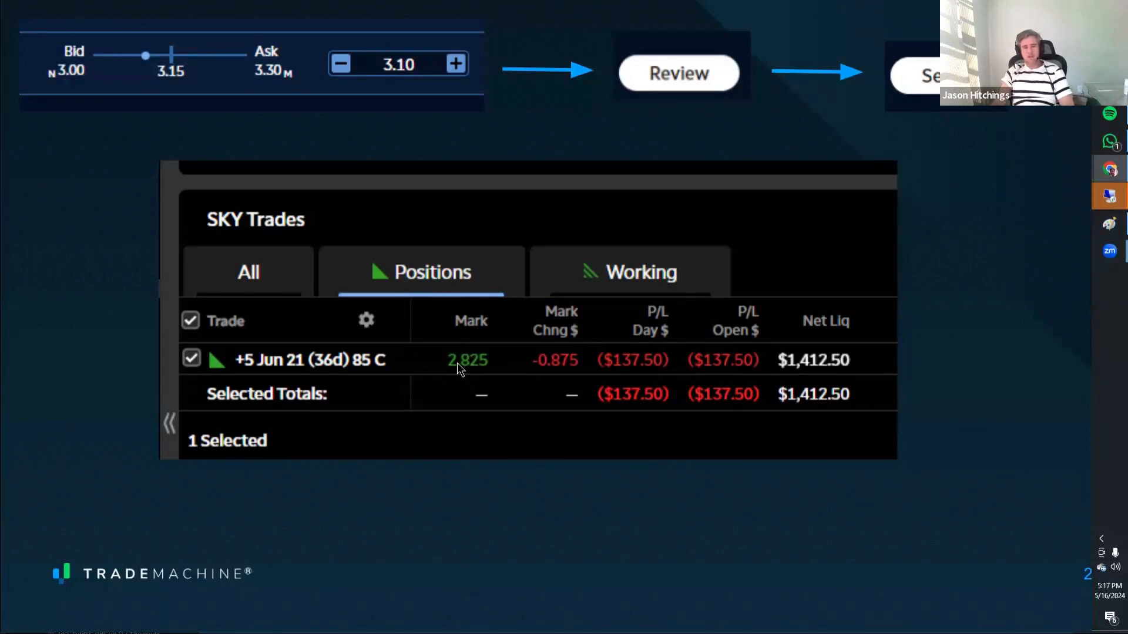
mouse_move(656, 444)
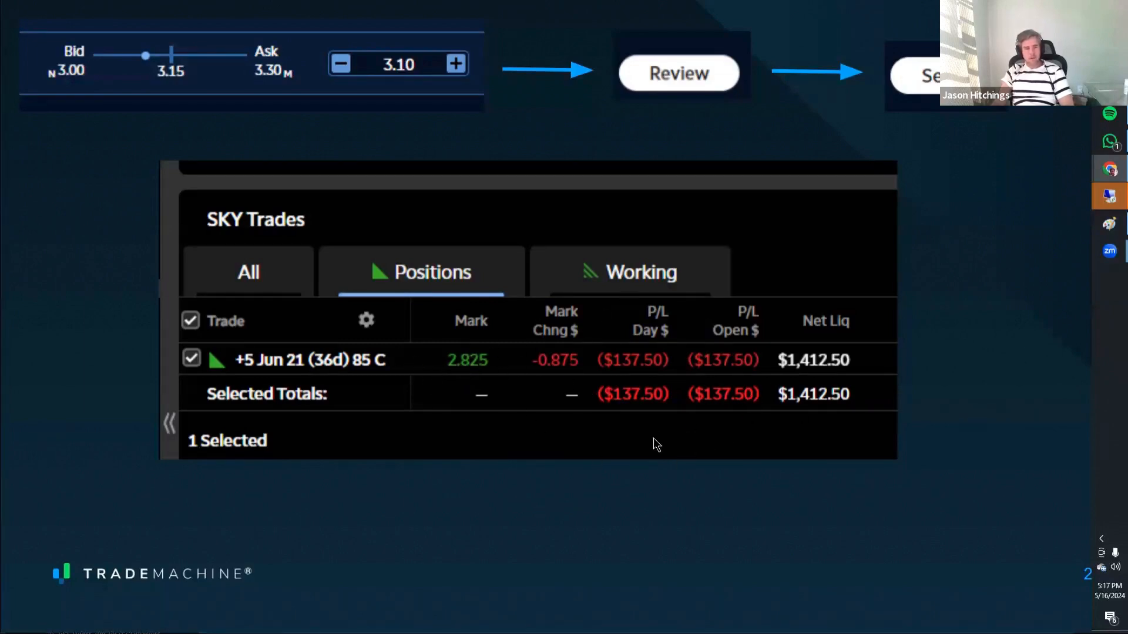
mouse_move(649, 439)
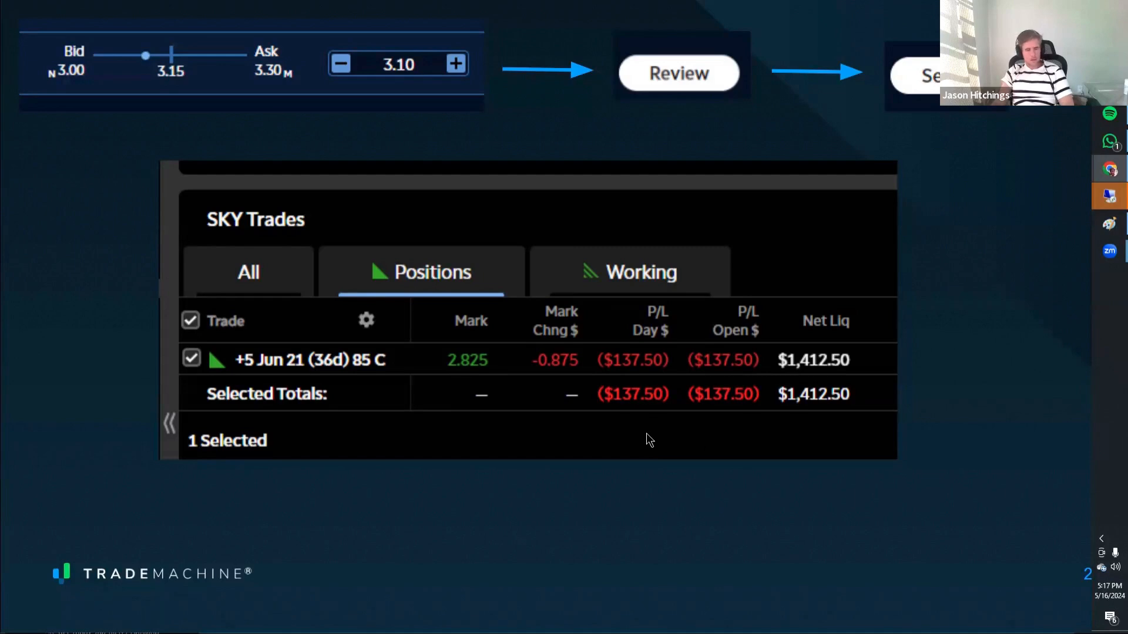
mouse_move(938, 301)
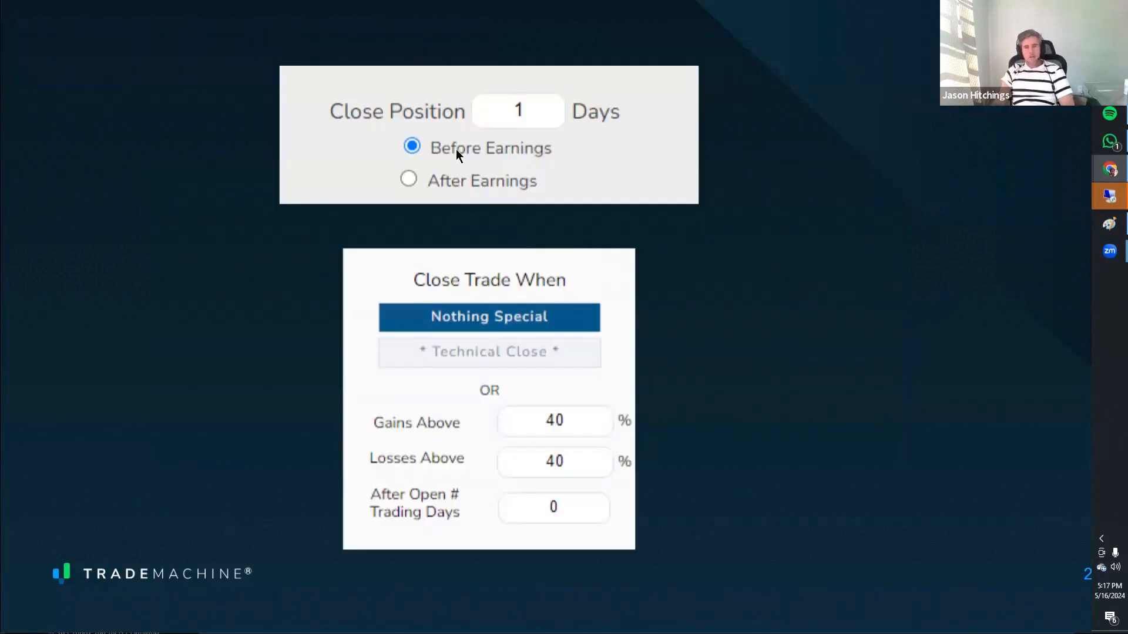
mouse_move(505, 171)
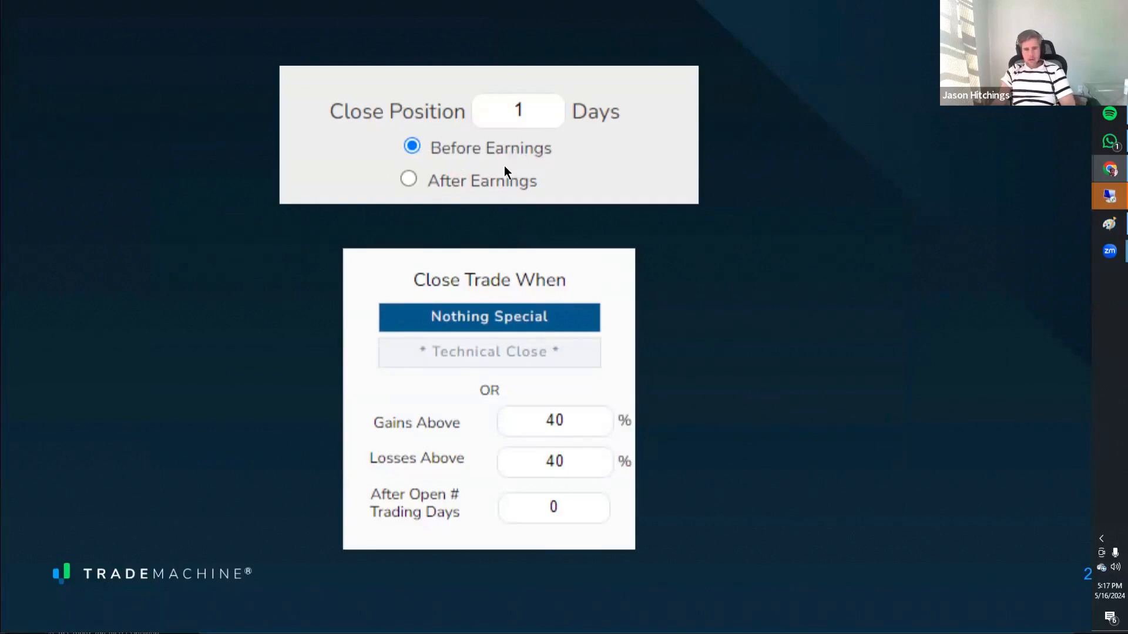
mouse_move(524, 433)
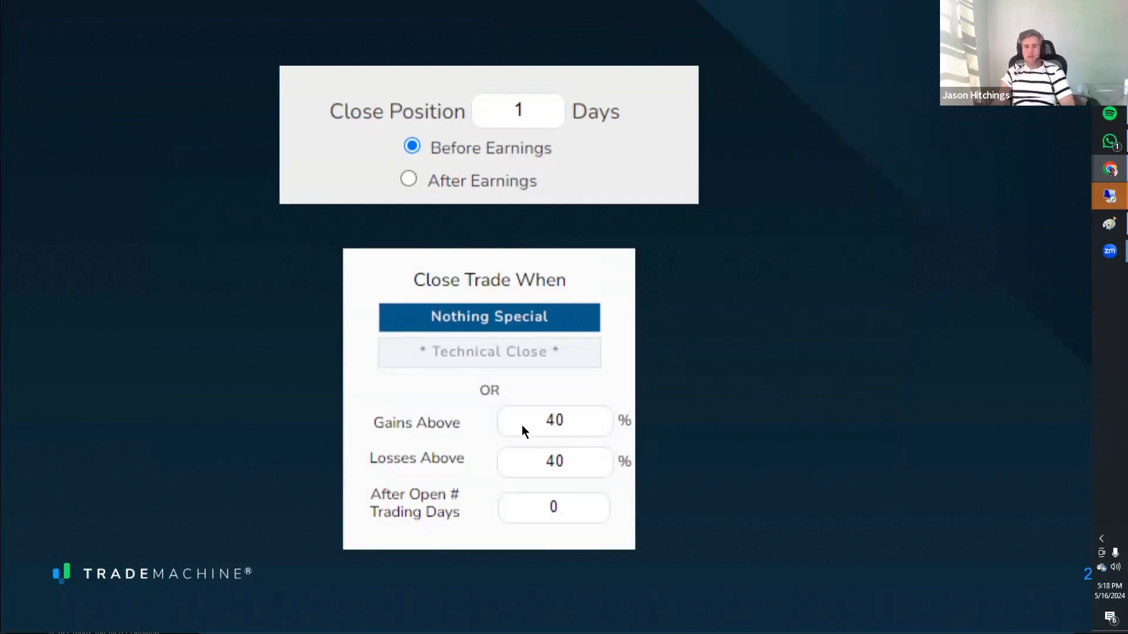
mouse_move(606, 477)
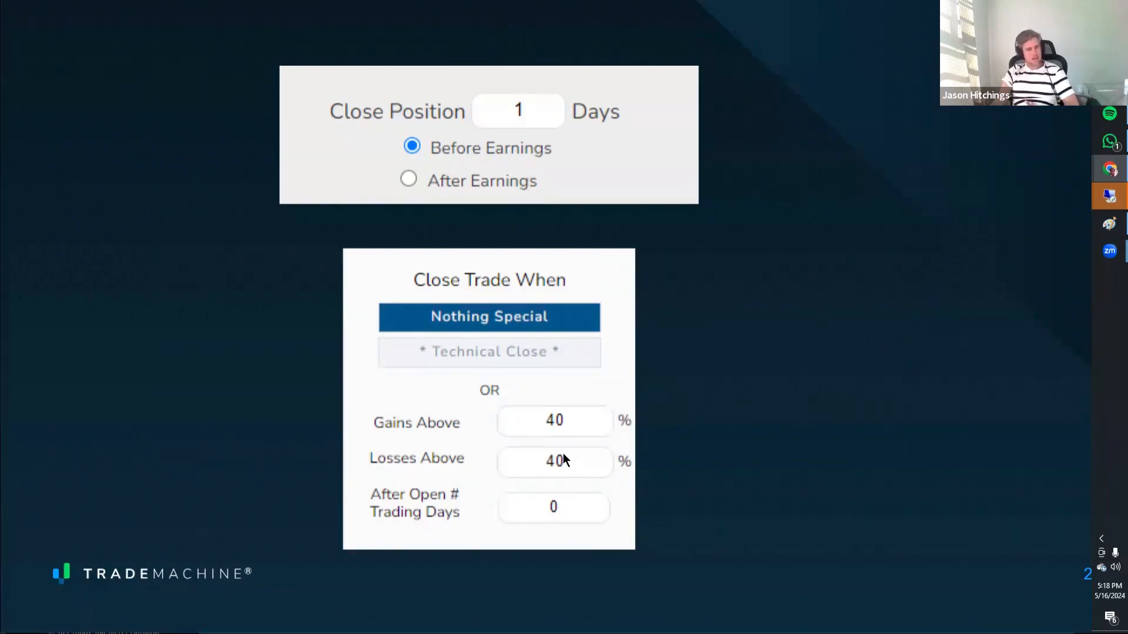
mouse_move(552, 417)
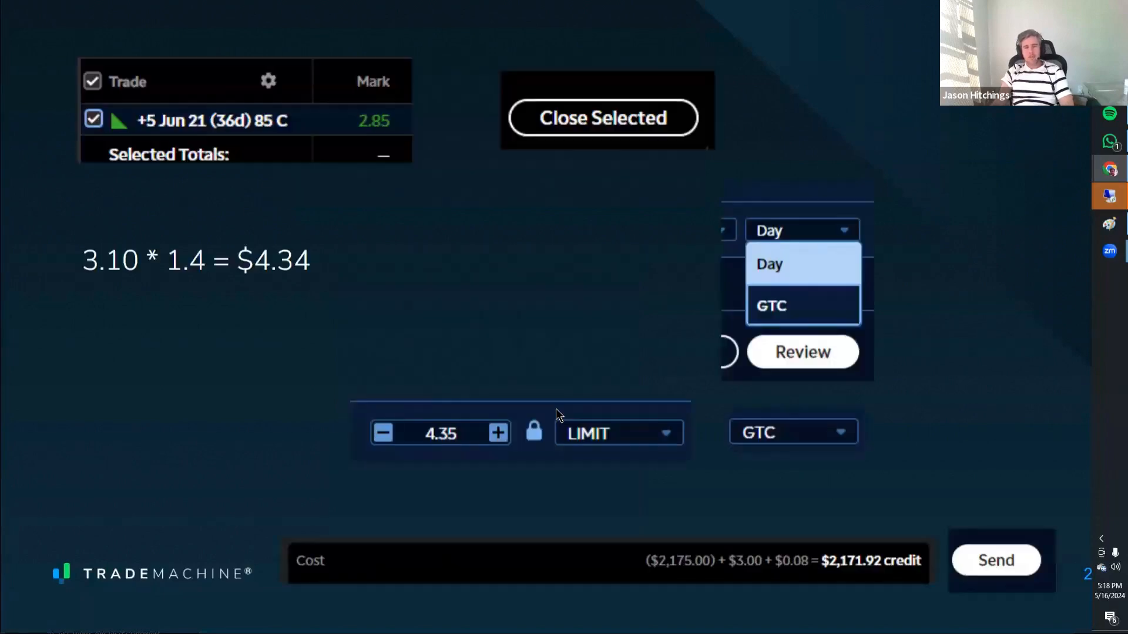
mouse_move(48, 276)
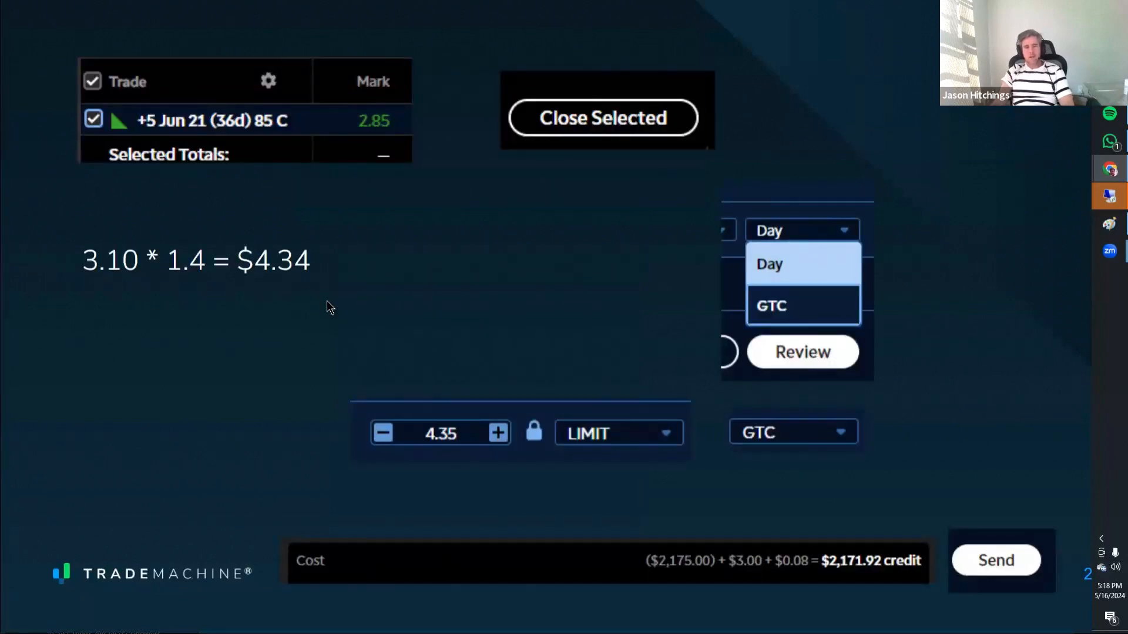
mouse_move(272, 291)
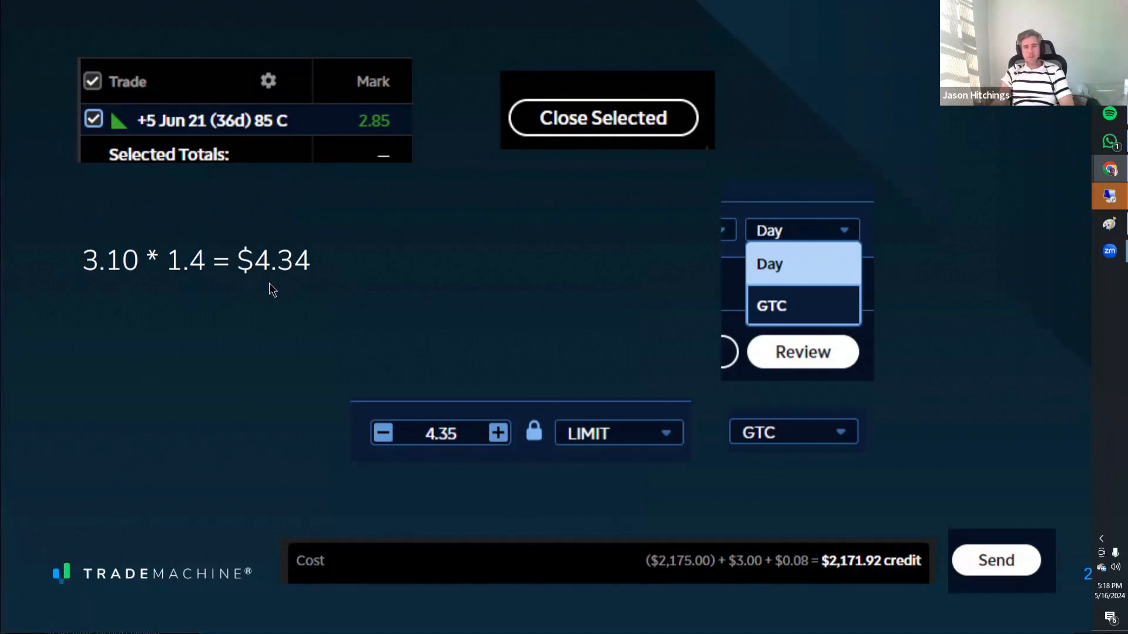
mouse_move(790, 433)
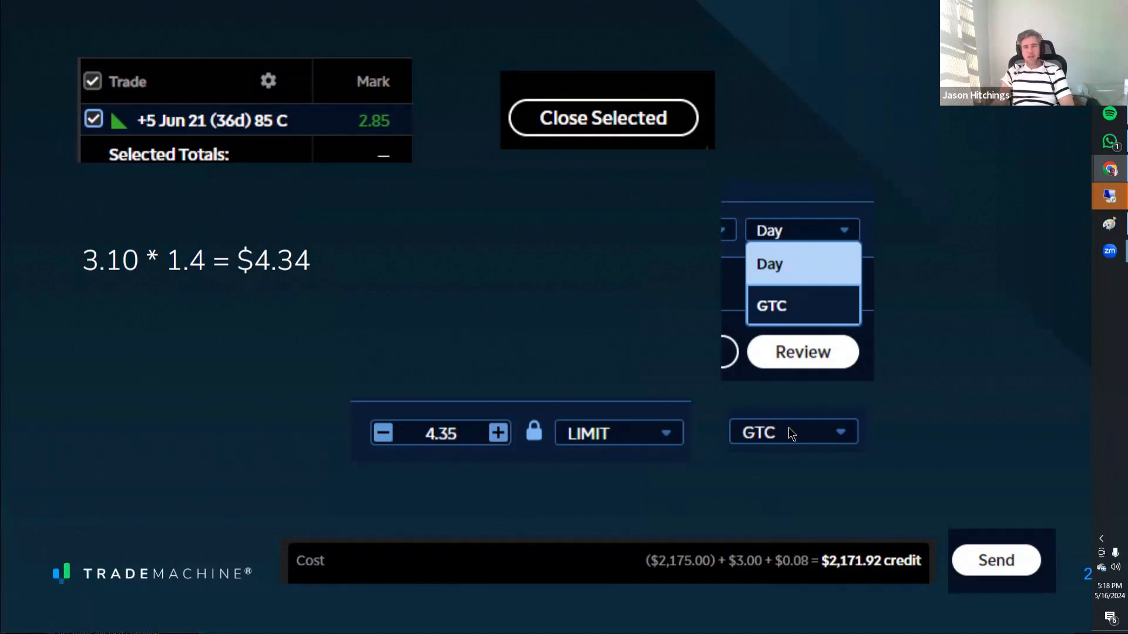
mouse_move(825, 600)
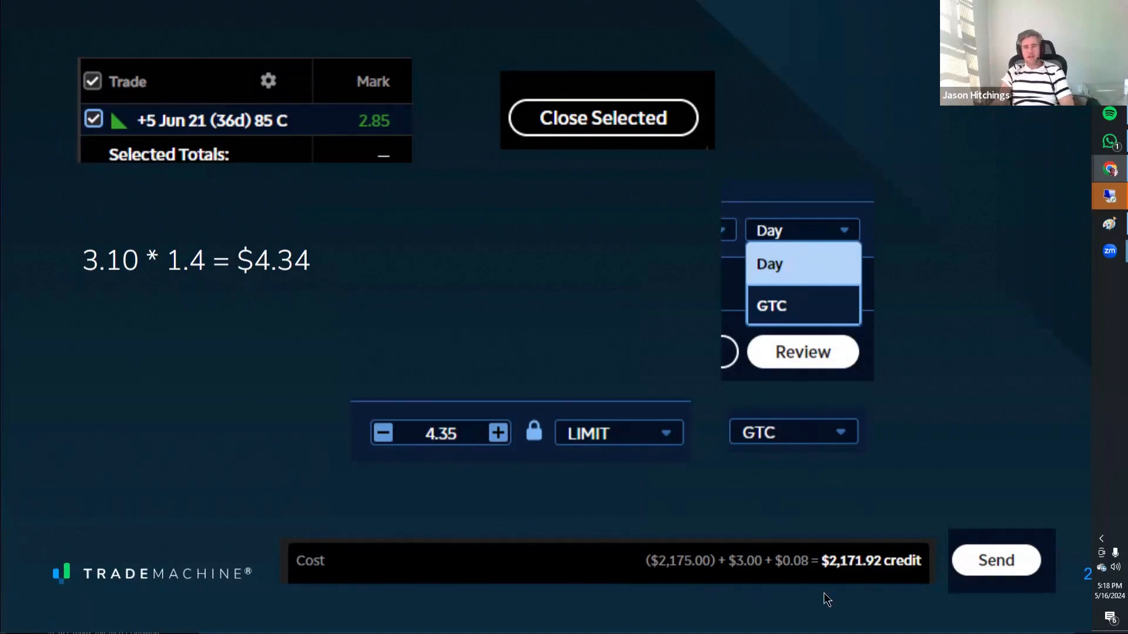
mouse_move(710, 551)
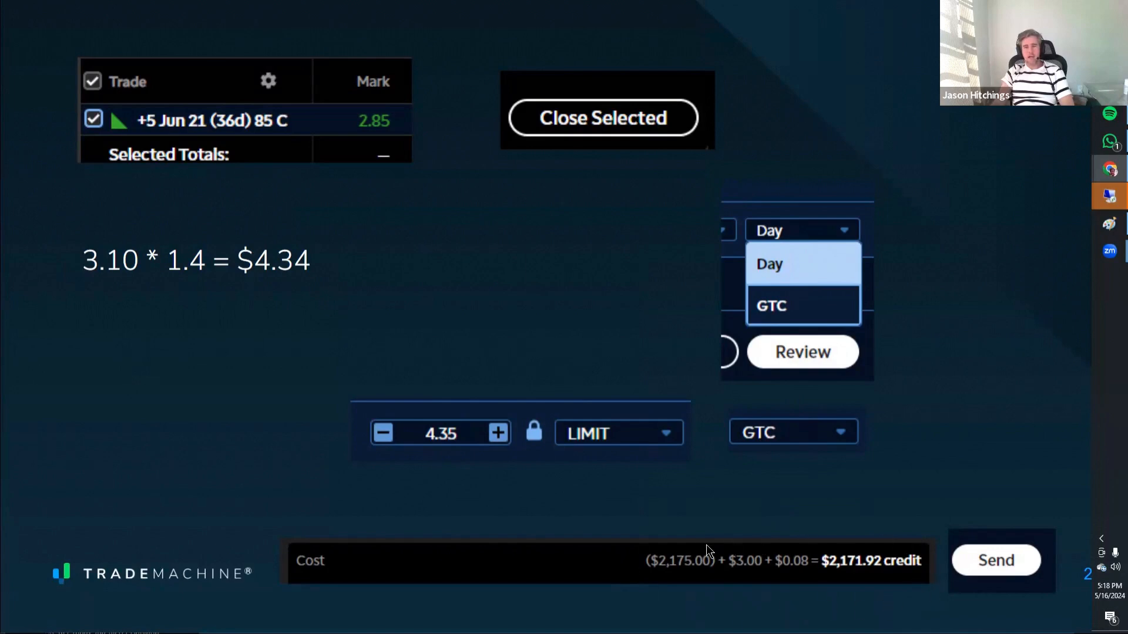
mouse_move(902, 588)
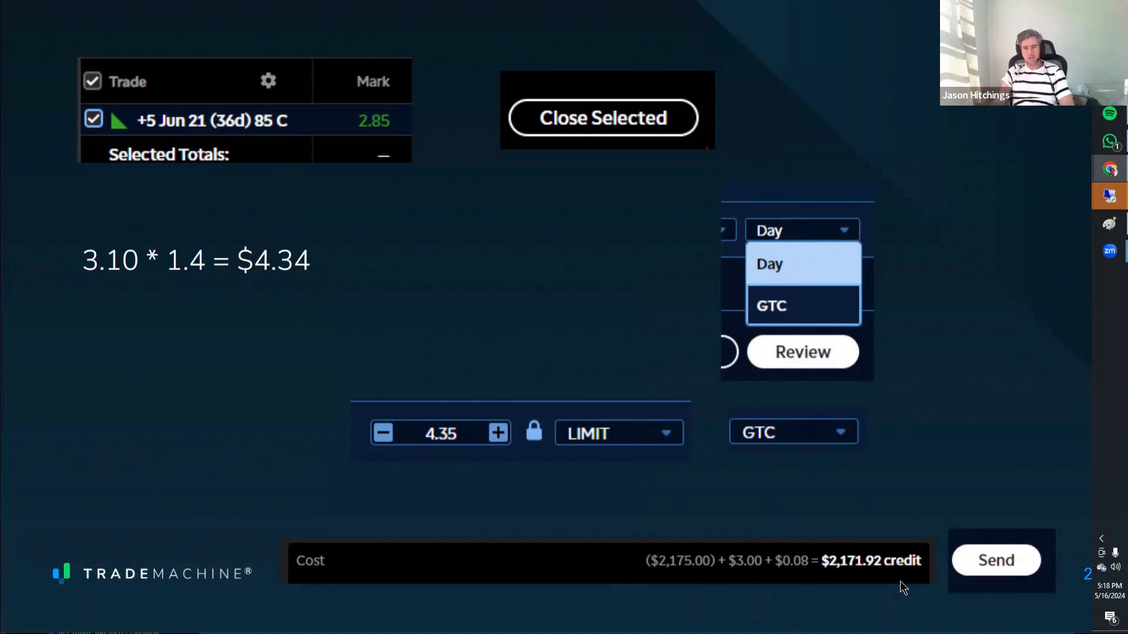
mouse_move(902, 538)
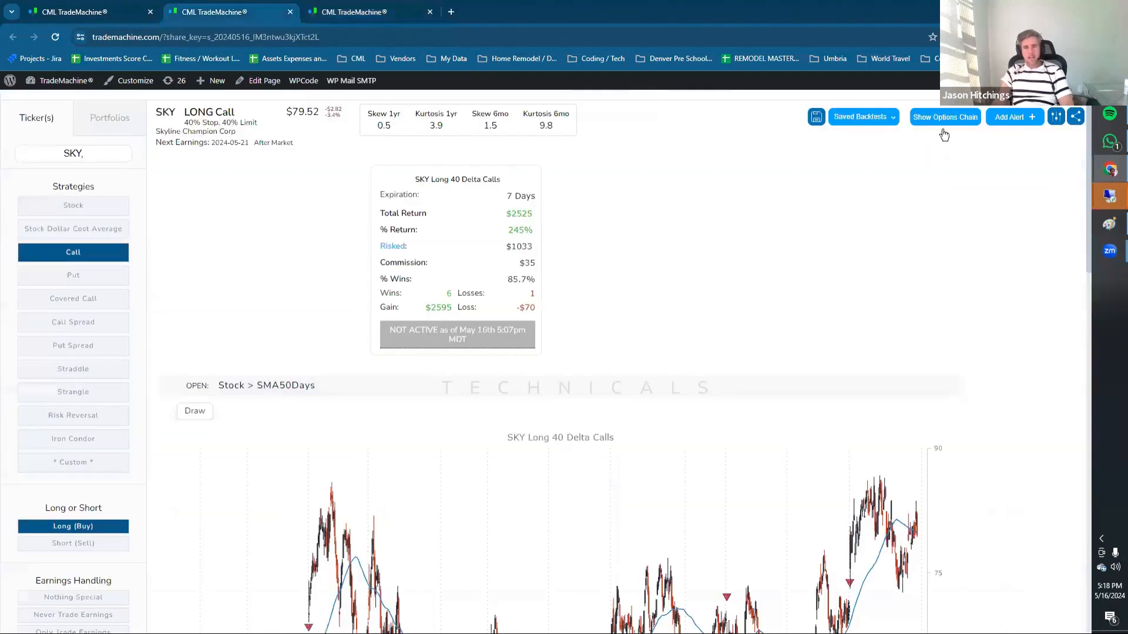
mouse_move(345, 390)
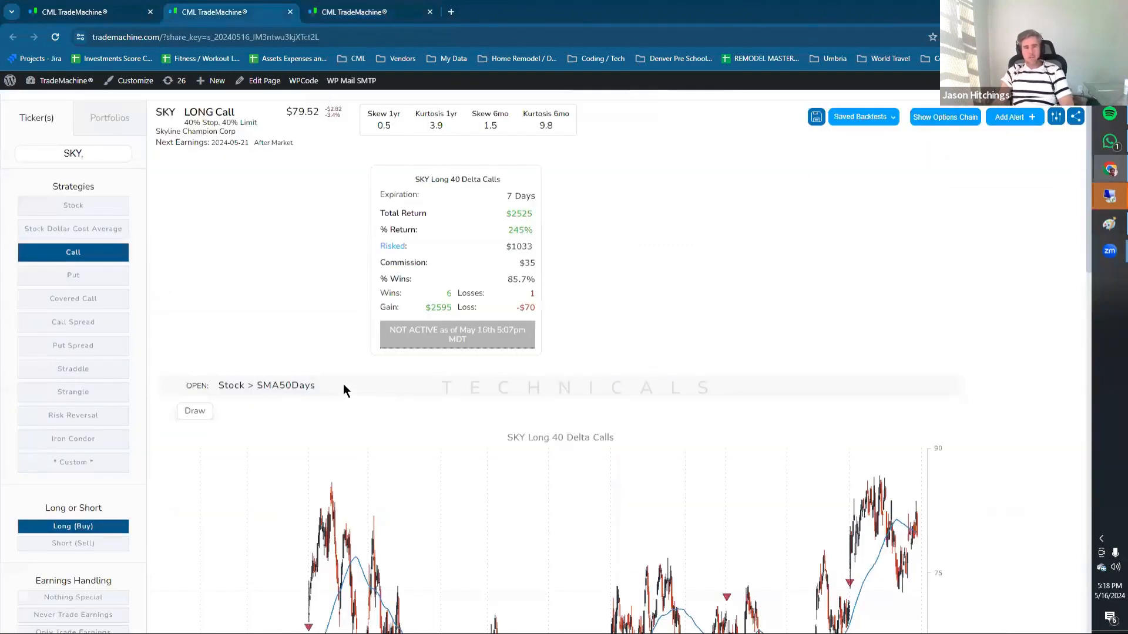
Step: Select the Stock > SMA50Days open condition on the SKY Long 40 Delta Calls backtest
double_click(266, 385)
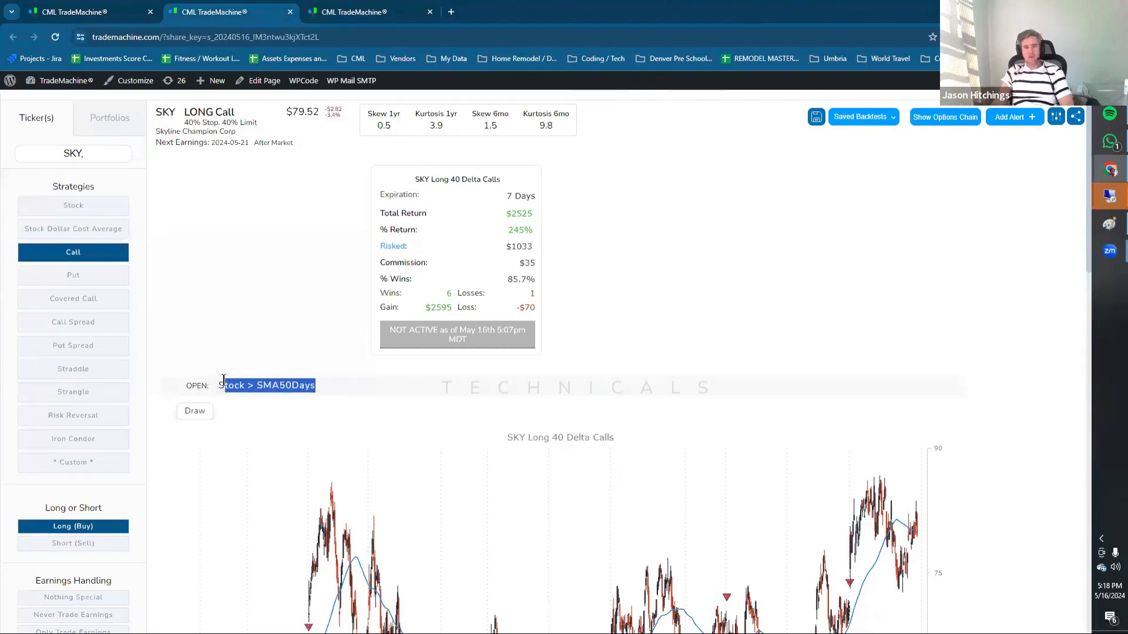
mouse_move(195, 185)
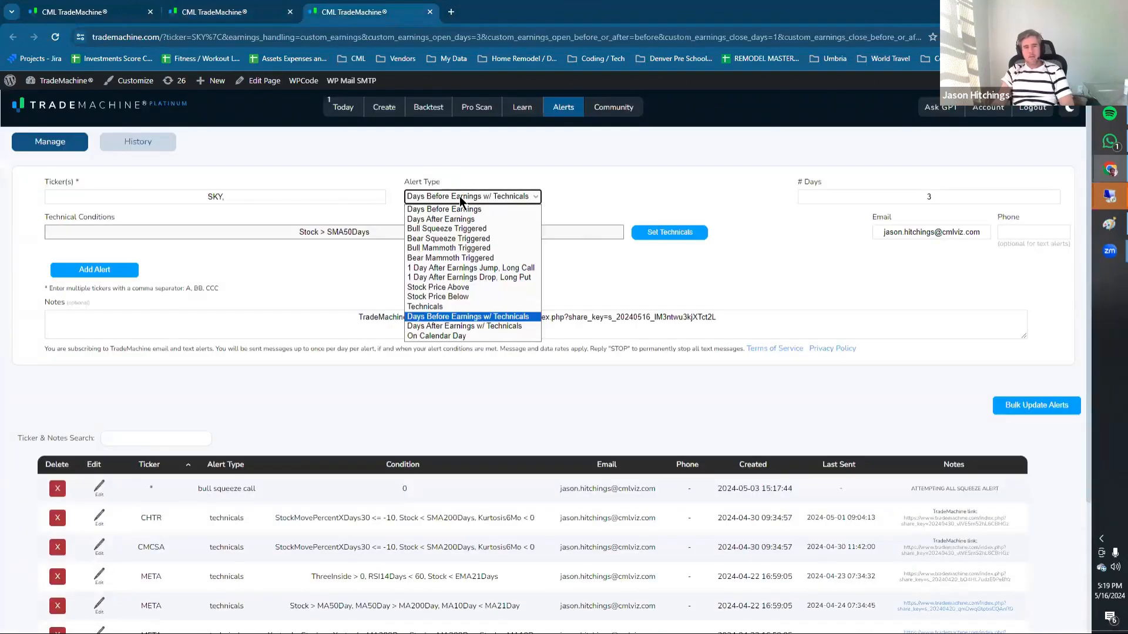
mouse_move(451, 327)
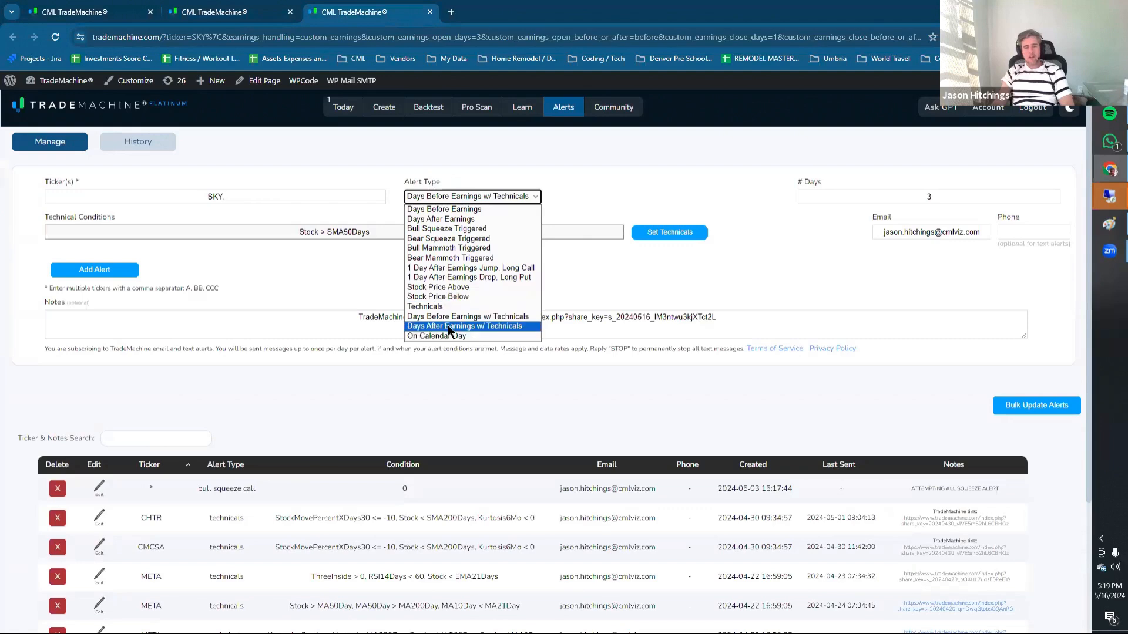
mouse_move(476, 213)
text(1)
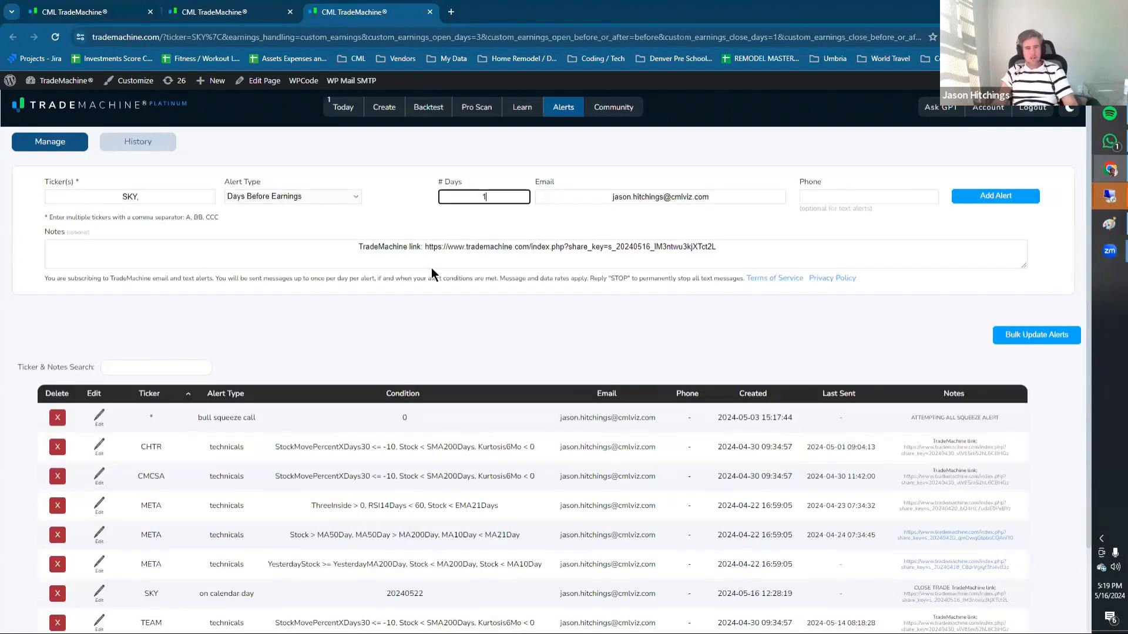
Step: Add a SKY Days Before Earnings alert at 1 day with note 'CLOSE TRADE'
text(CLOSE TRADE)
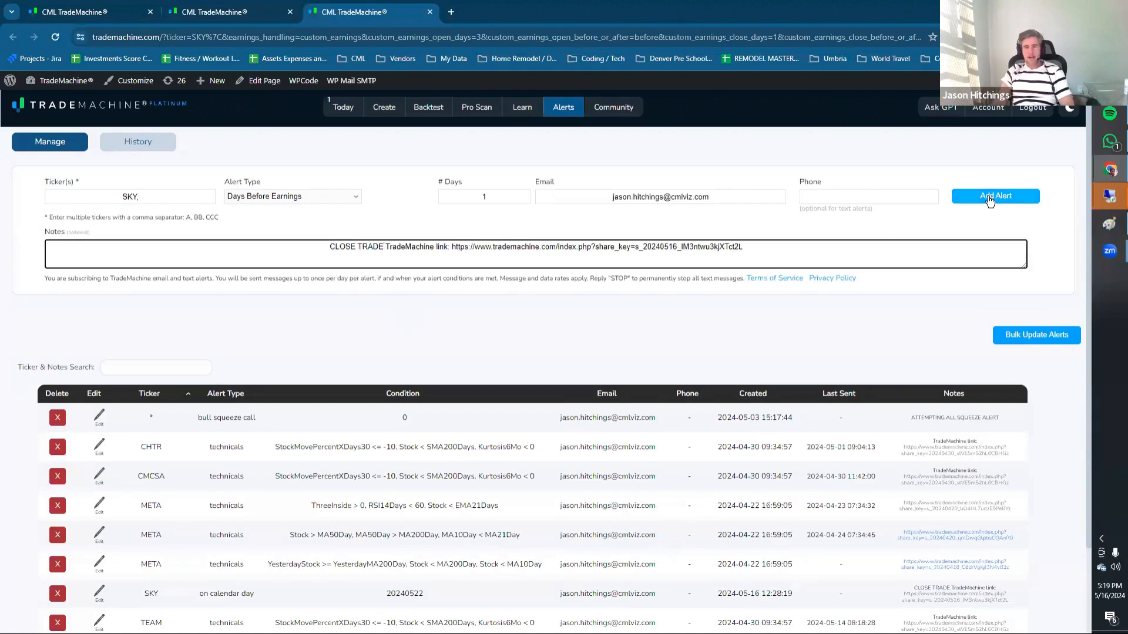
click(995, 195)
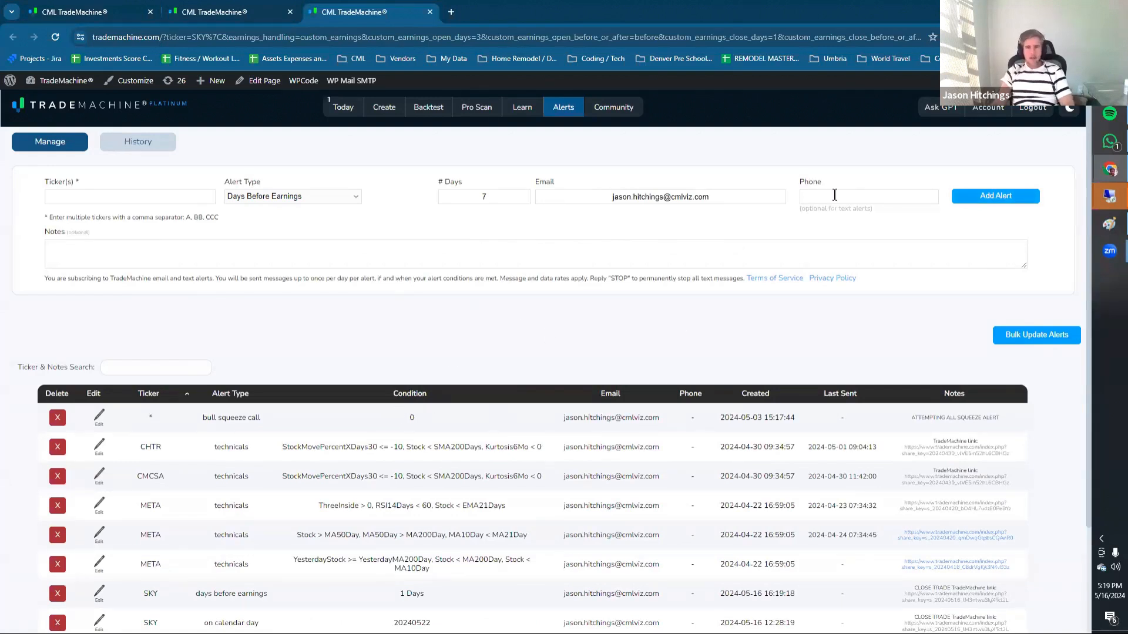
mouse_move(254, 194)
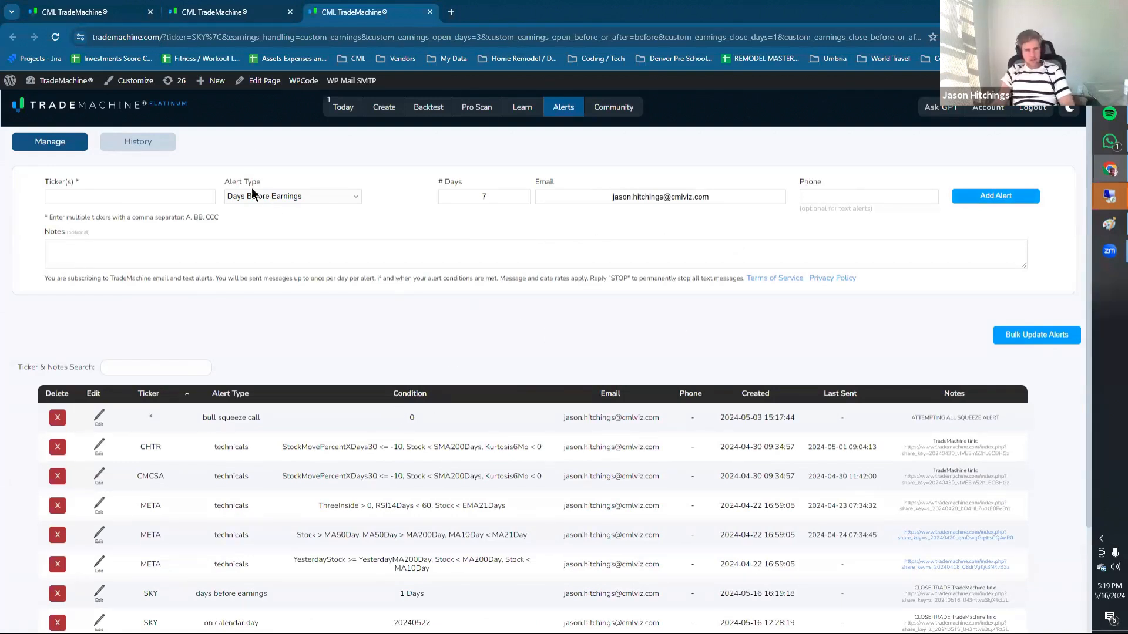